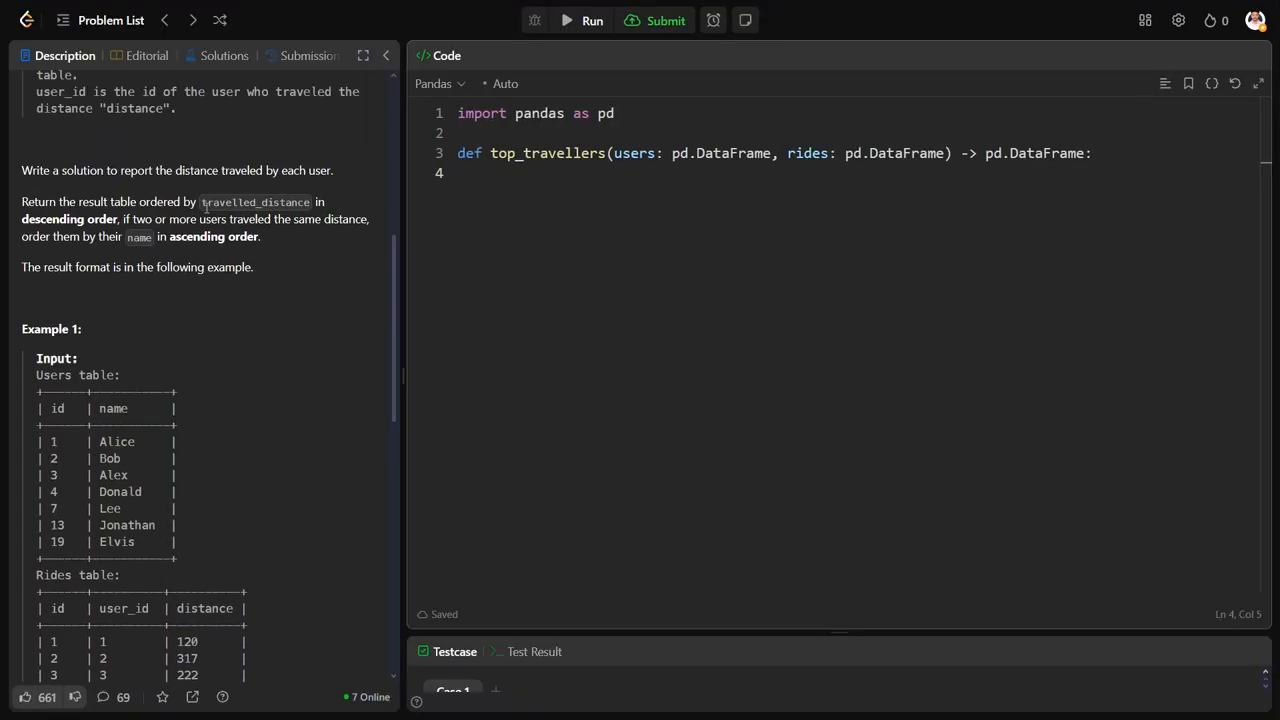
# Highlight the Users and Rides example tables and their values in the problem description for copying
pyautogui.moveTo(36, 376); pyautogui.dragTo(176, 560)
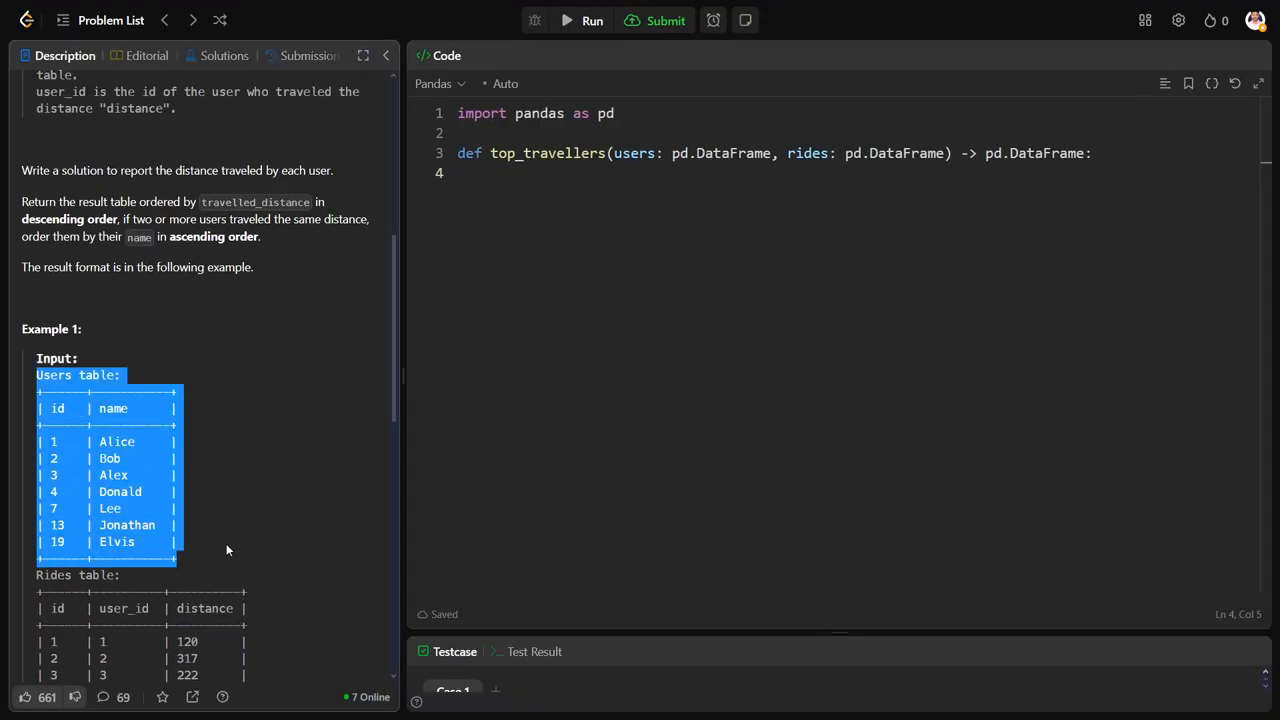
pyautogui.scroll(-3)
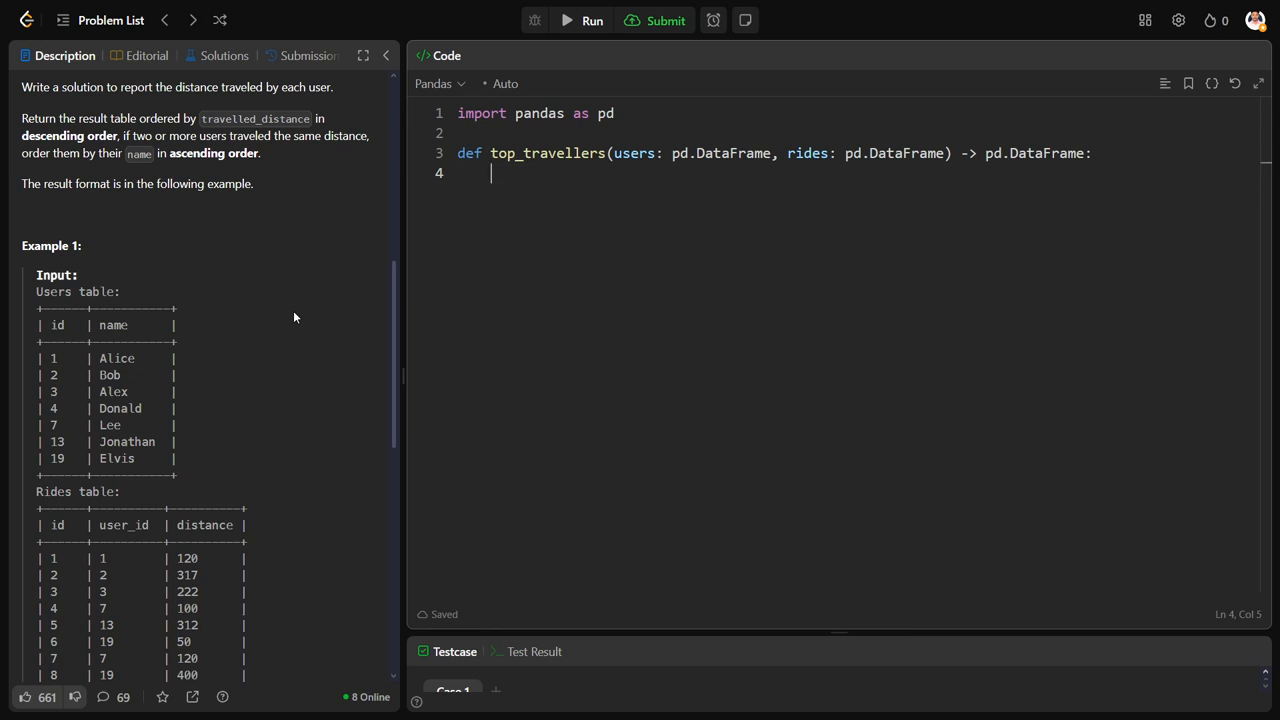
pyautogui.moveTo(50, 358); pyautogui.dragTo(144, 410)
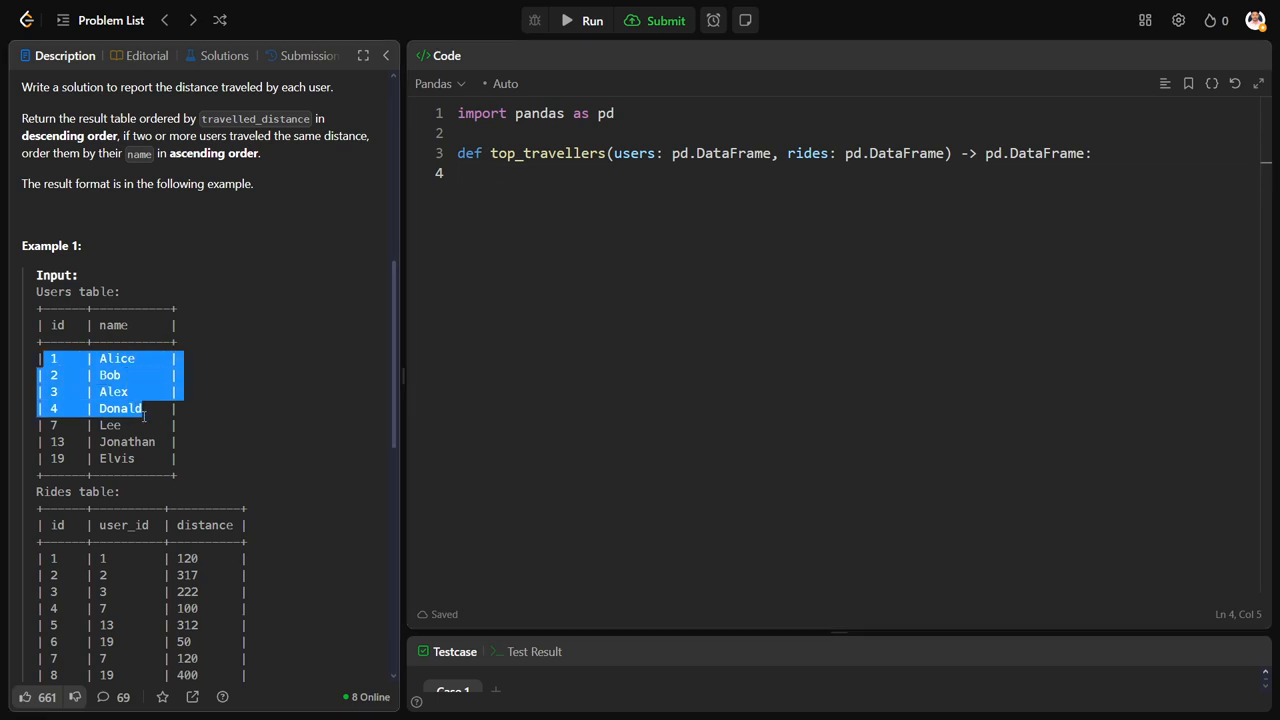
pyautogui.scroll(-3)
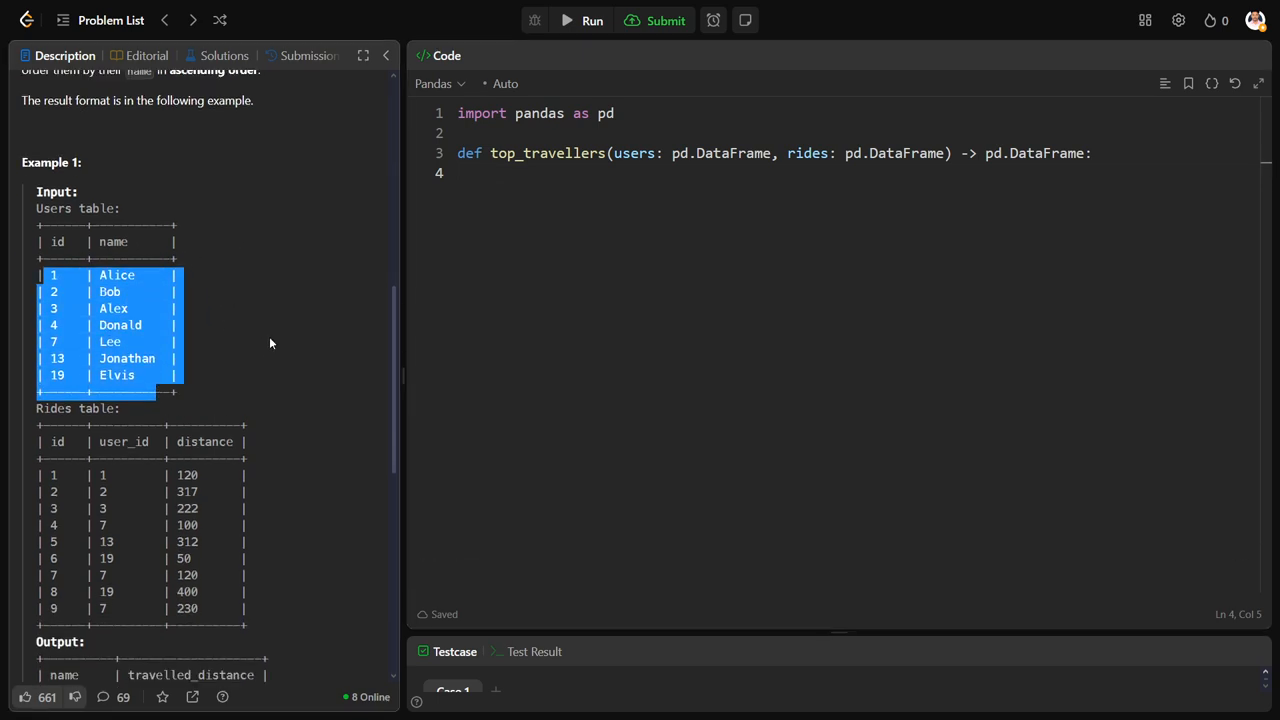
pyautogui.scroll(-3)
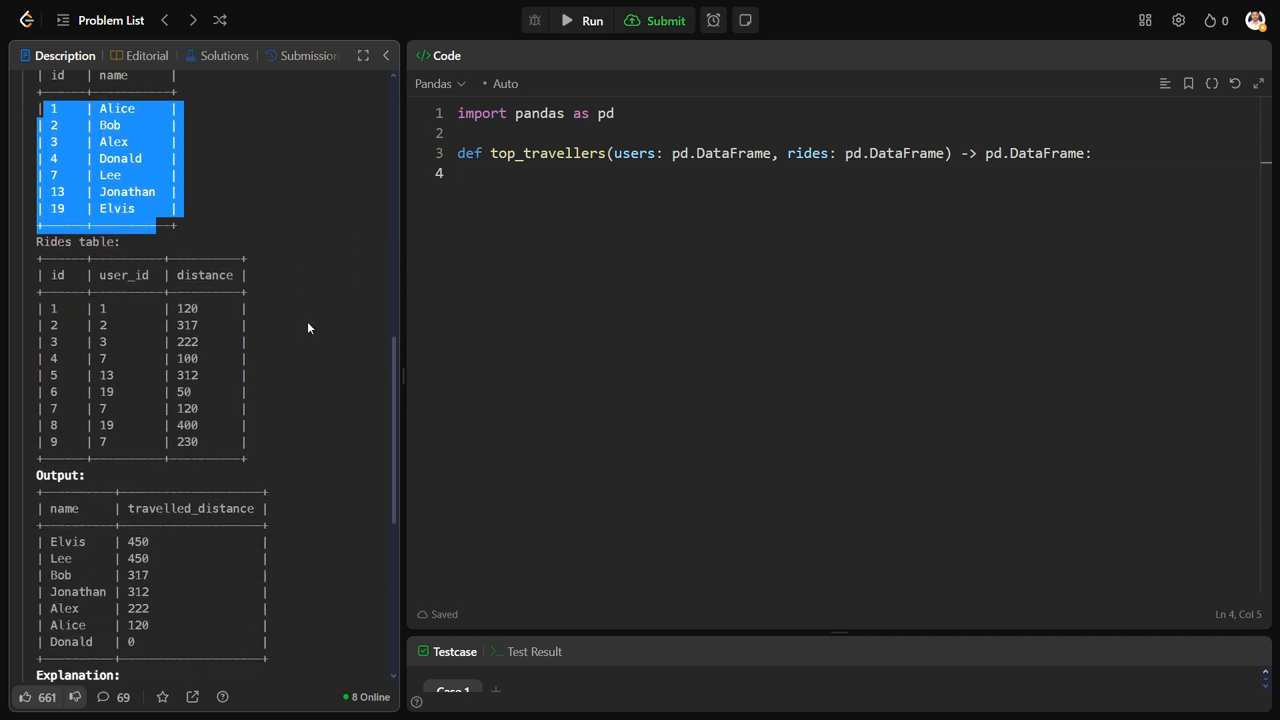
pyautogui.moveTo(300, 248)
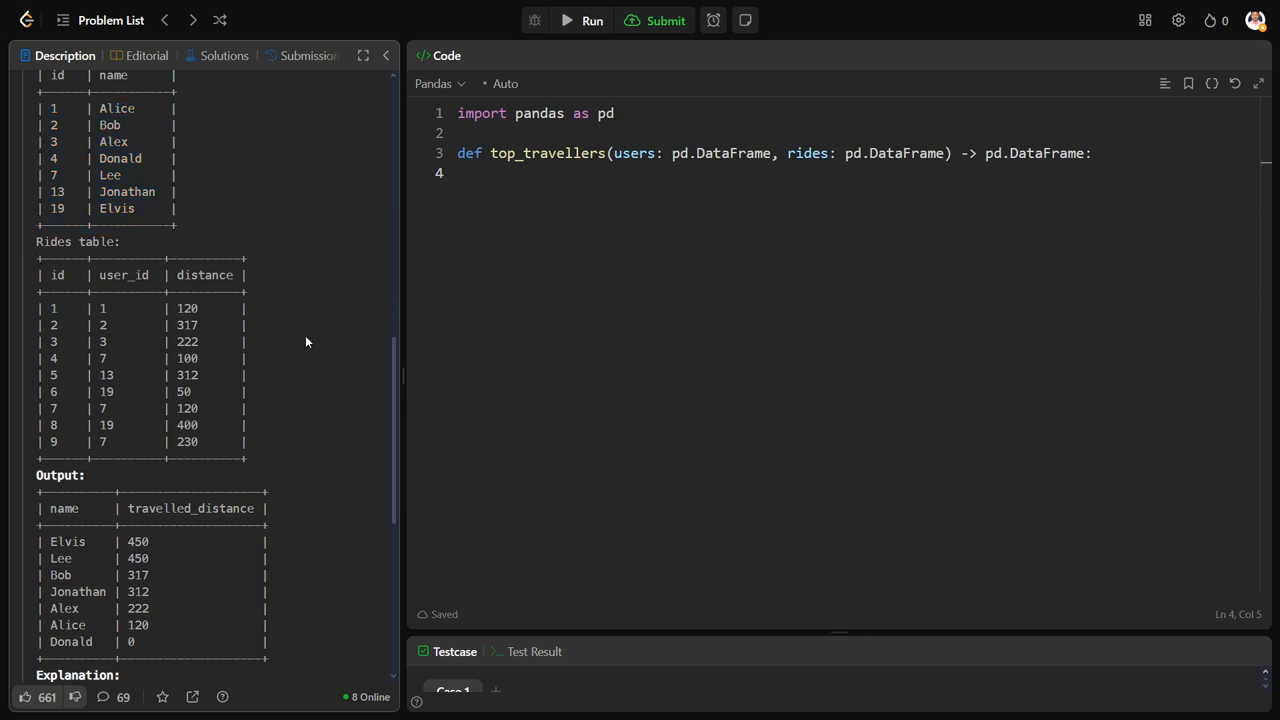
pyautogui.doubleClick(48, 308)
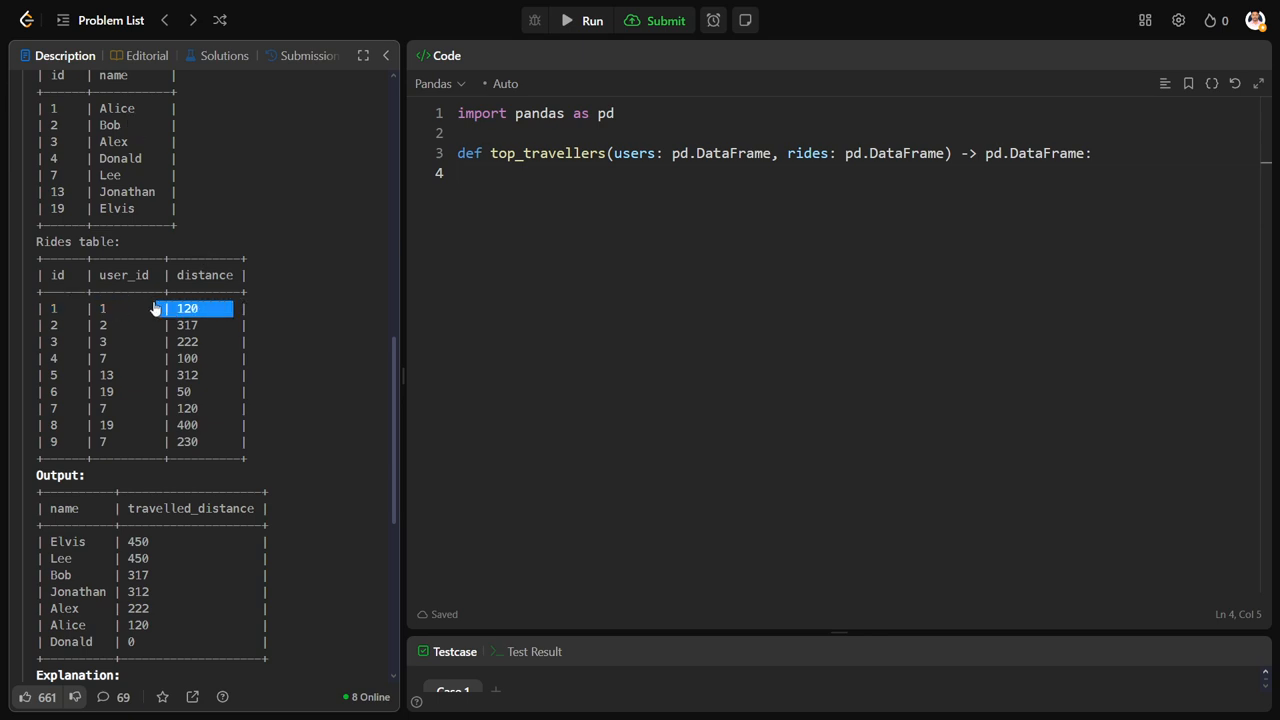
pyautogui.moveTo(36, 252)
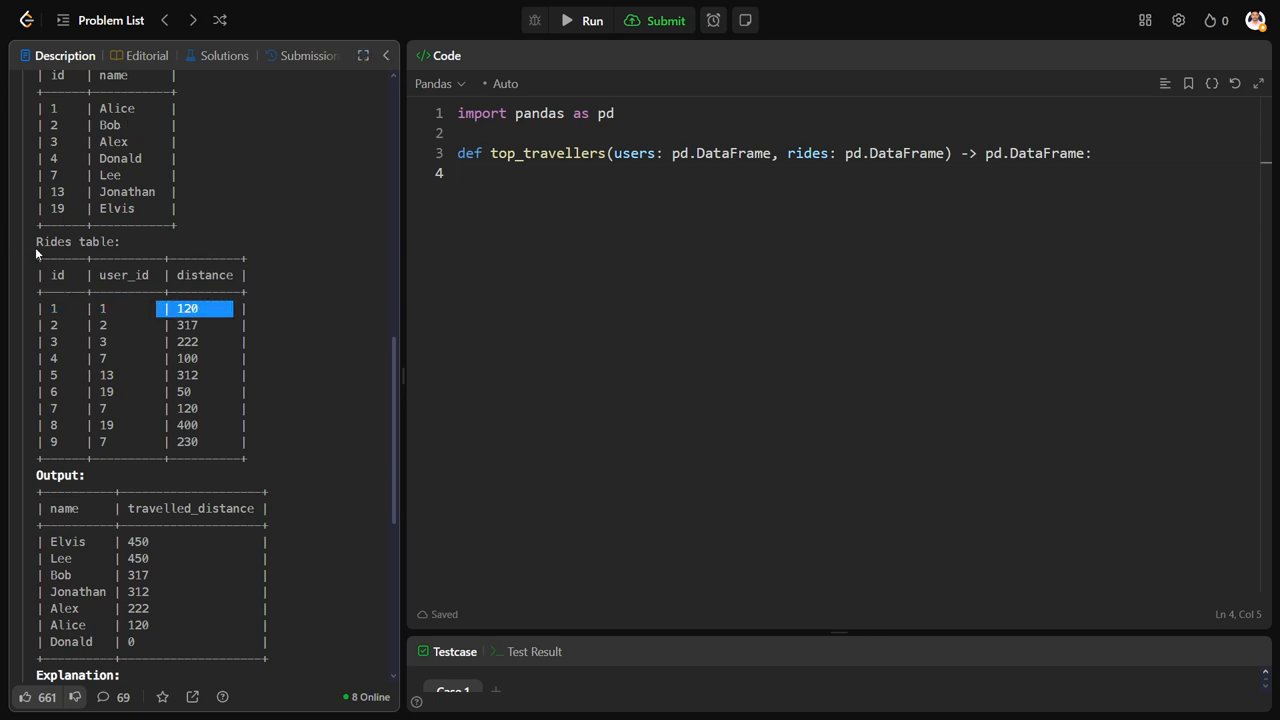
pyautogui.moveTo(36, 240); pyautogui.dragTo(244, 442)
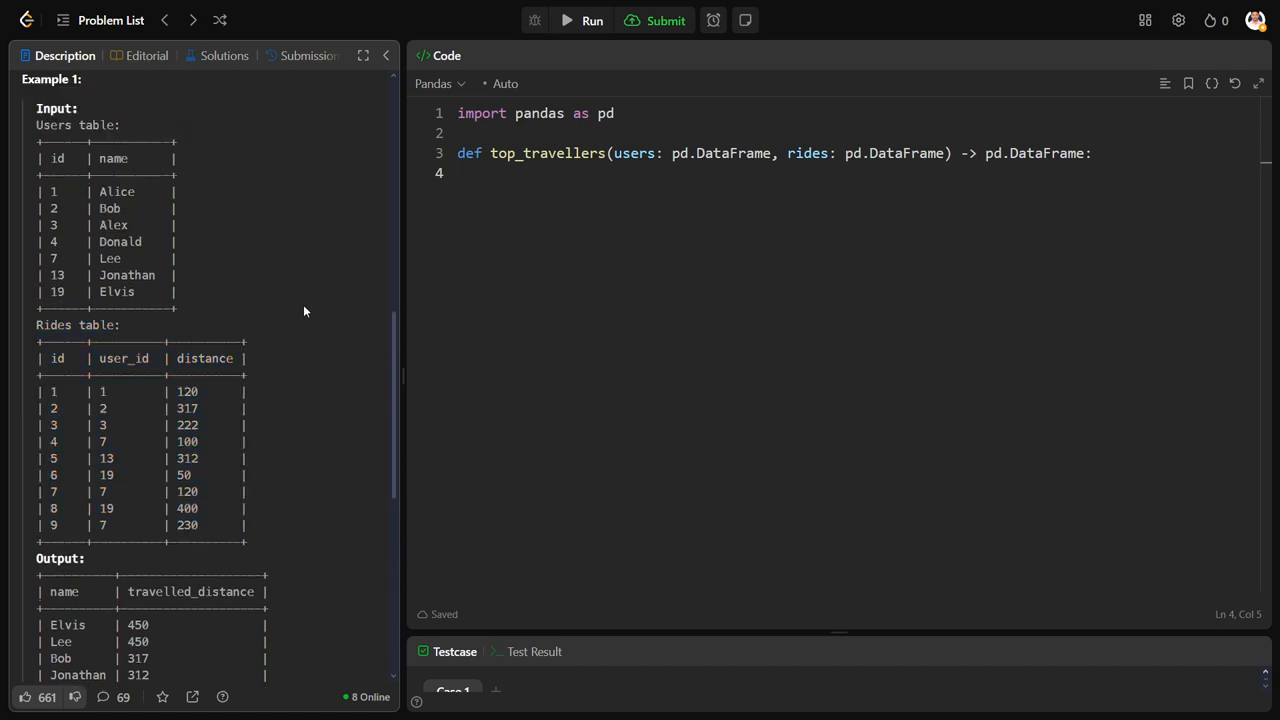
pyautogui.doubleClick(56, 158)
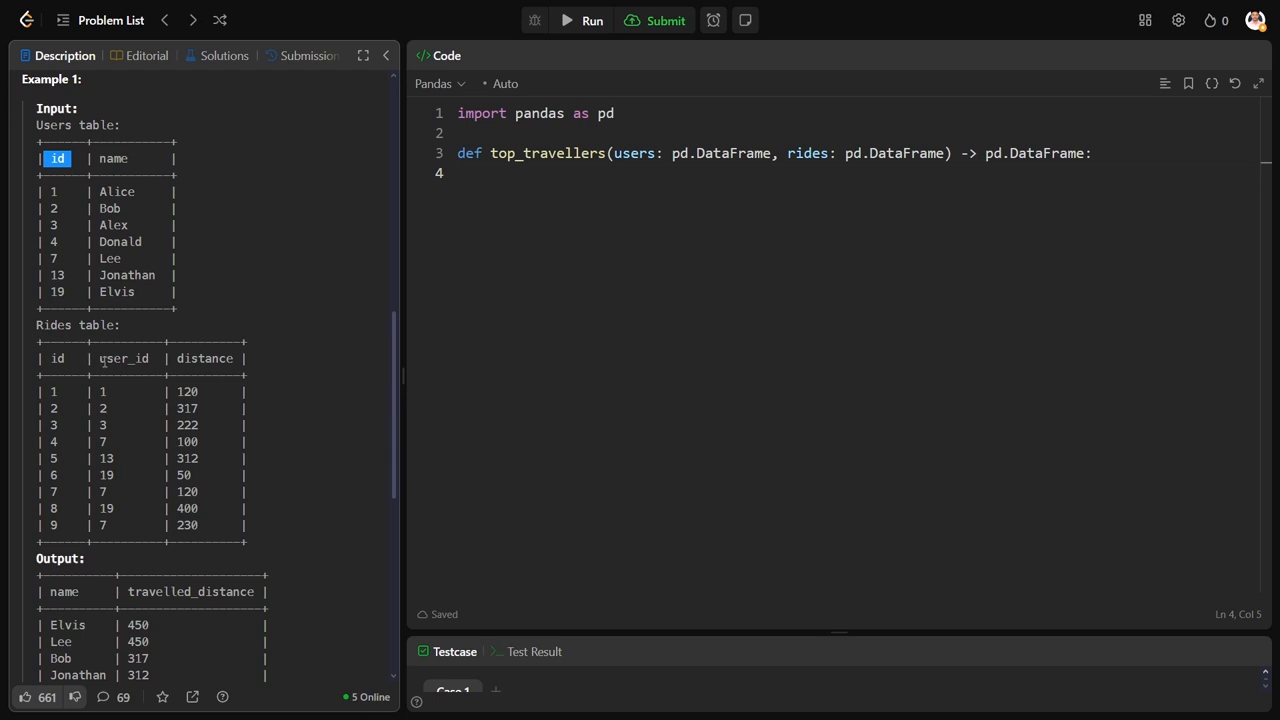
pyautogui.doubleClick(124, 358)
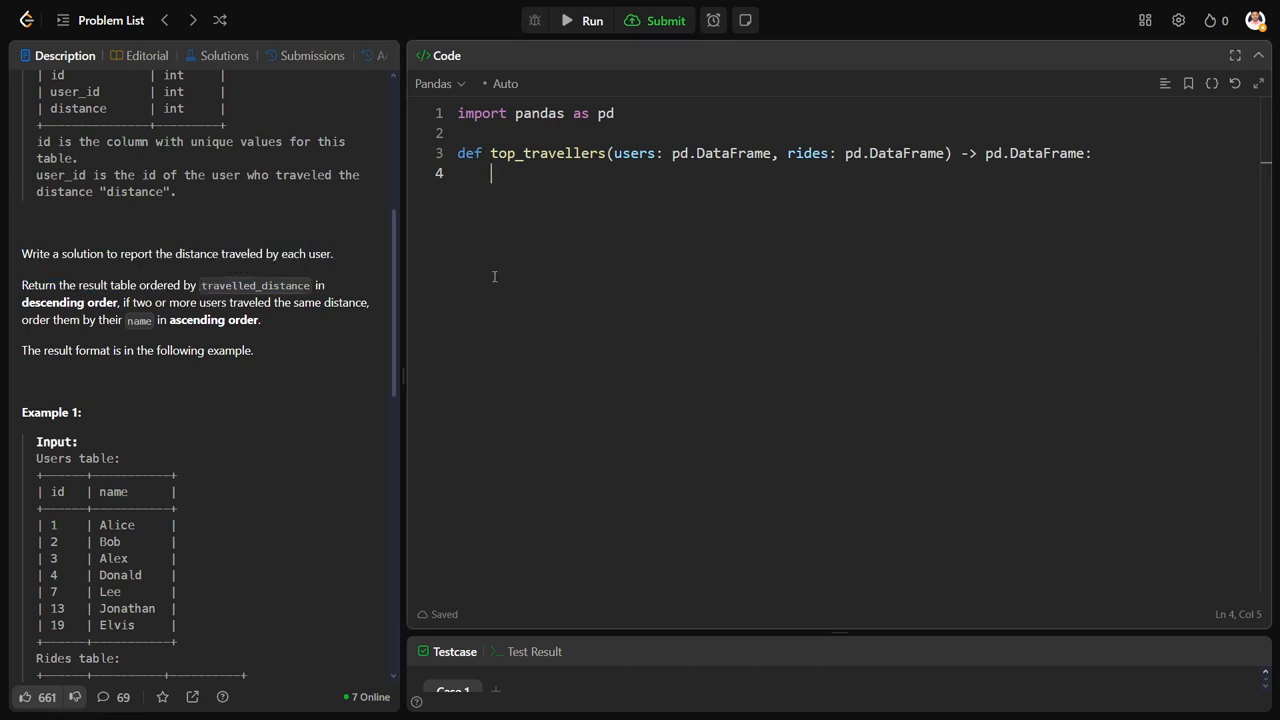
pyautogui.scroll(-3)
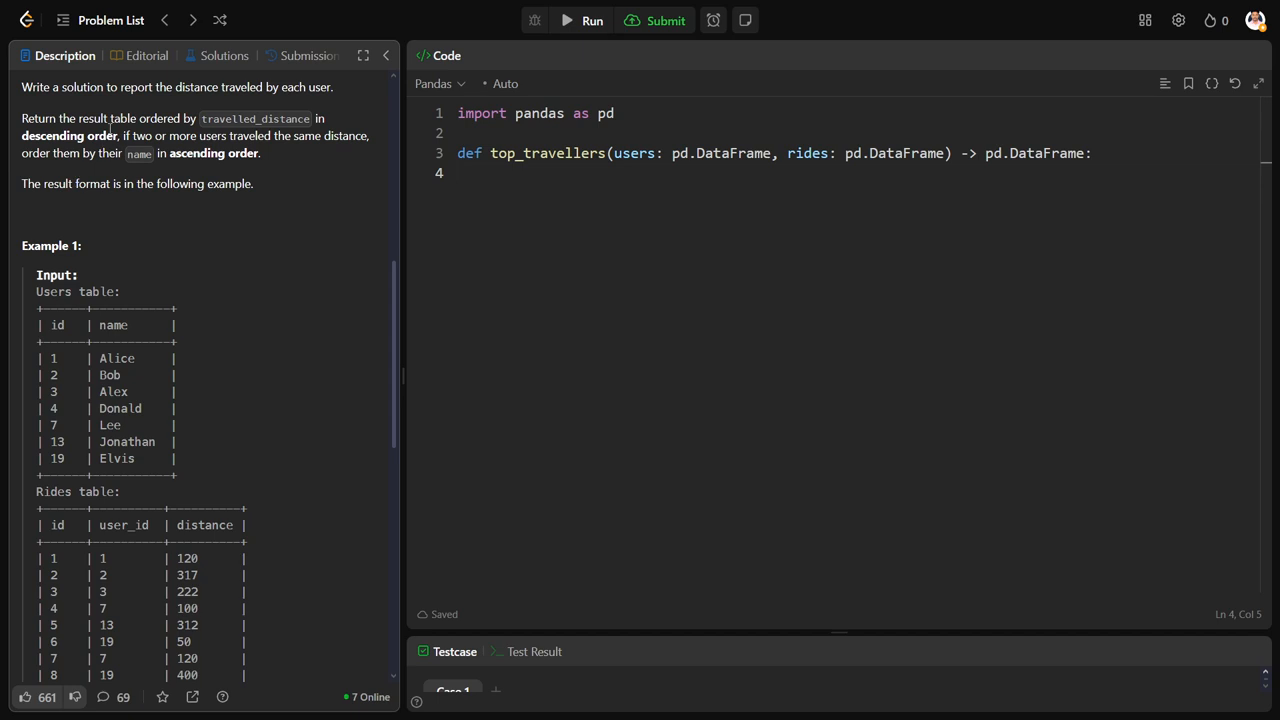
pyautogui.scroll(-3)
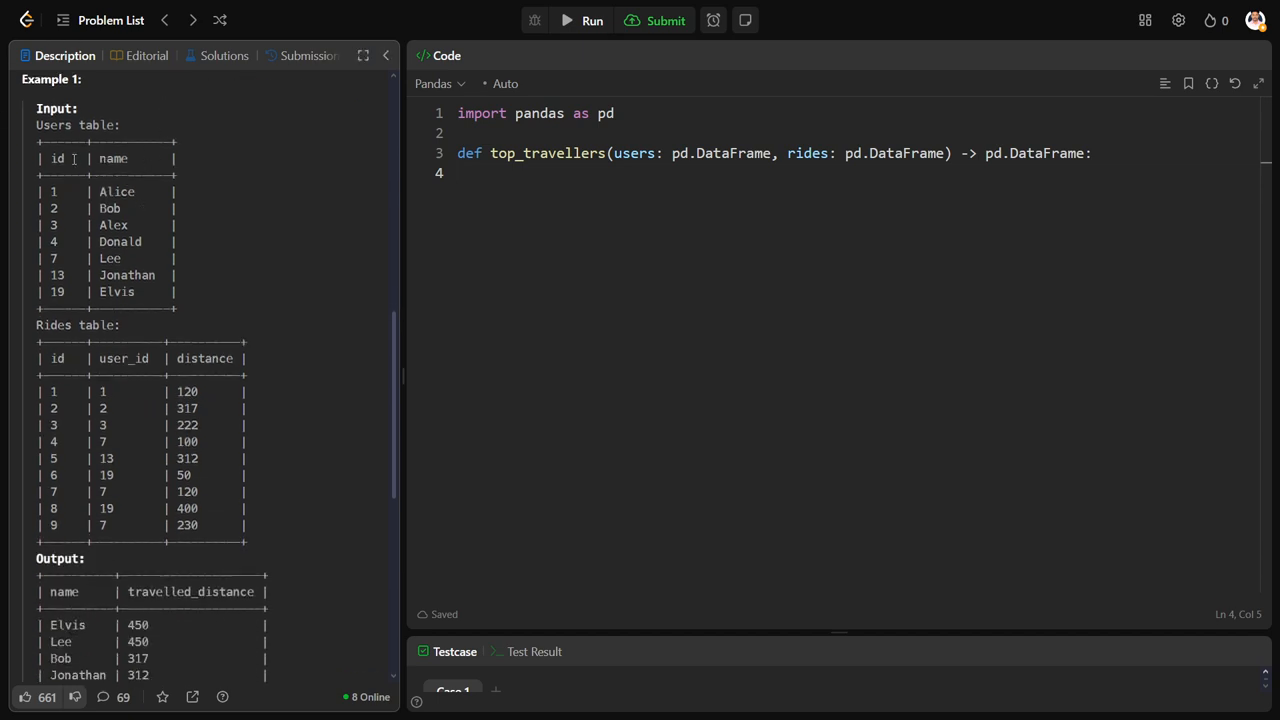
# Take the whole Users table and set the output table beside the Rides table on the board
pyautogui.moveTo(48, 158); pyautogui.dragTo(170, 292)
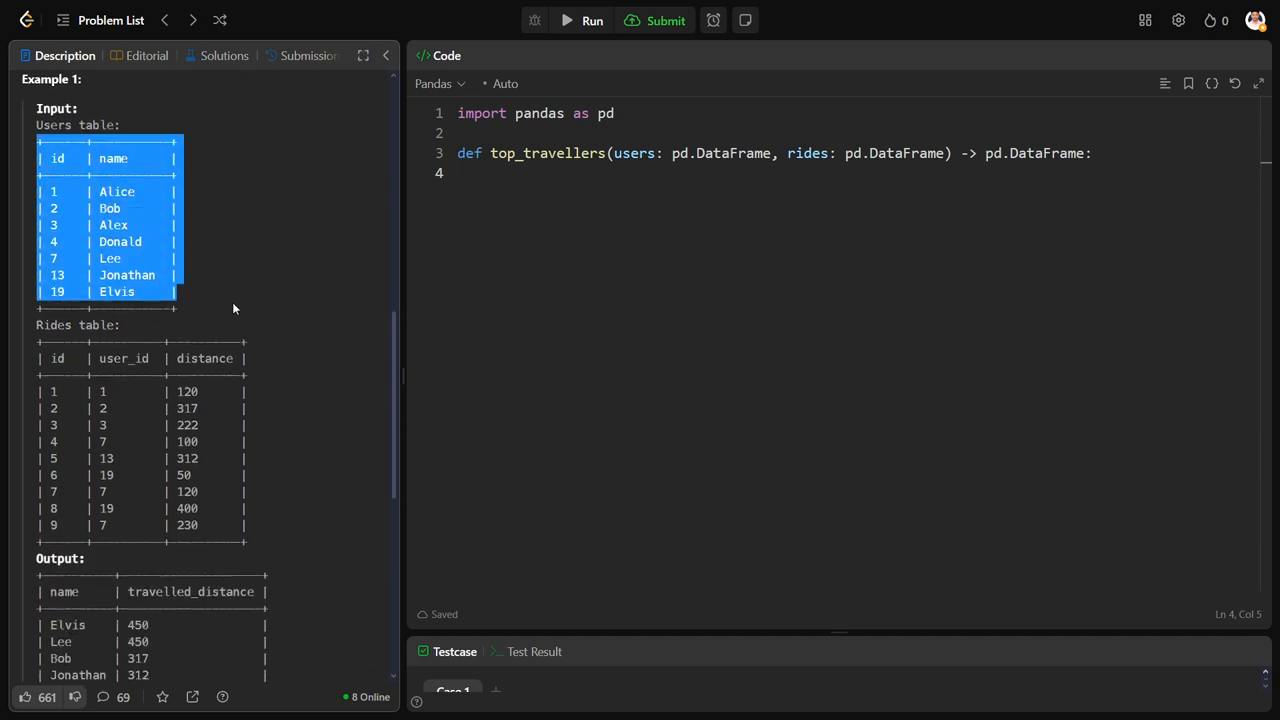
pyautogui.moveTo(238, 290)
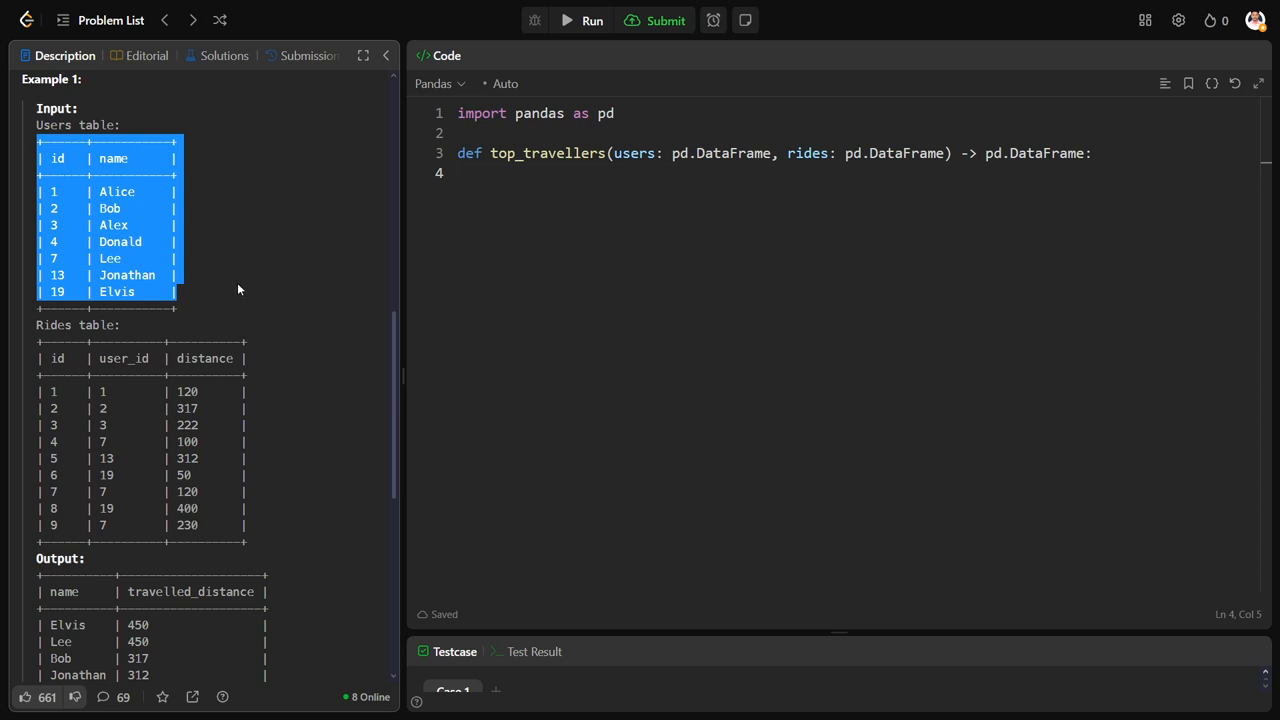
pyautogui.moveTo(236, 288)
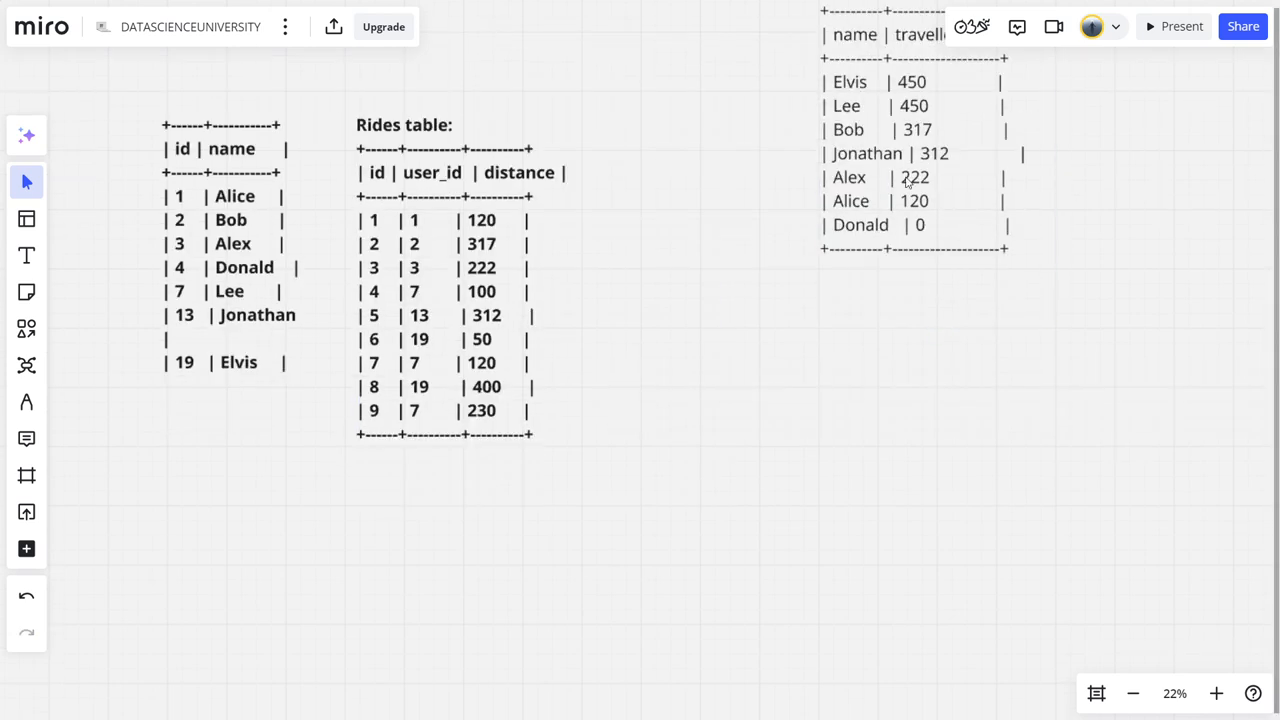
pyautogui.moveTo(910, 130); pyautogui.dragTo(804, 250)
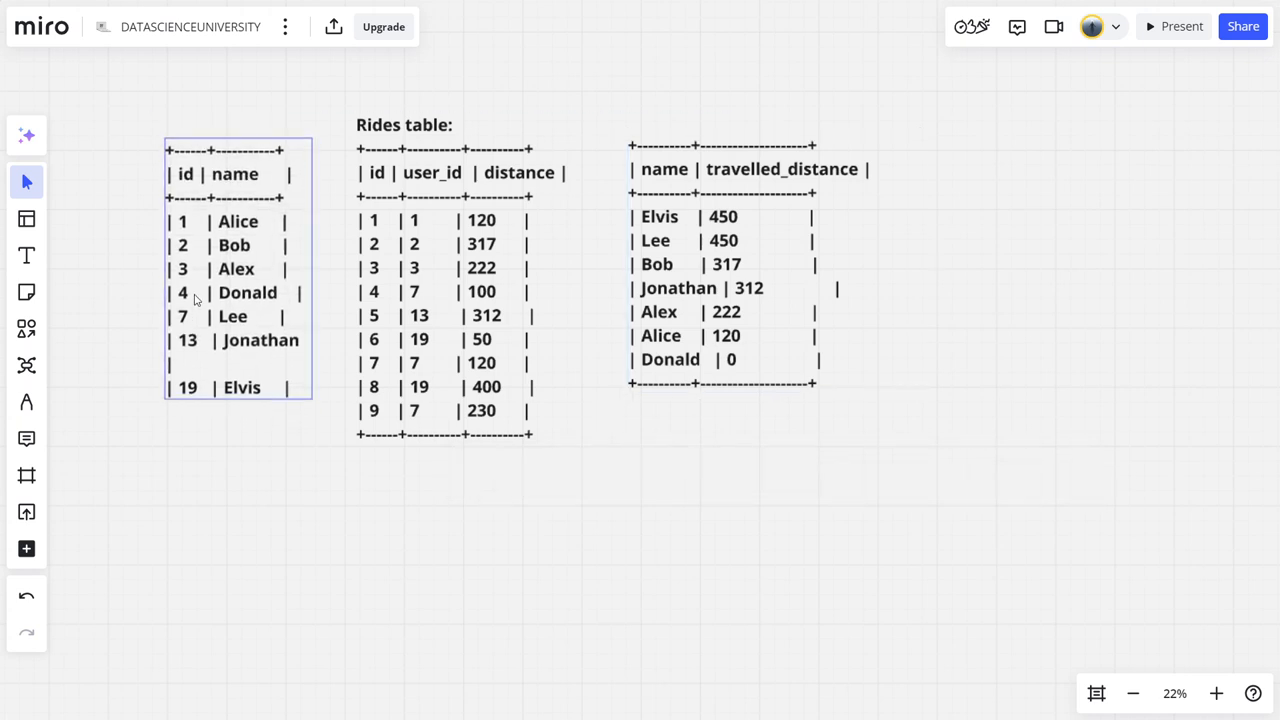
pyautogui.click(1064, 284)
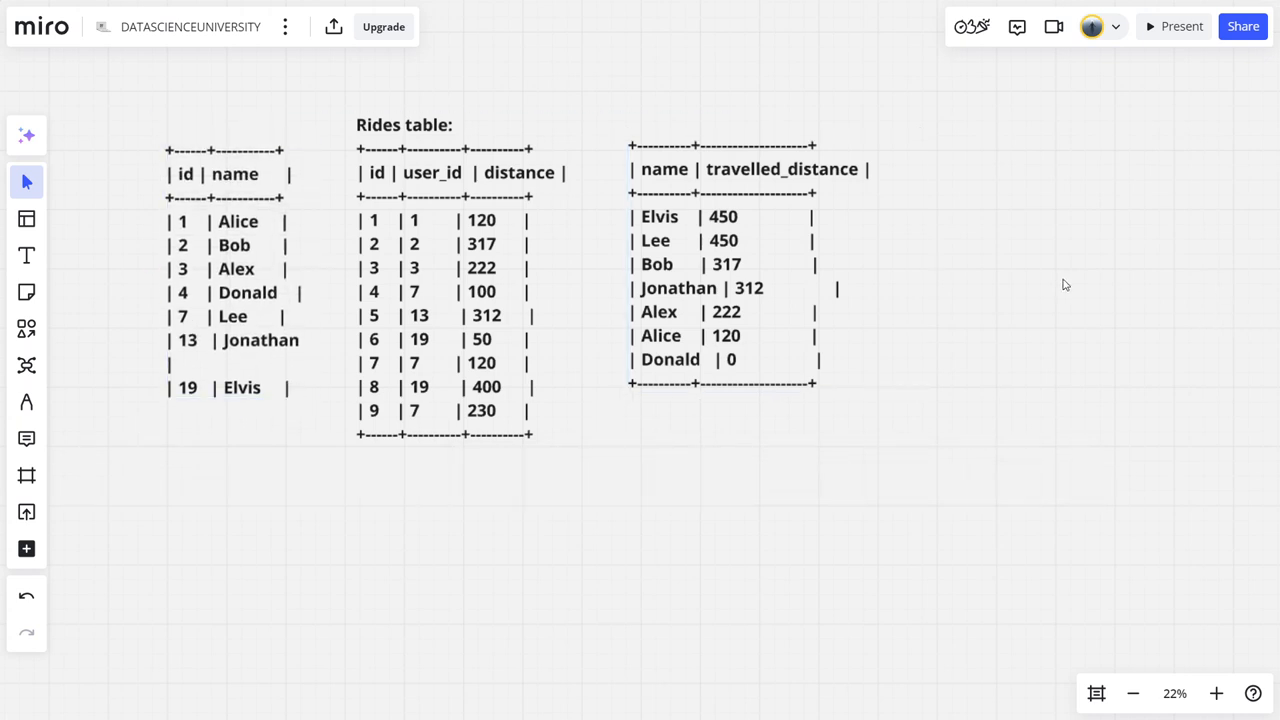
pyautogui.moveTo(72, 532)
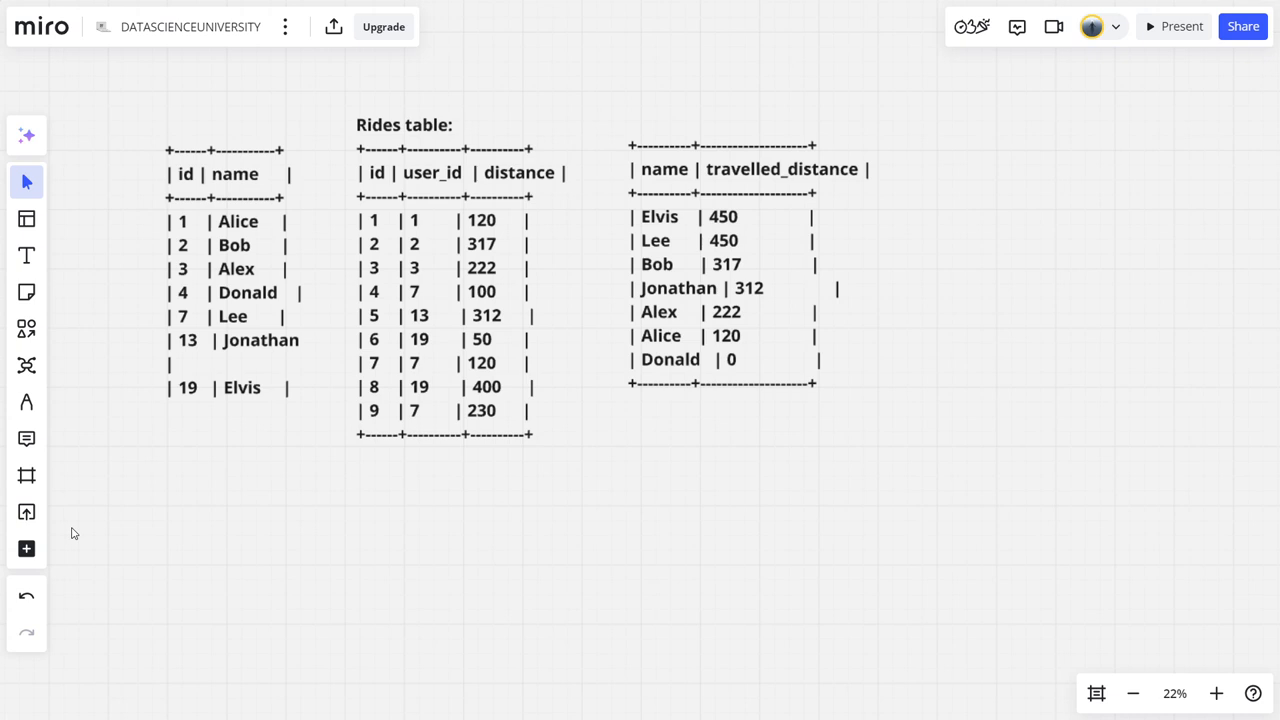
pyautogui.moveTo(66, 332)
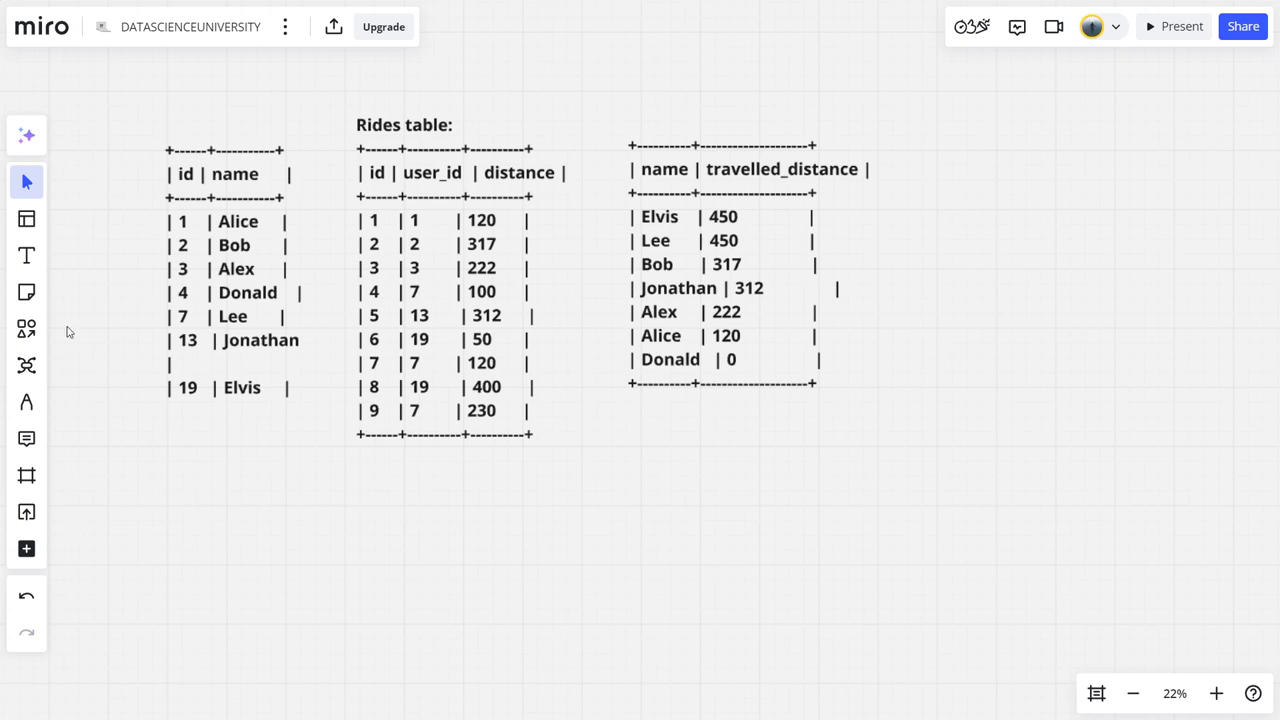
# With dark green pen, circle the id and user_id headers and link each user to their rides
pyautogui.click(26, 400)
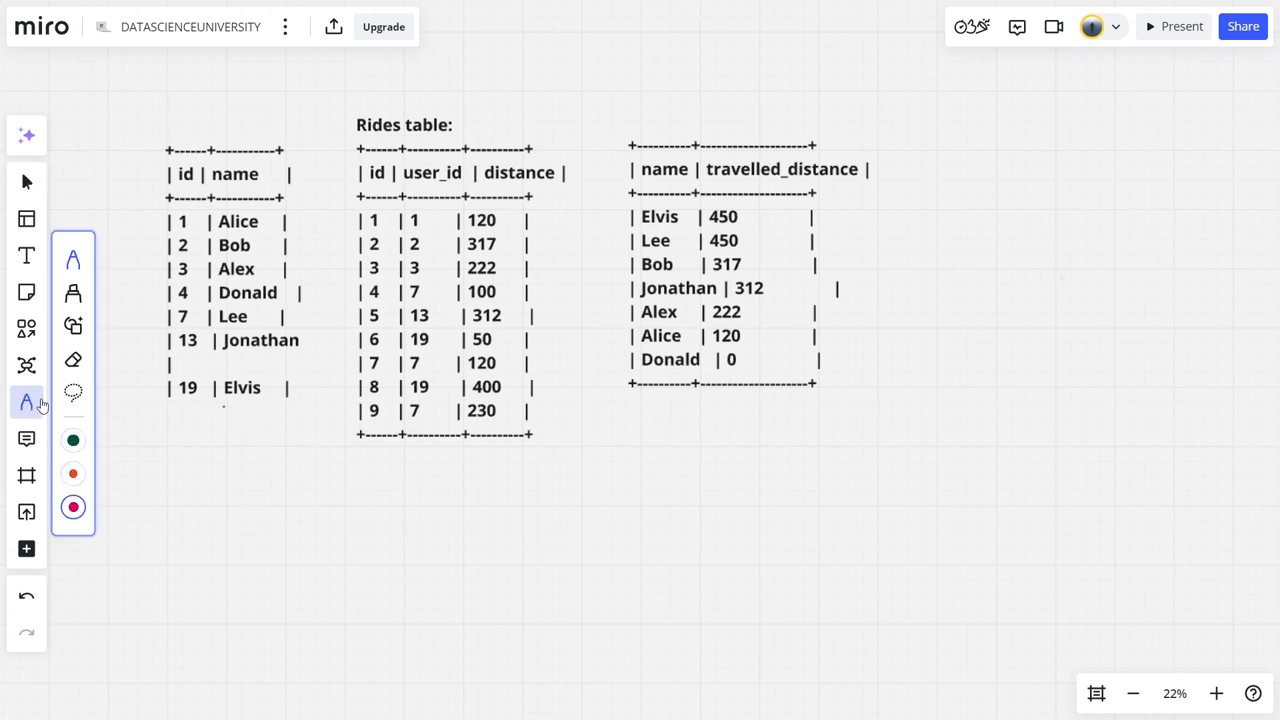
pyautogui.click(72, 472)
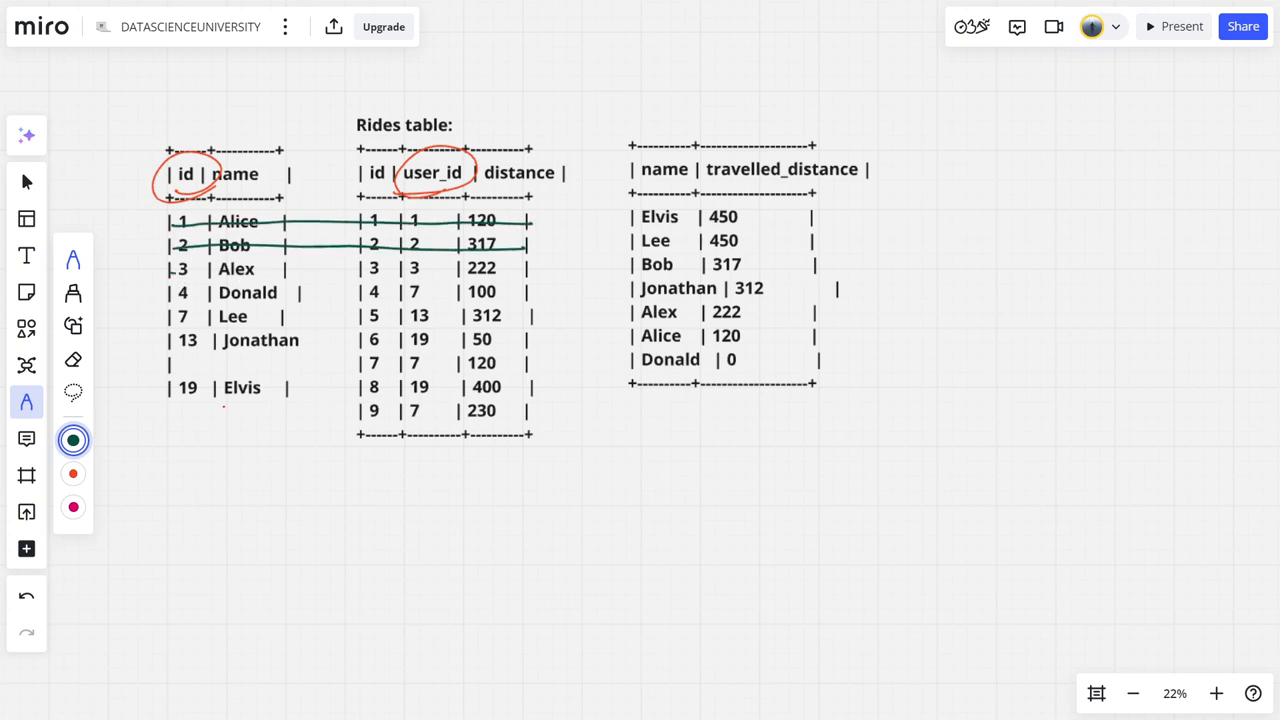
pyautogui.moveTo(176, 268); pyautogui.dragTo(524, 268)
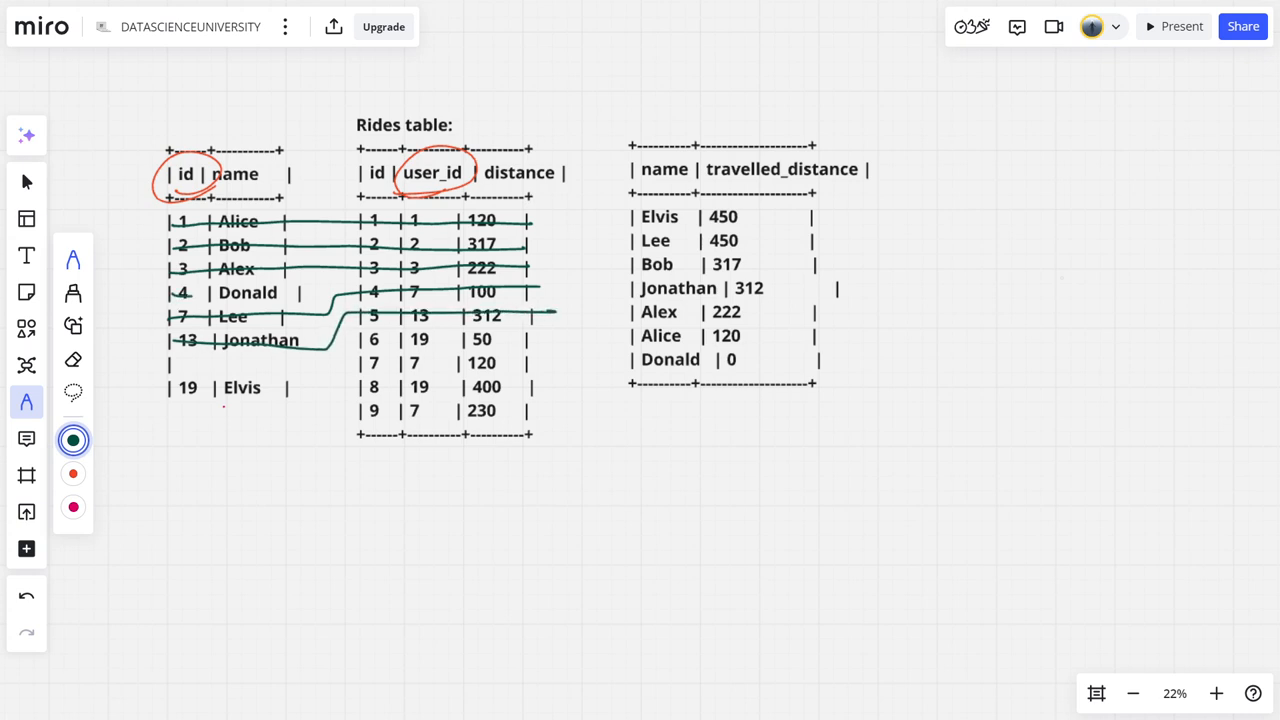
pyautogui.moveTo(316, 290); pyautogui.dragTo(356, 490)
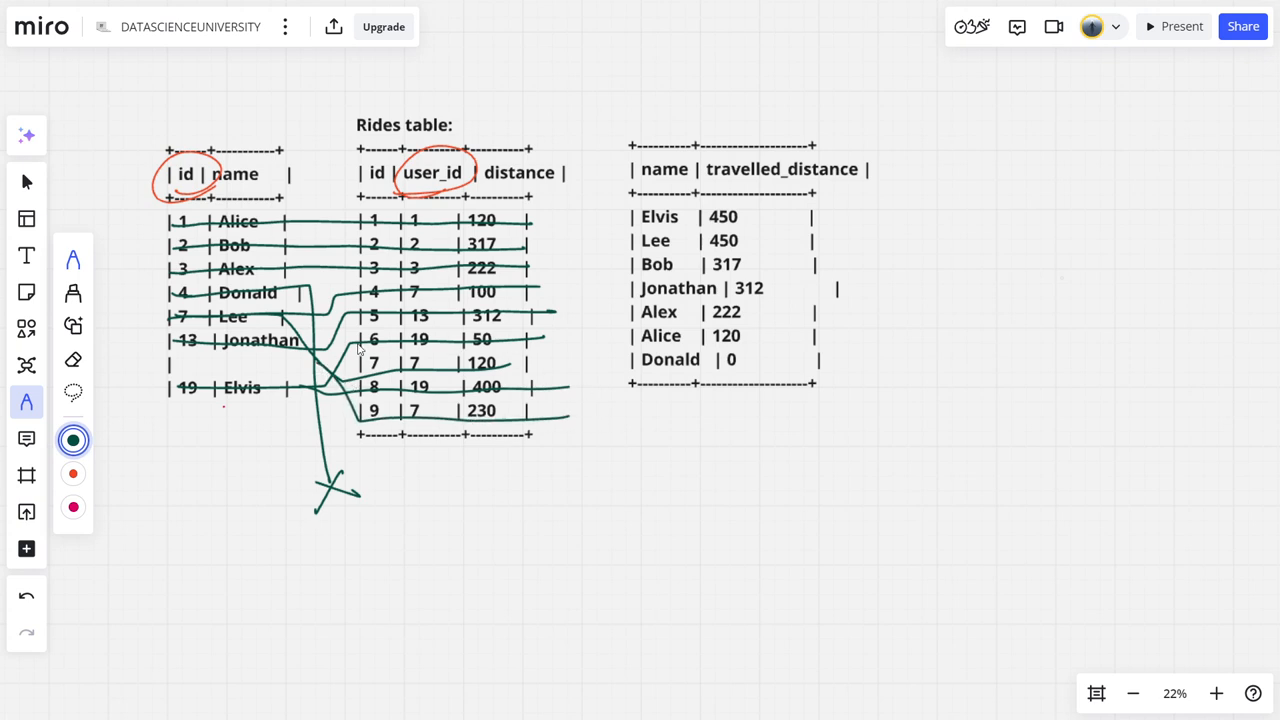
# In red, tick the distance and output headers and circle the unmatched crossed-out line end
pyautogui.click(72, 472)
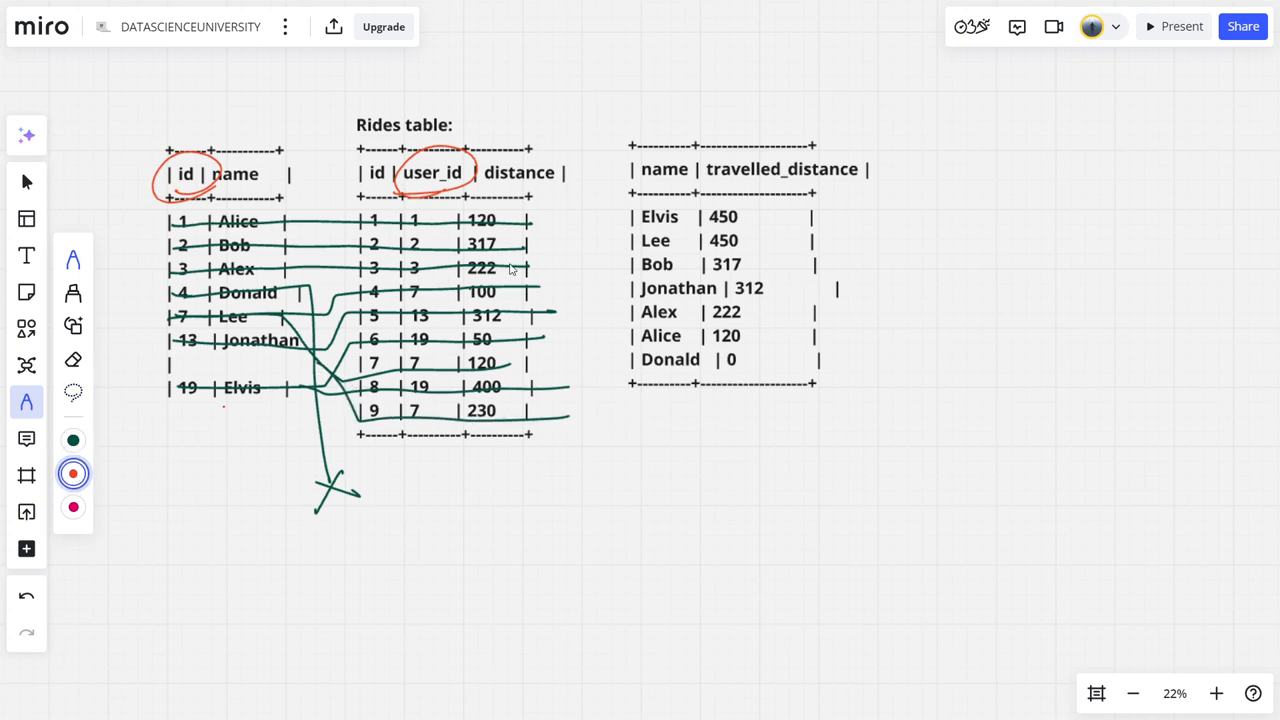
pyautogui.moveTo(300, 198)
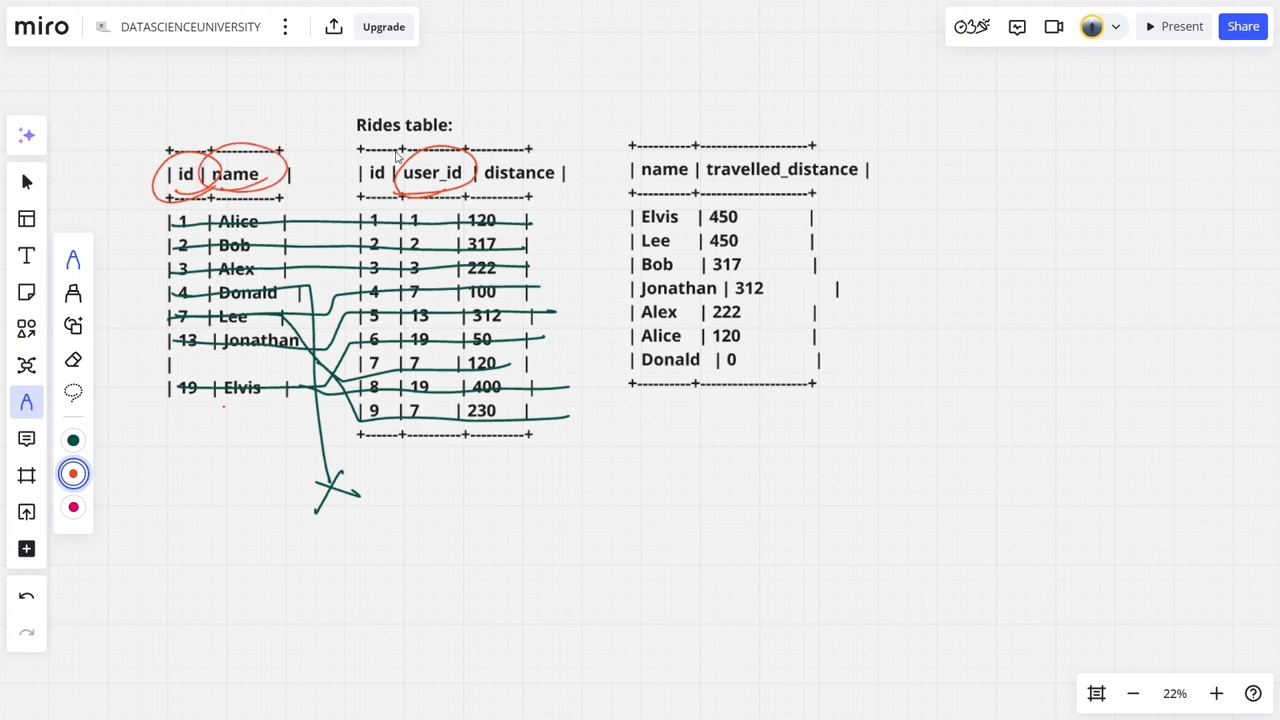
pyautogui.moveTo(496, 120); pyautogui.dragTo(516, 170)
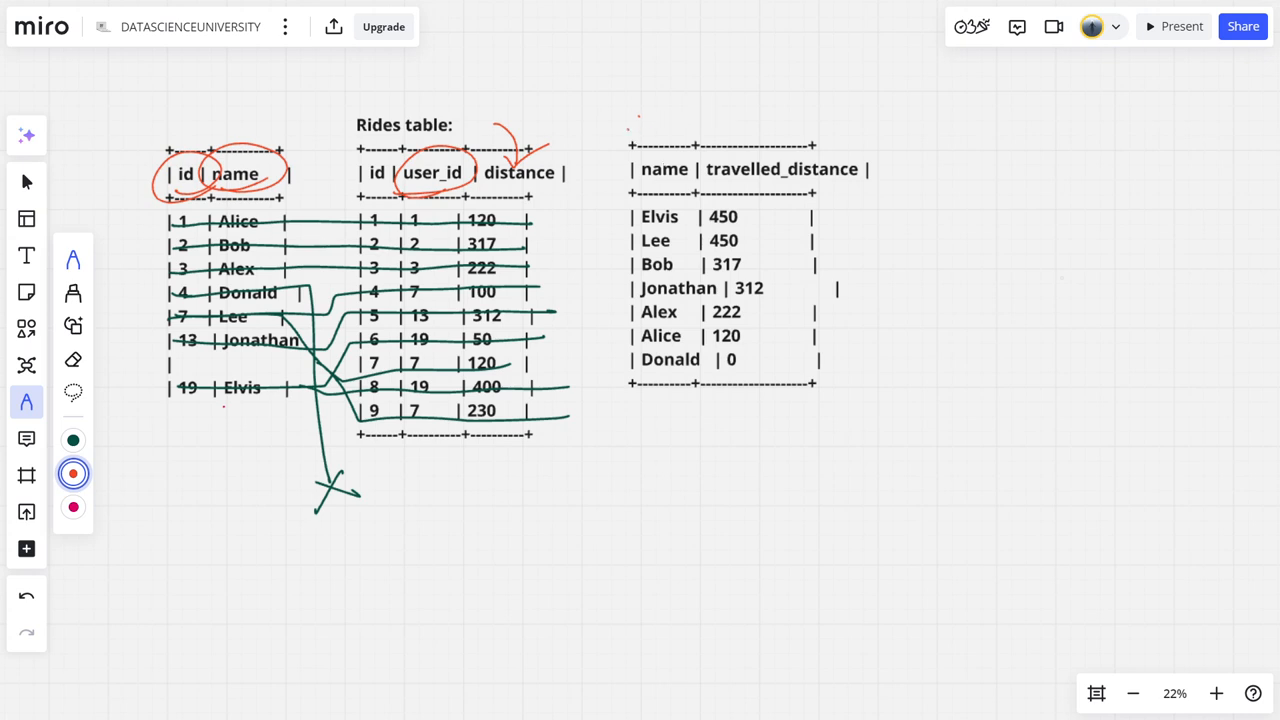
pyautogui.moveTo(770, 144); pyautogui.dragTo(824, 100)
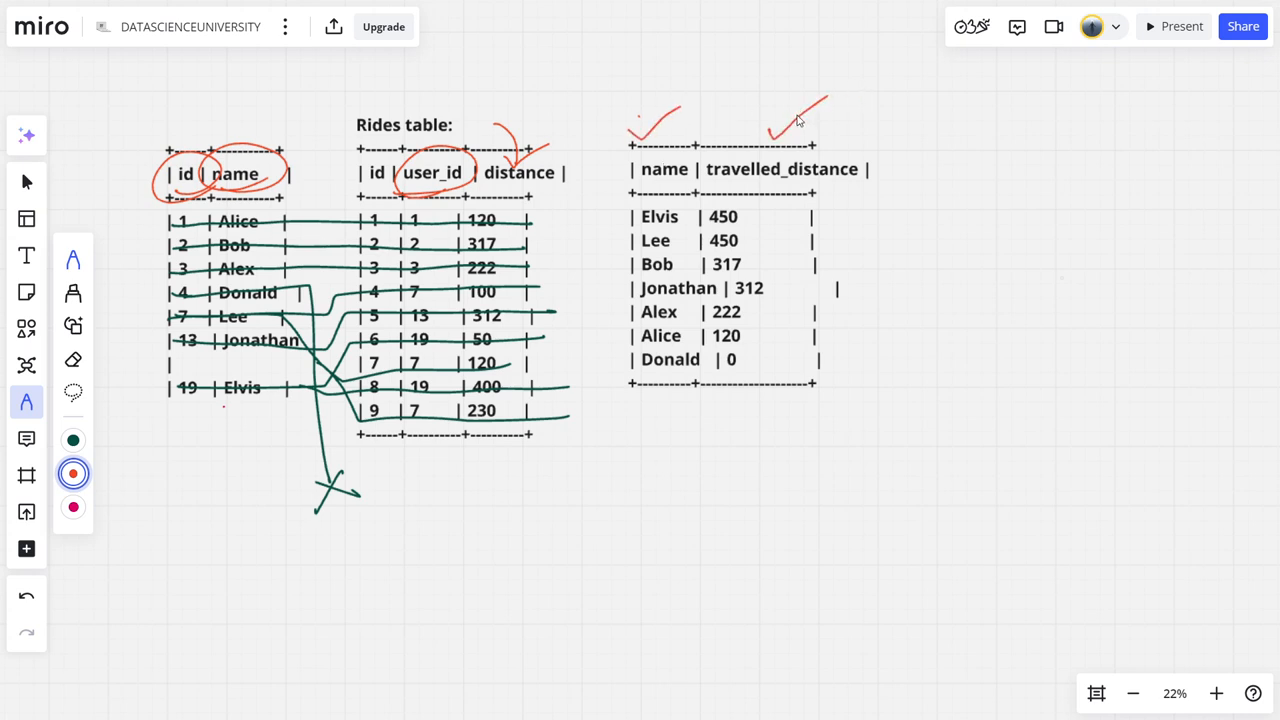
pyautogui.moveTo(272, 300)
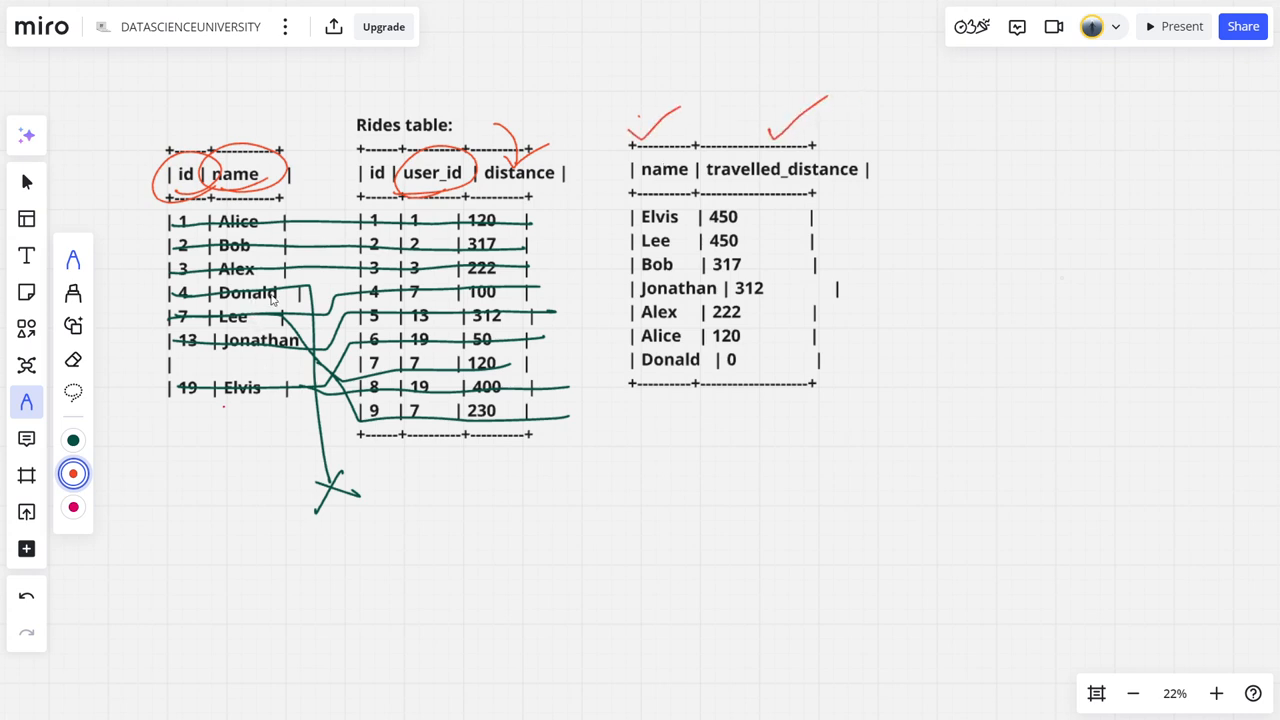
pyautogui.moveTo(300, 500); pyautogui.dragTo(400, 500)
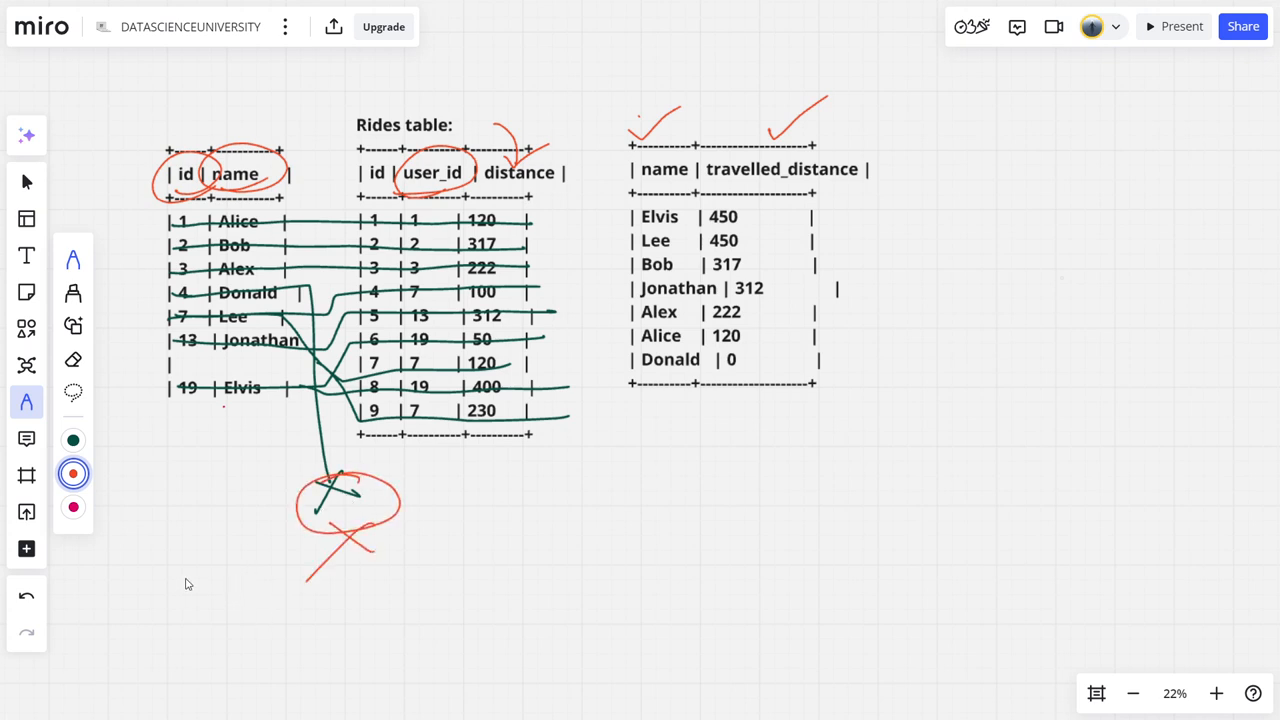
pyautogui.click(72, 440)
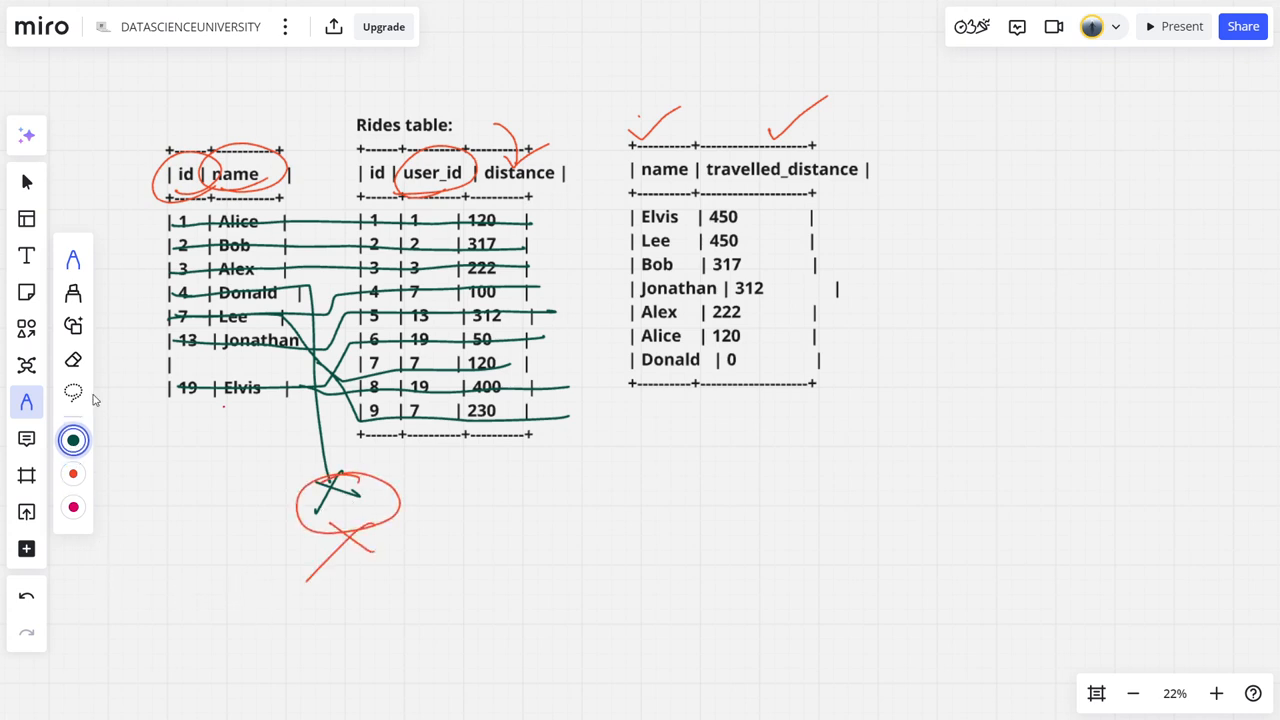
# Handwrite 'S1 Left', mark Donald's missing ride as null, and draw an arrow to a boxed 0
pyautogui.write('S1')
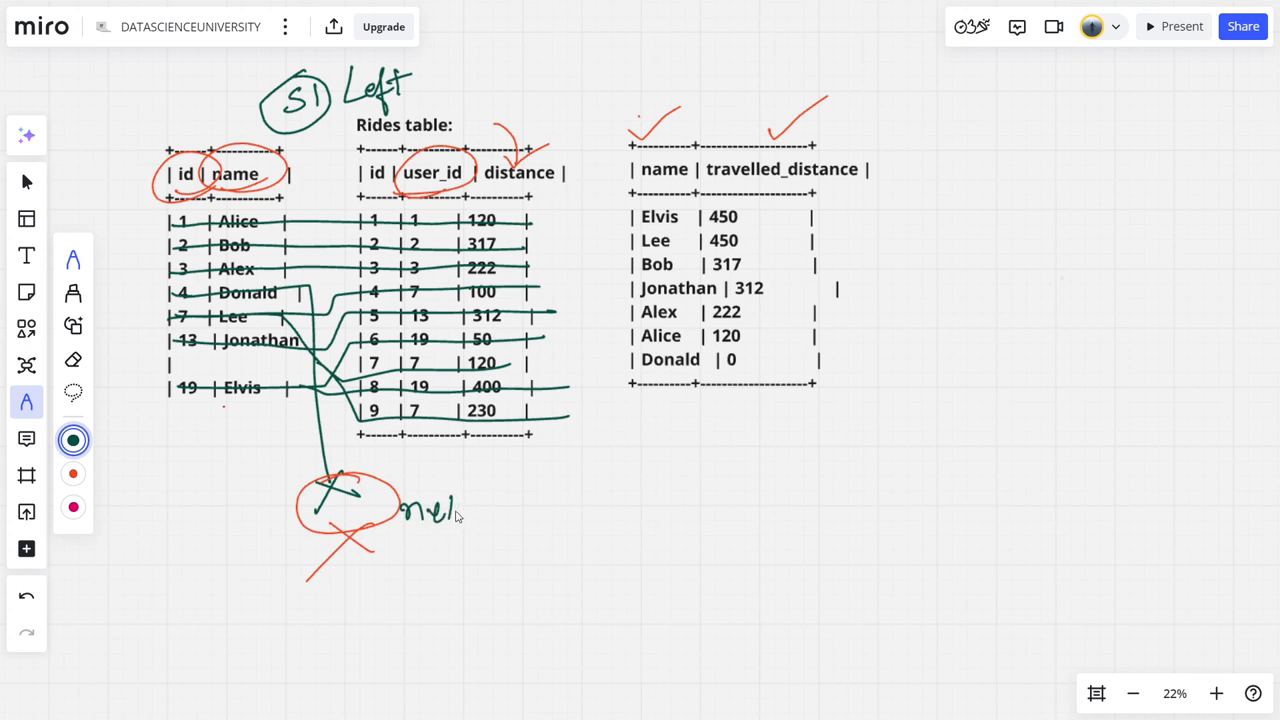
pyautogui.moveTo(458, 516); pyautogui.dragTo(516, 496)
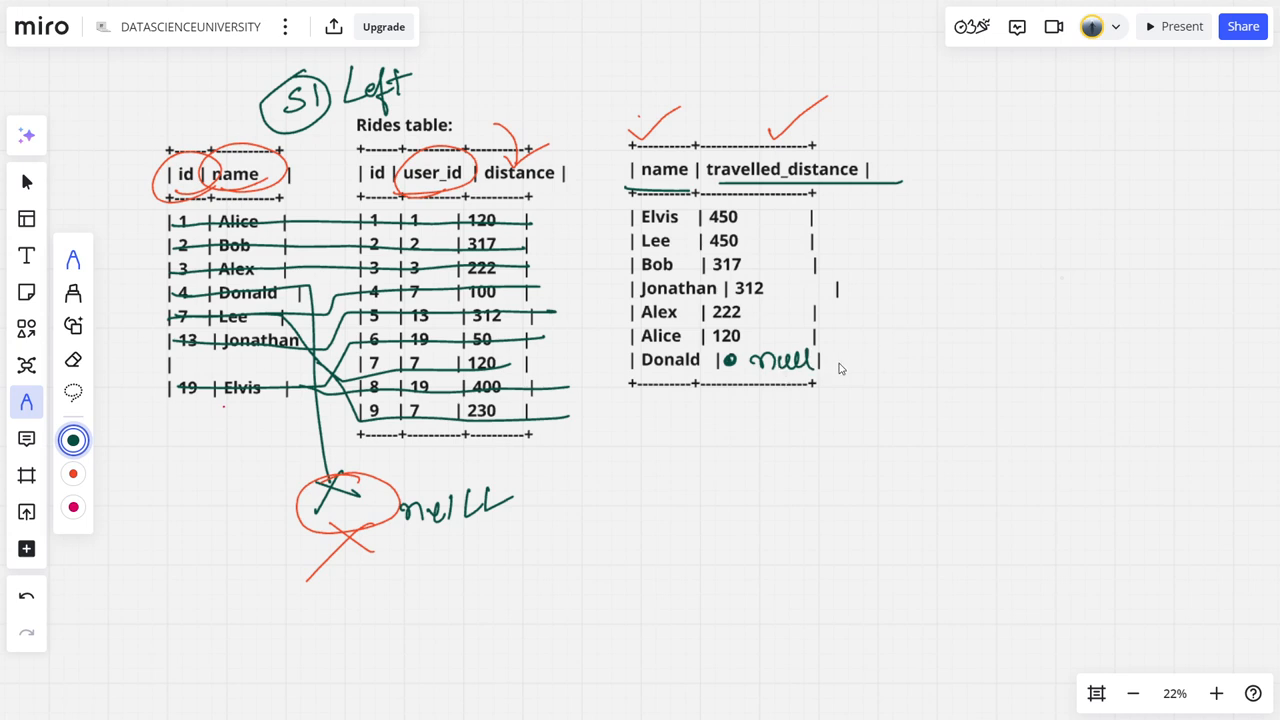
pyautogui.moveTo(824, 360); pyautogui.dragTo(920, 358)
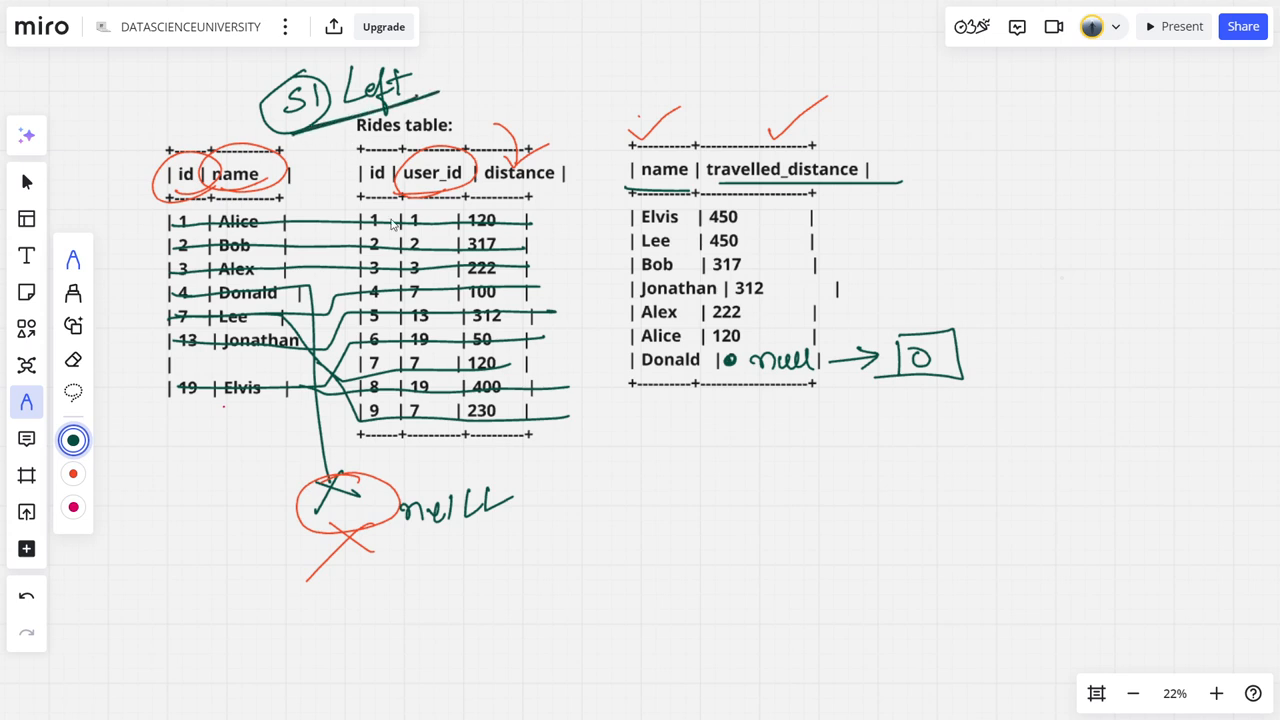
pyautogui.moveTo(748, 410); pyautogui.dragTo(768, 428)
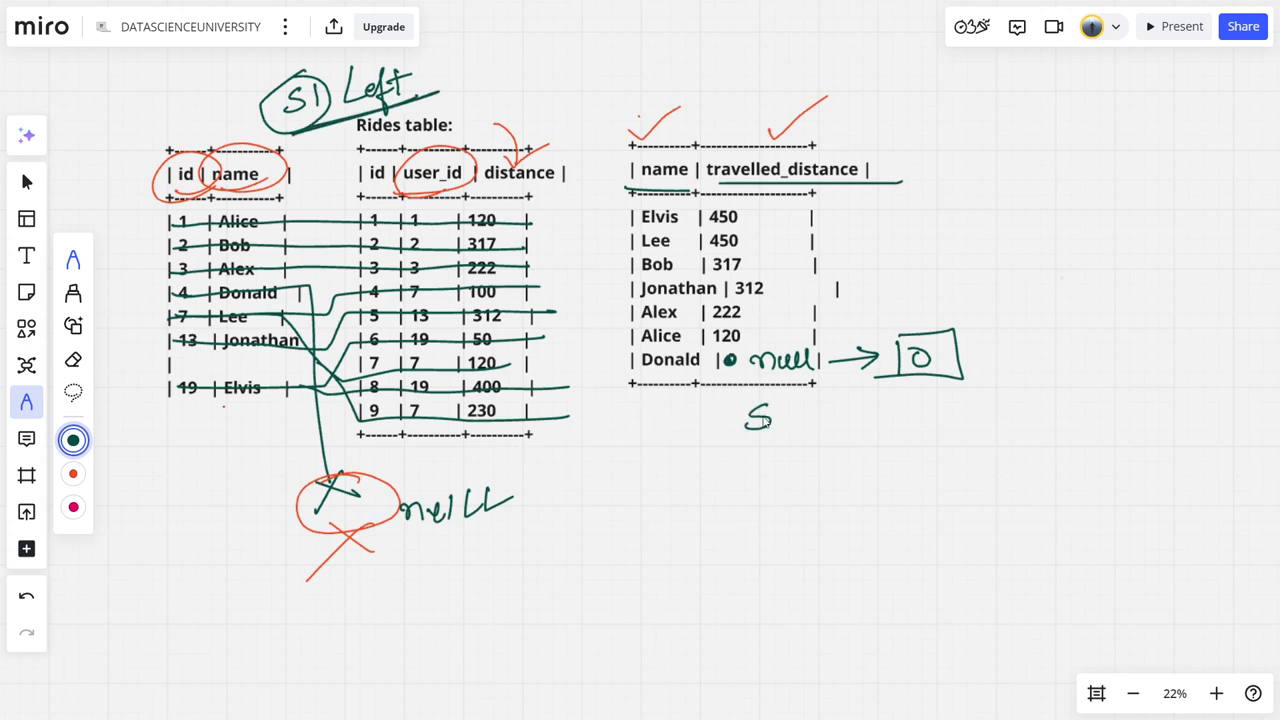
pyautogui.moveTo(760, 410); pyautogui.dragTo(910, 460)
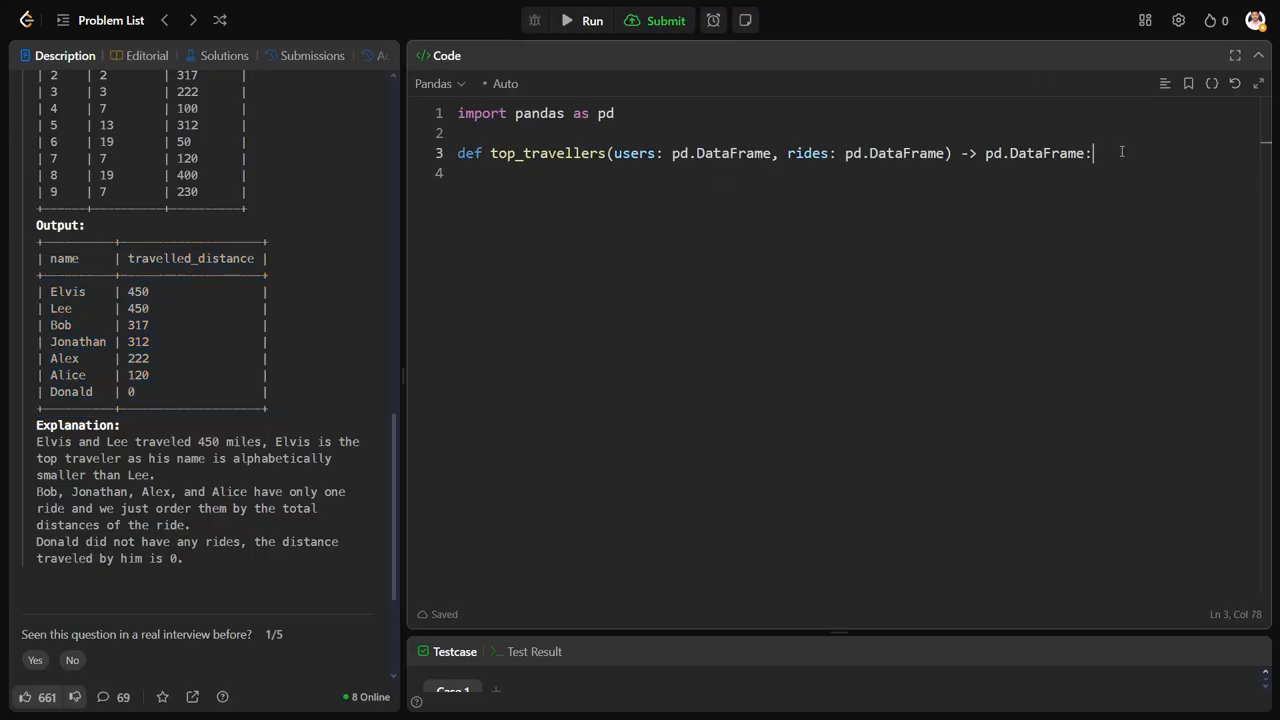
# Write df = users.merge(rides, how="left", left_on="id", right_on="user_id"), return df, and run it
pyautogui.write('df =')
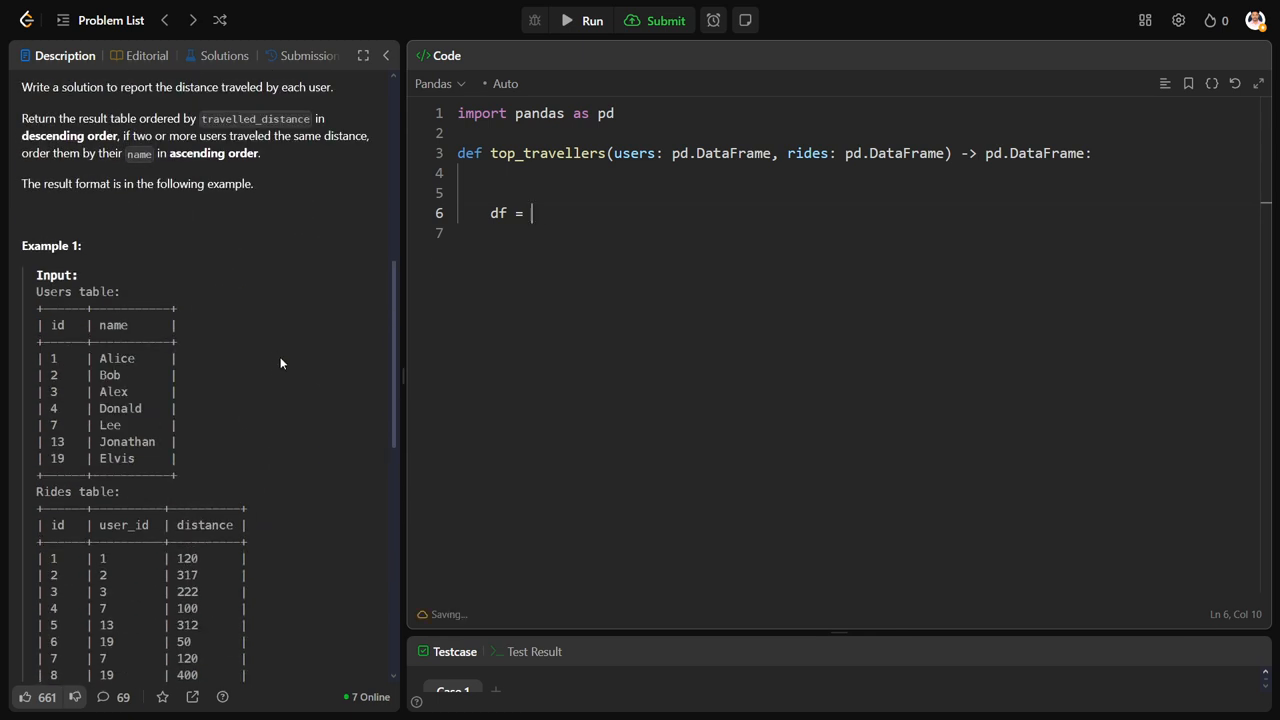
pyautogui.write('users')
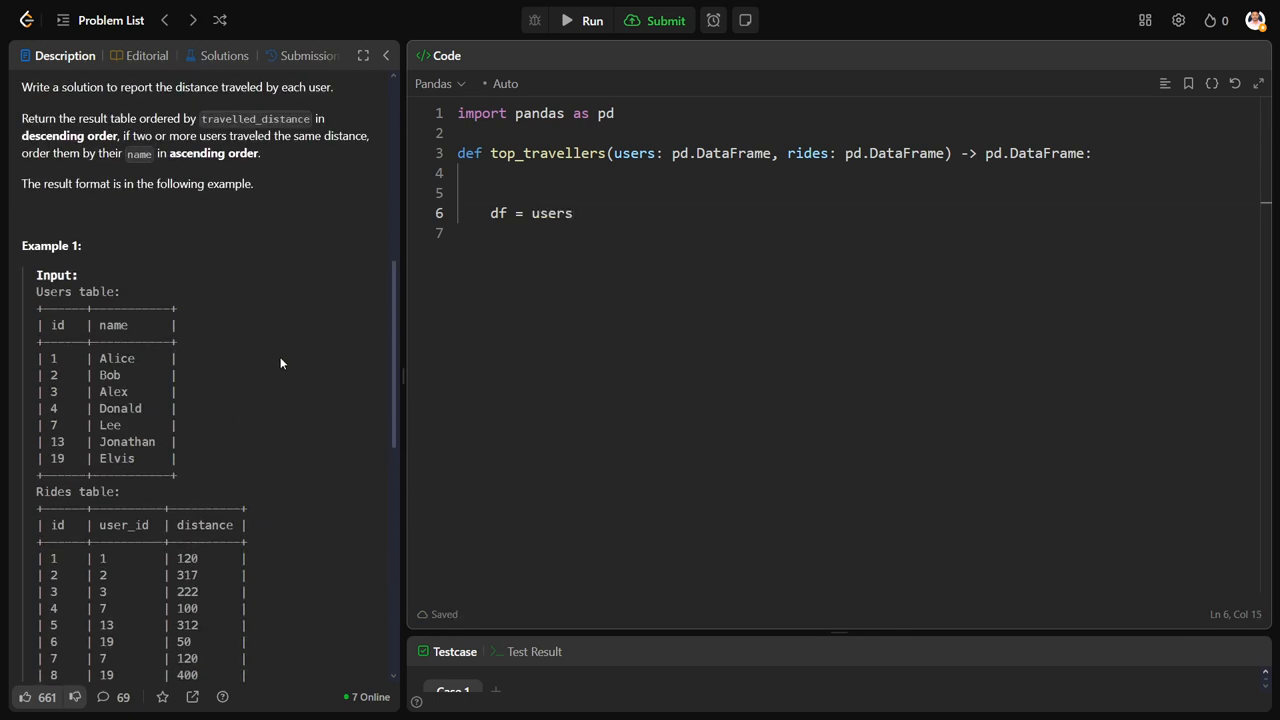
pyautogui.write('.merge*r')
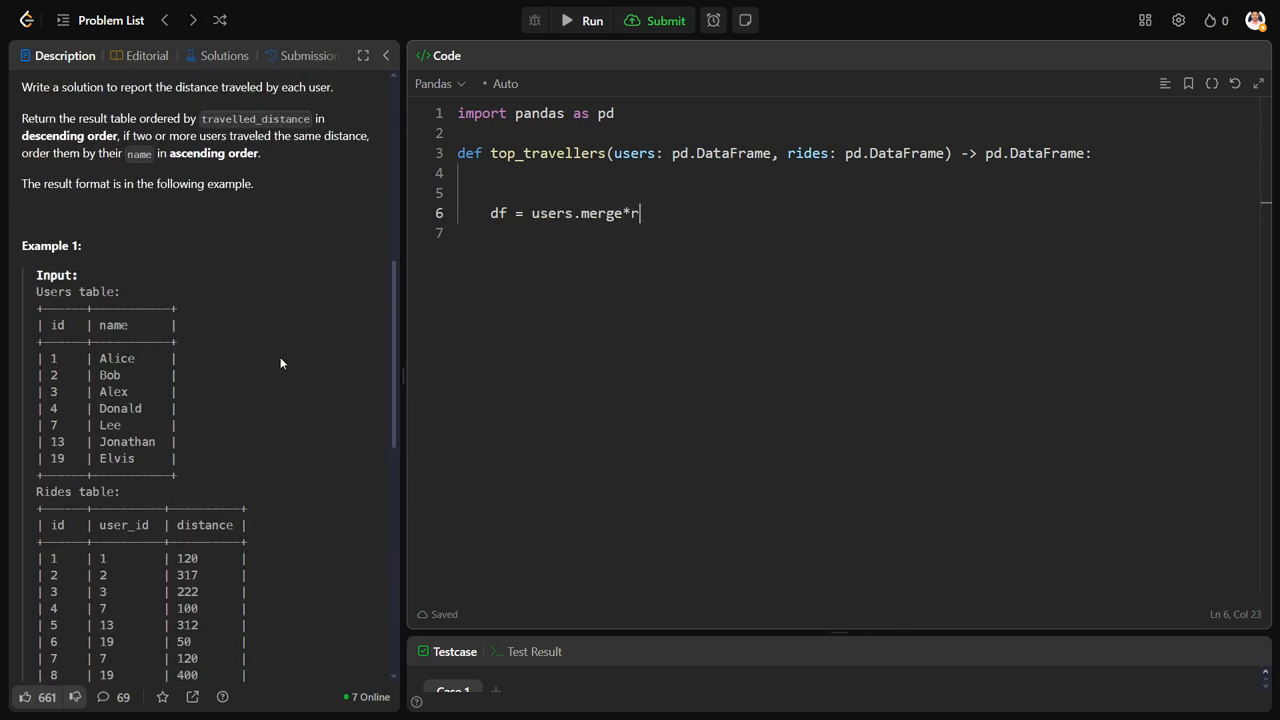
pyautogui.write('(rid)')
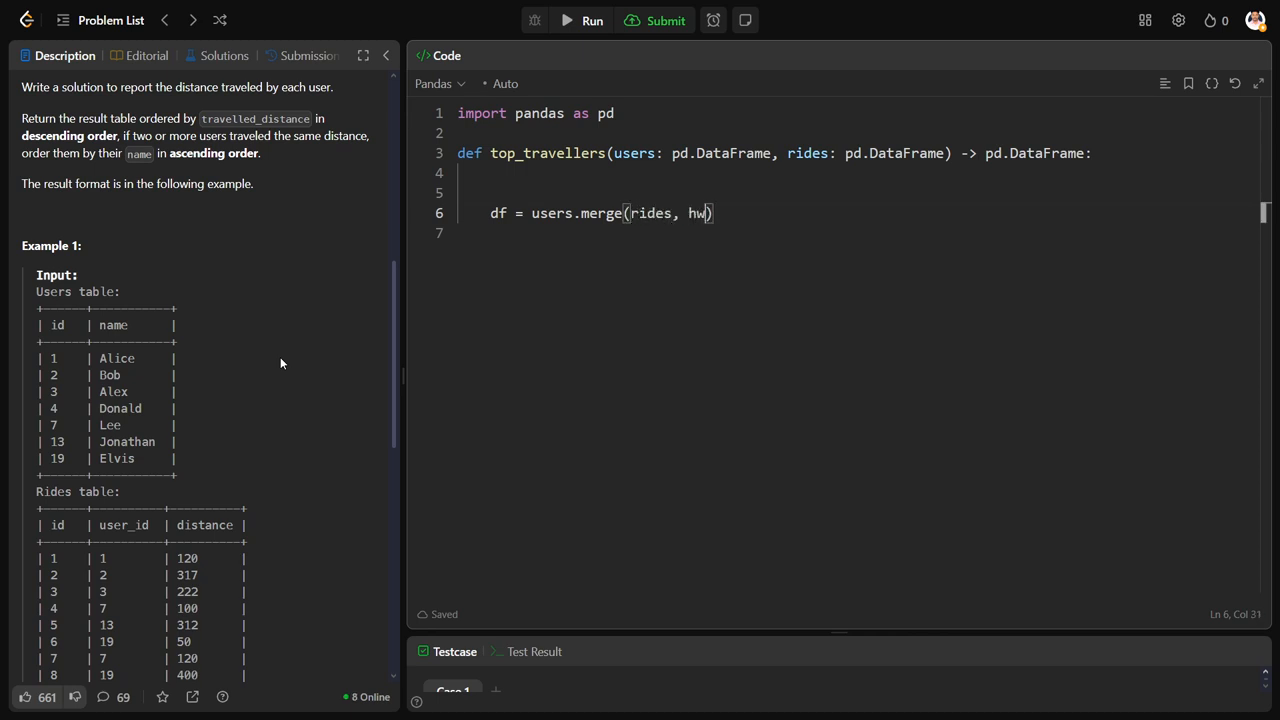
pyautogui.write('p=')
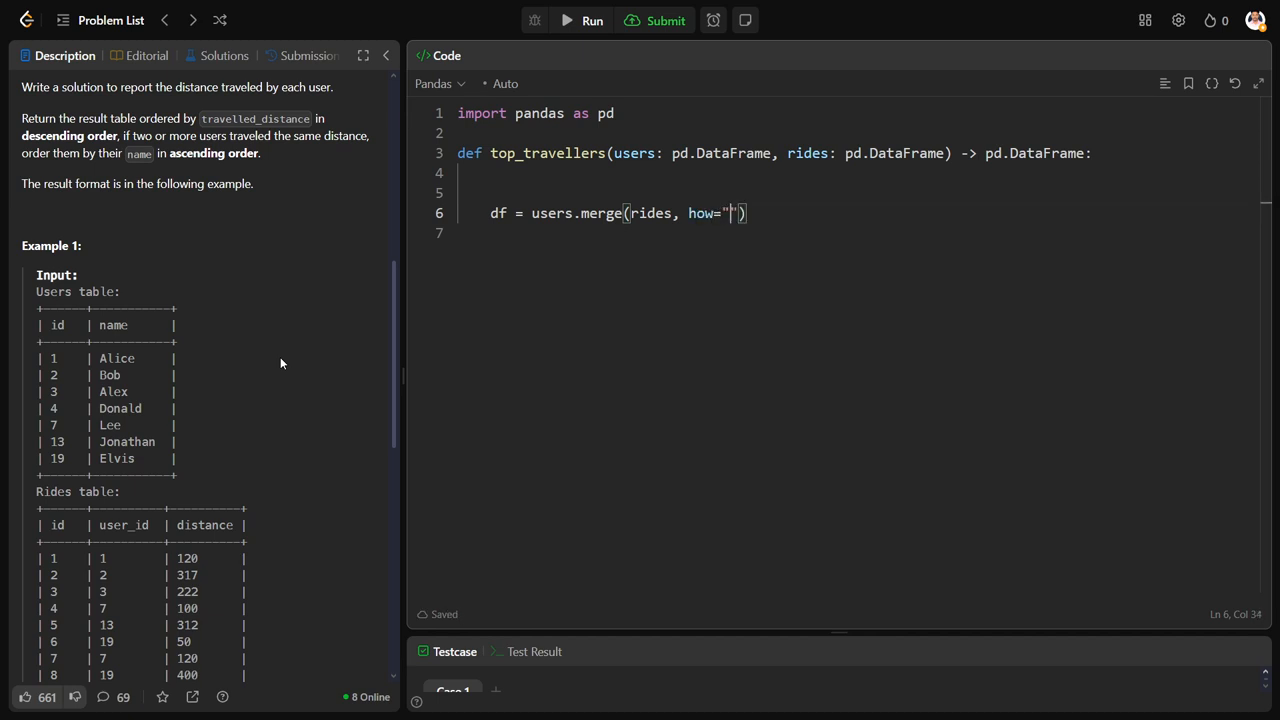
pyautogui.write('left,r')
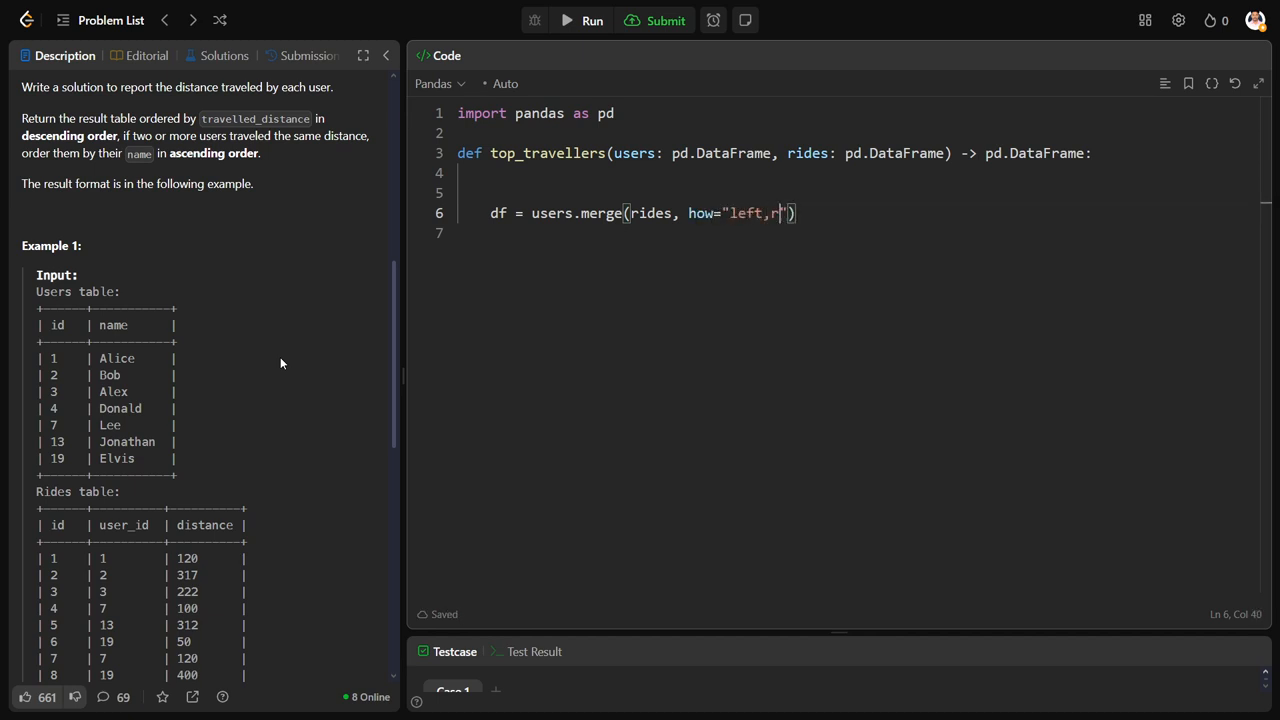
pyautogui.press('Backspace')
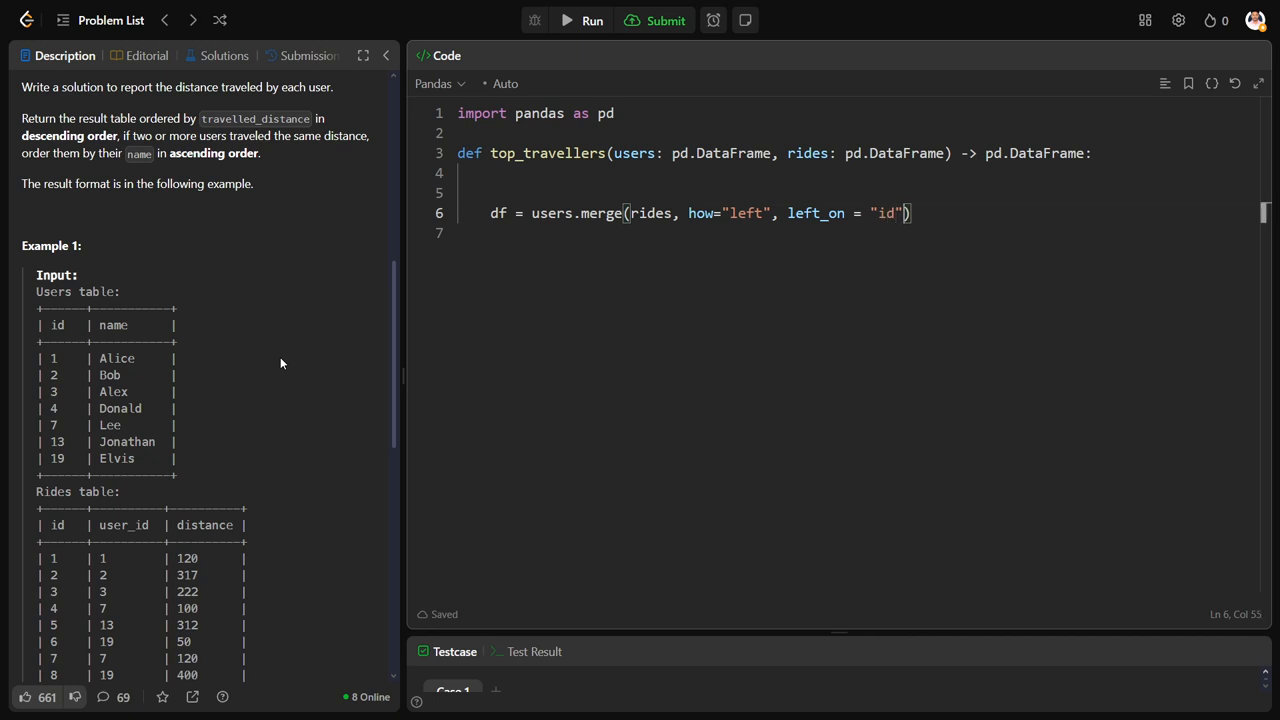
pyautogui.write(', right_on = "')
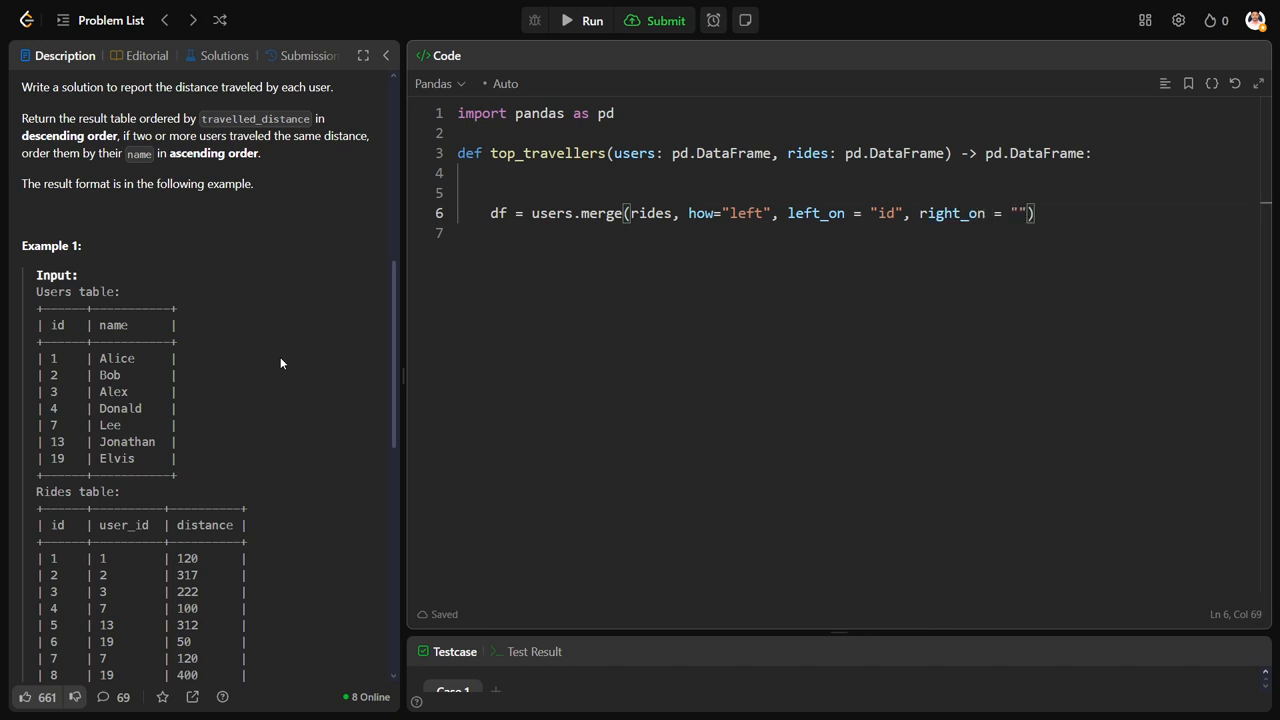
pyautogui.write('user_id')
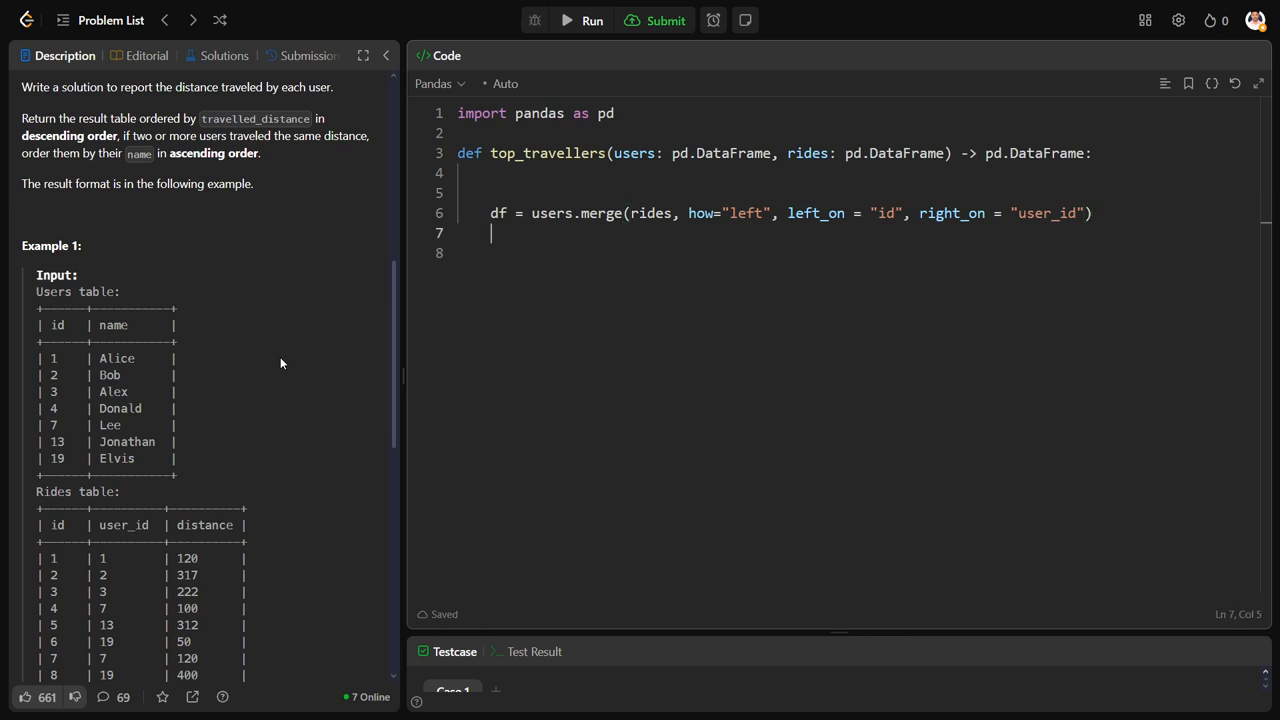
pyautogui.write('return df')
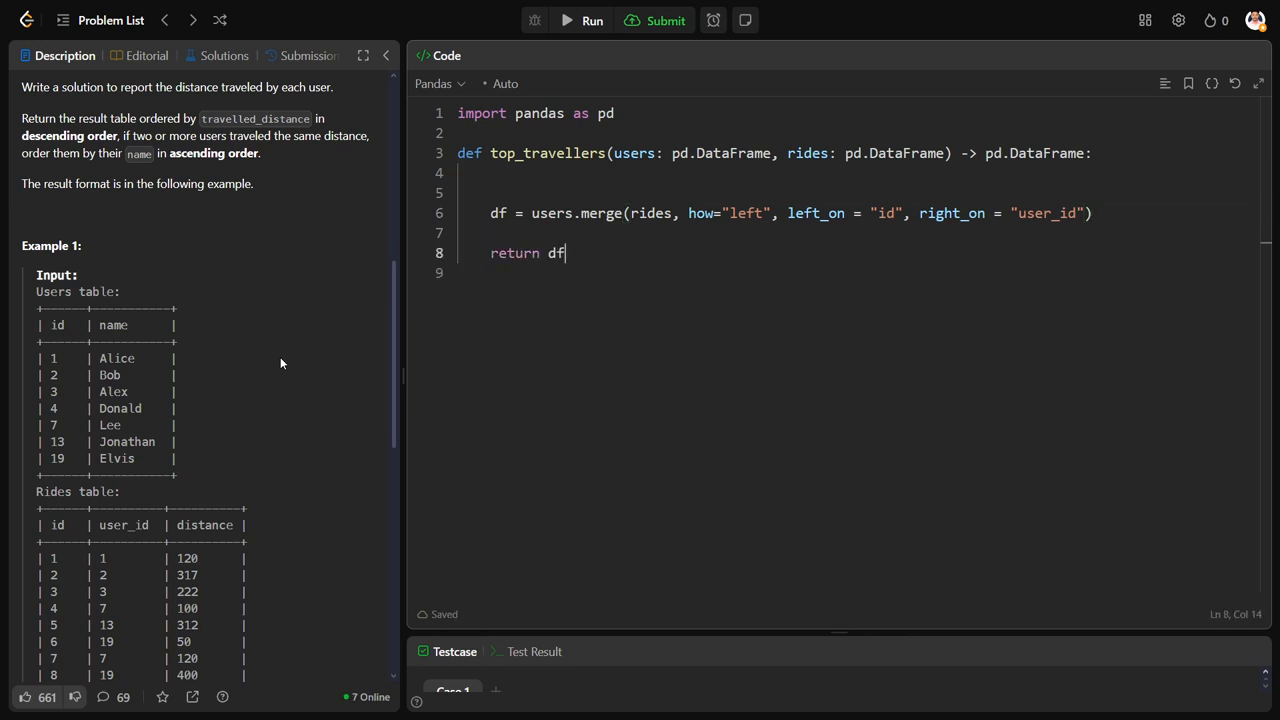
pyautogui.click(664, 20)
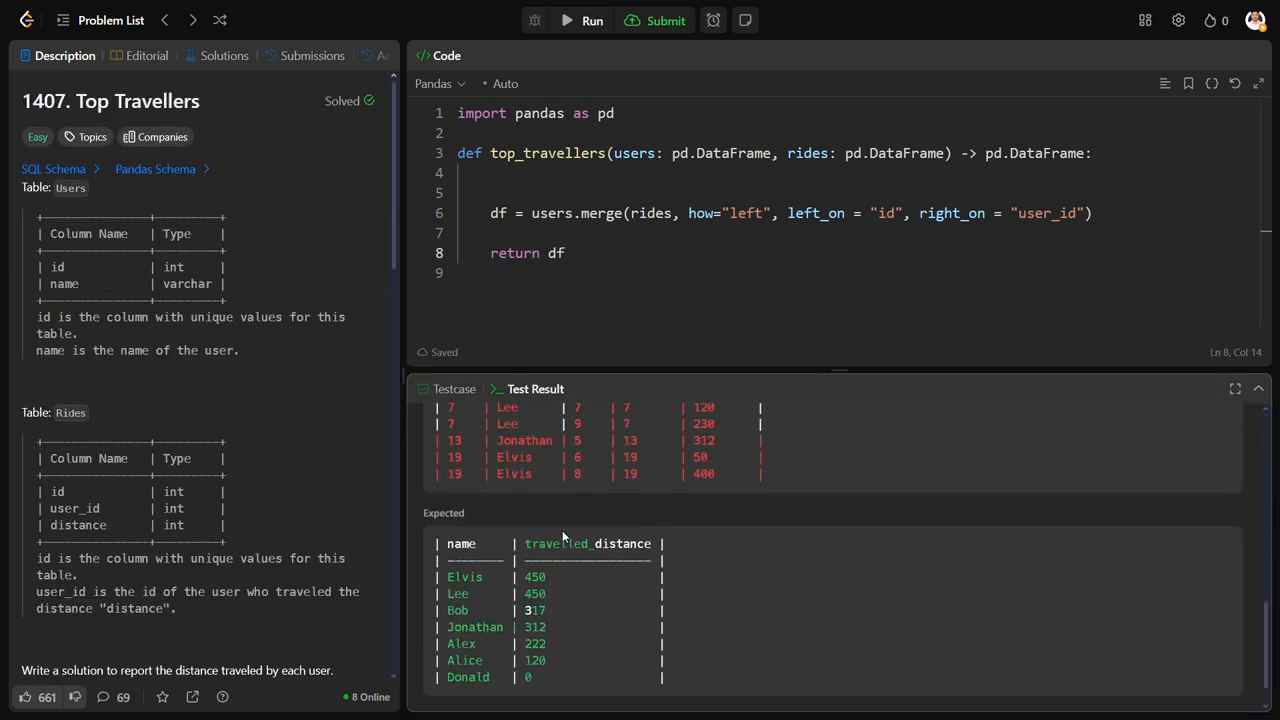
# Add df.fillna(0, inplace=True) after the merge and run the code
pyautogui.scroll(-3)
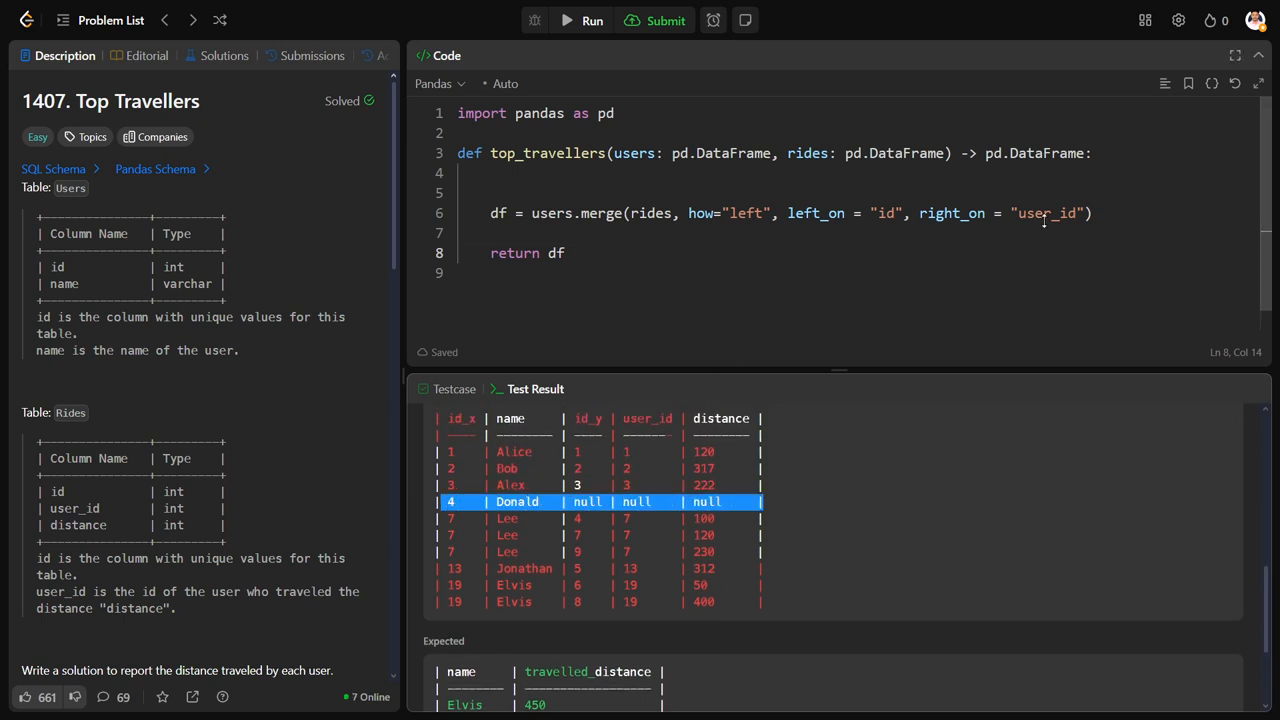
pyautogui.press('enter')
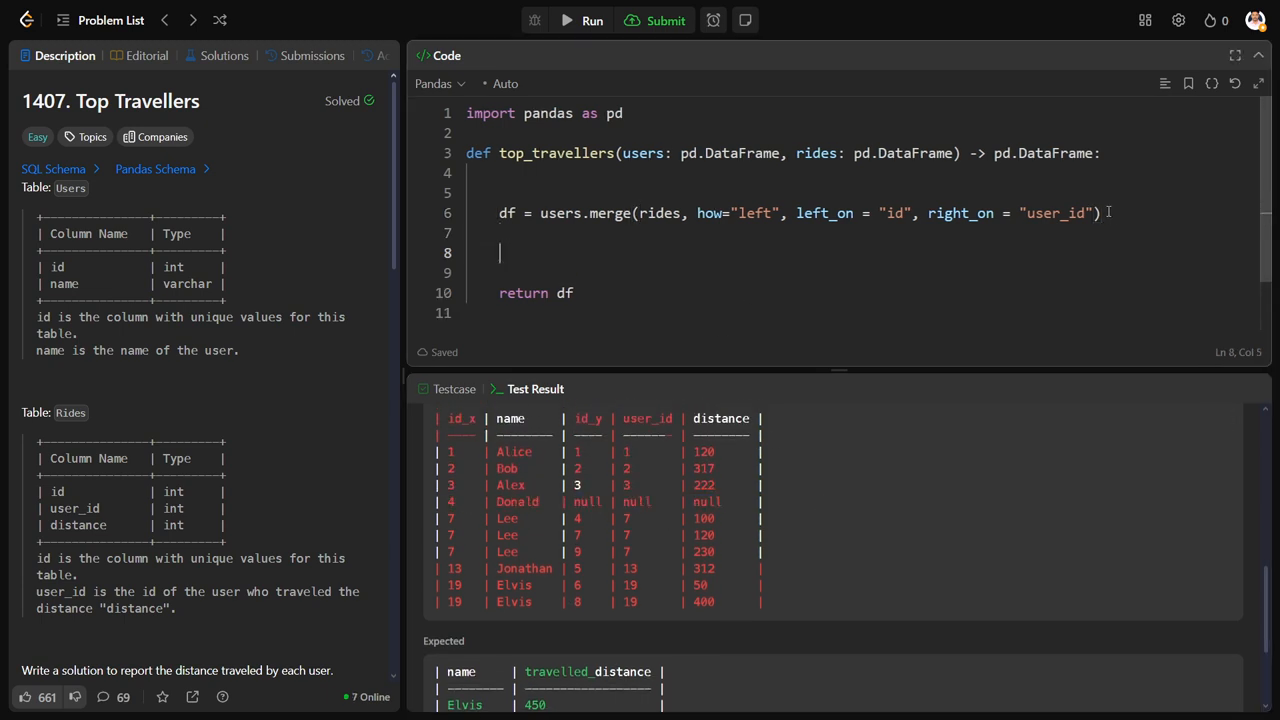
pyautogui.write('df.')
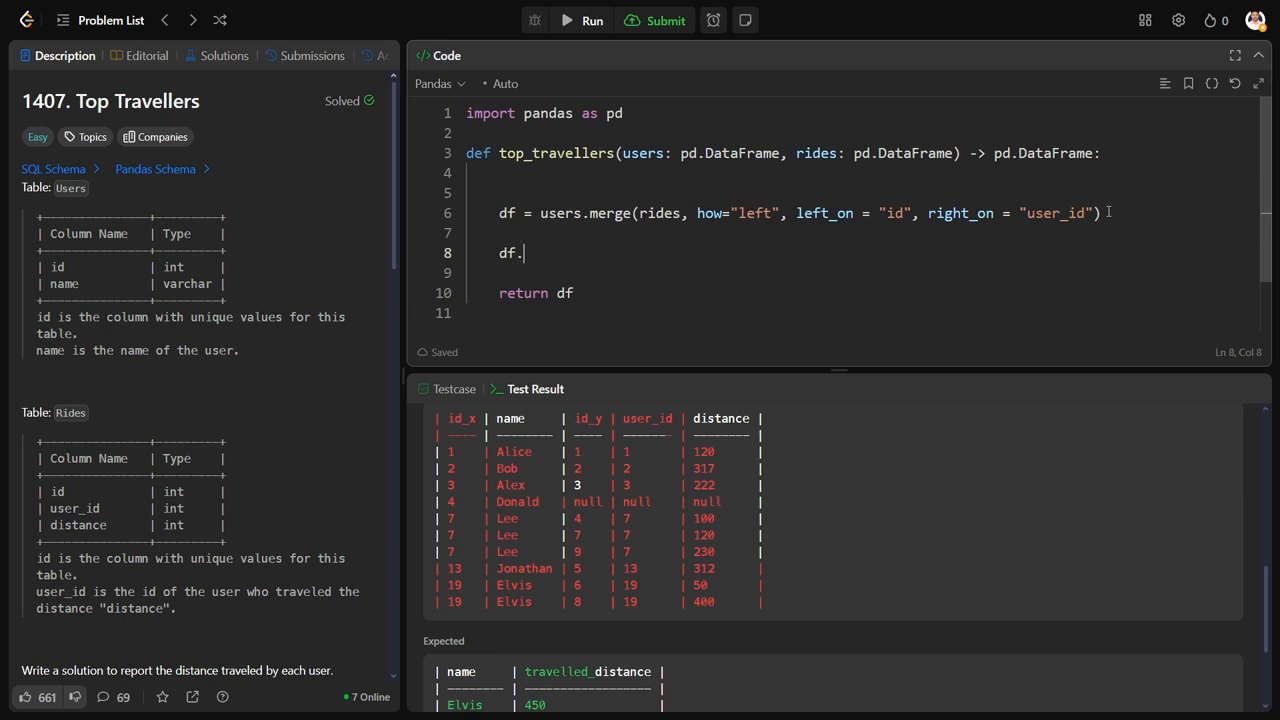
pyautogui.press('Backspace')
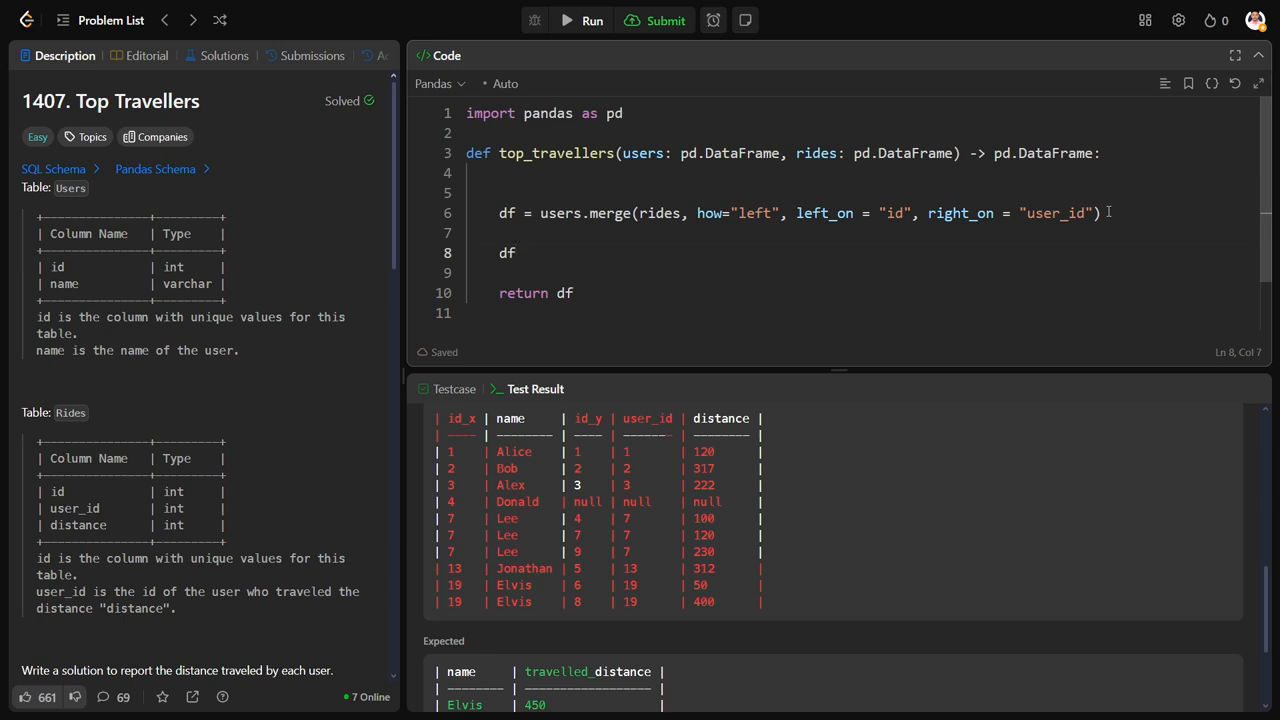
pyautogui.write('.')
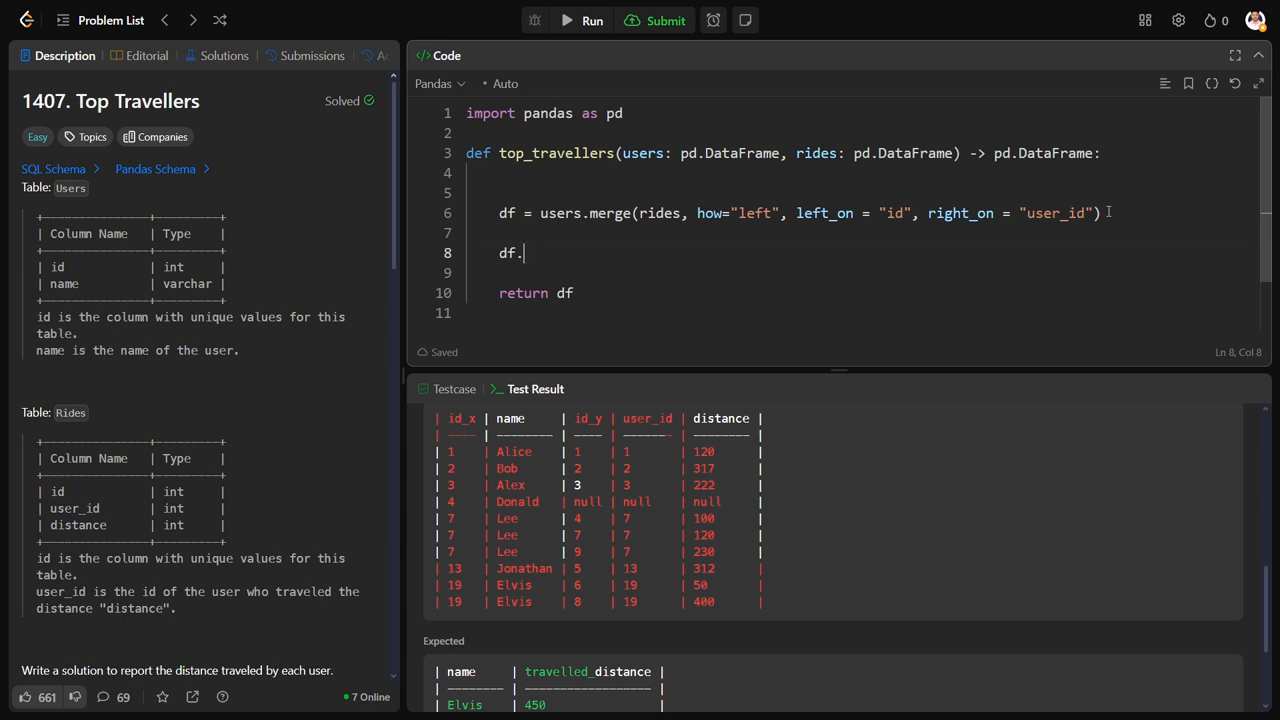
pyautogui.write('filln')
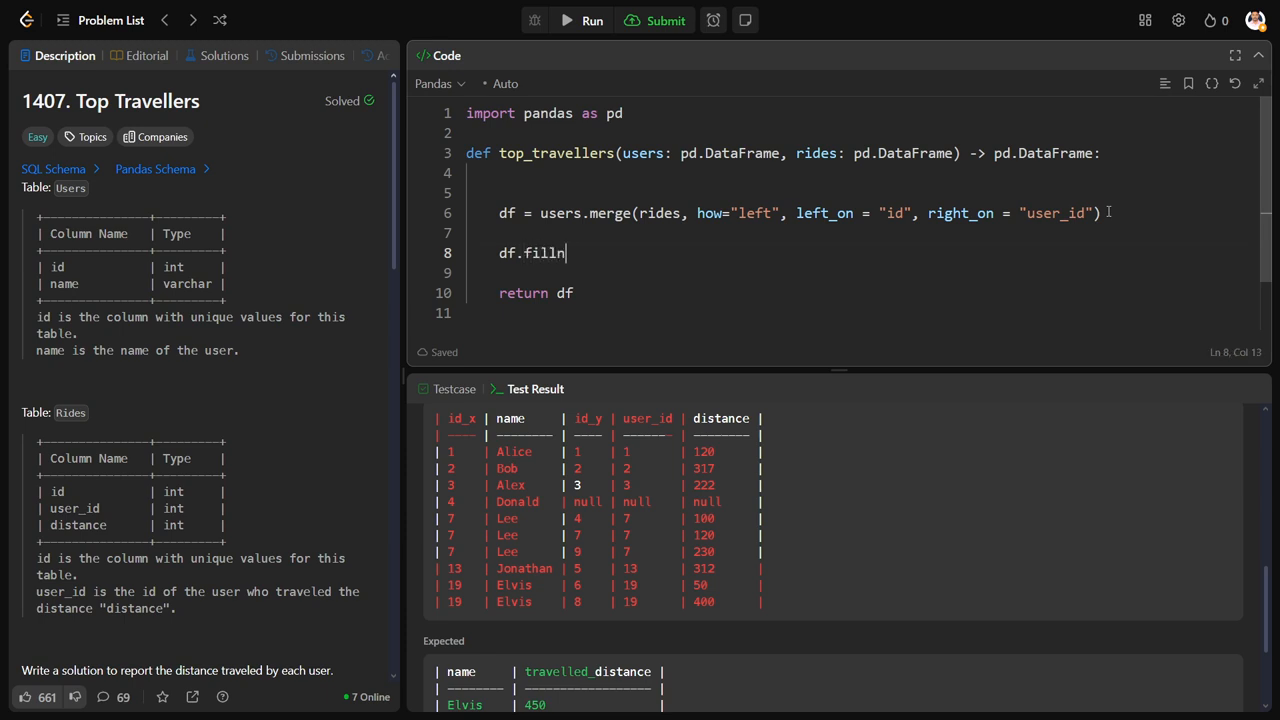
pyautogui.write('(0,')
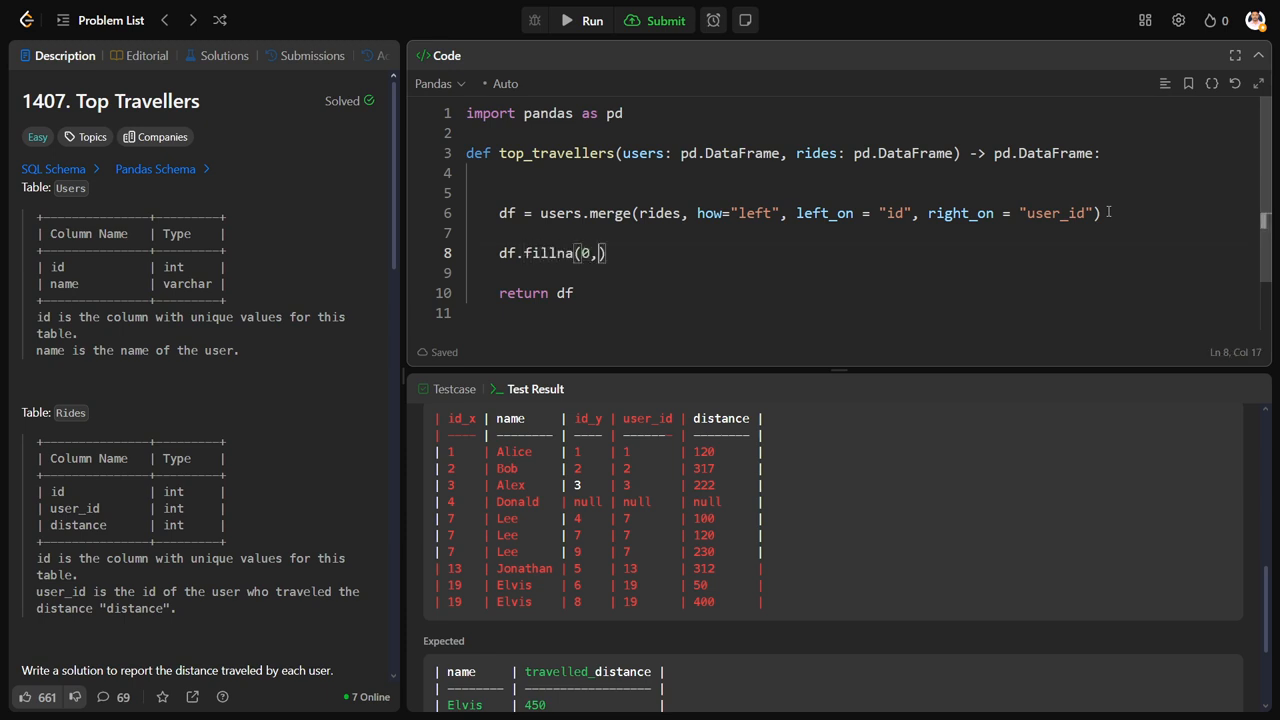
pyautogui.write('inplace')
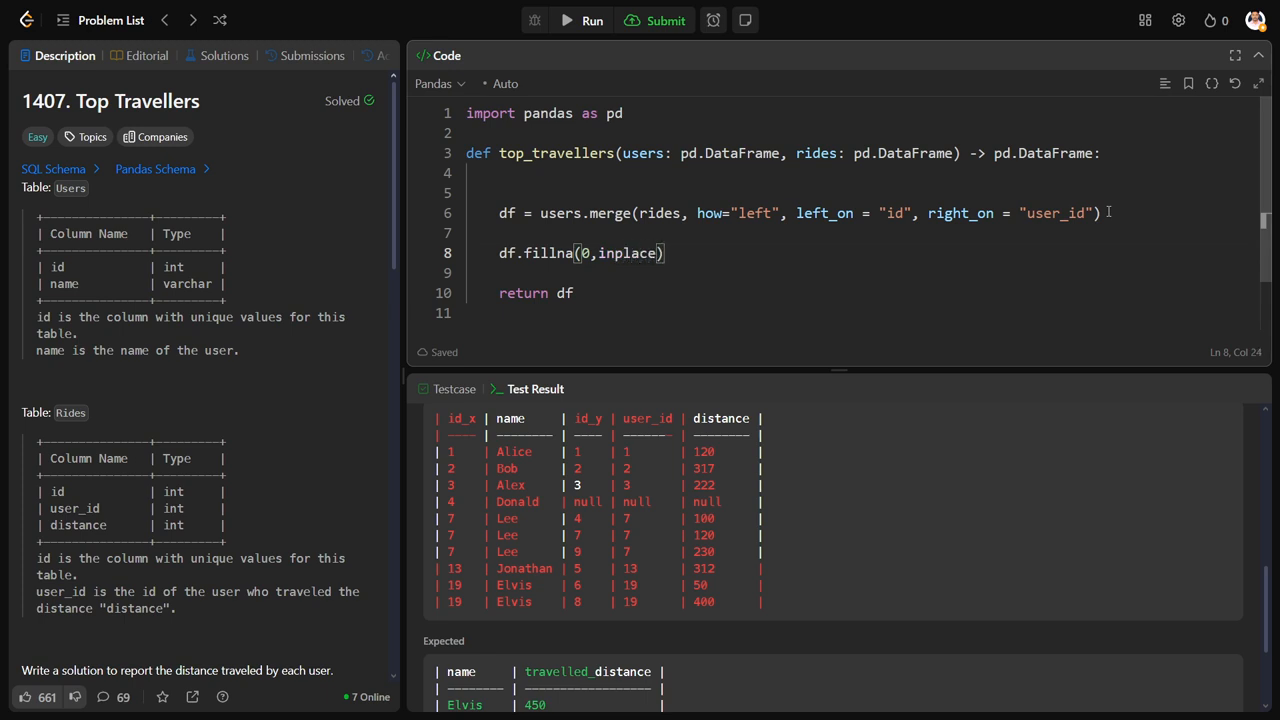
pyautogui.write('=True')
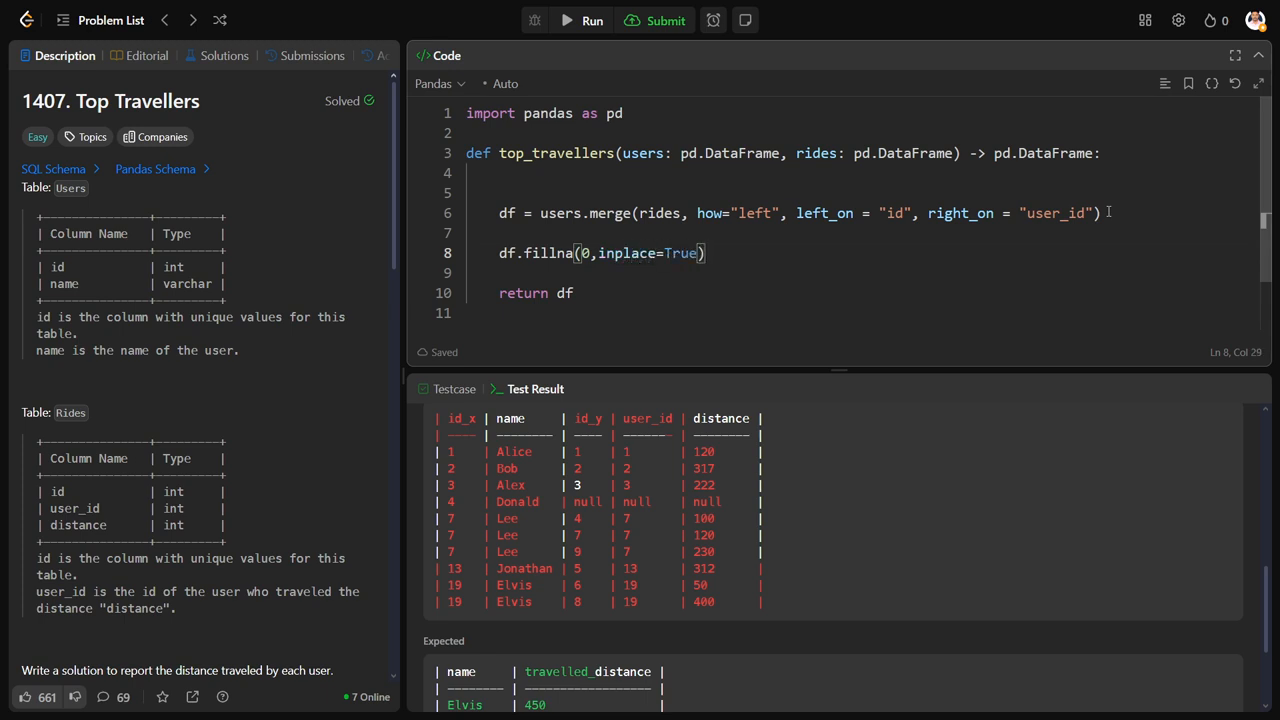
pyautogui.click(592, 20)
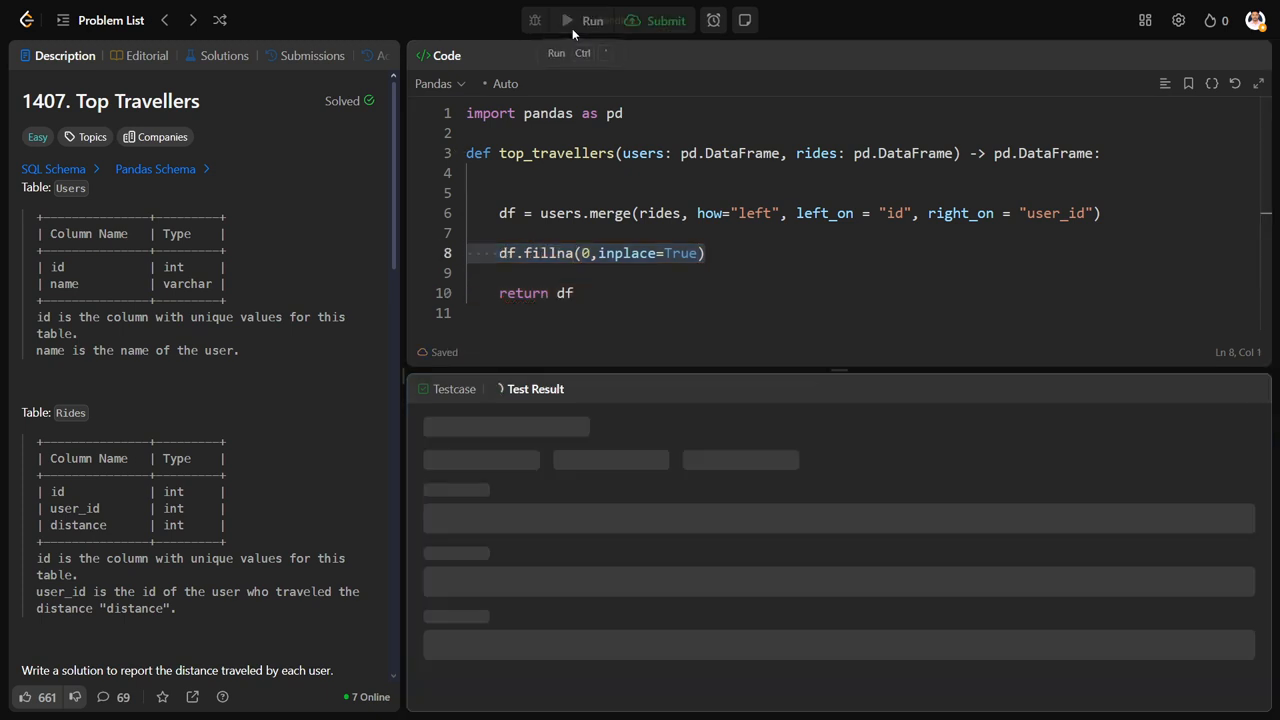
# Change the return to df.groupby("name")["distance"].sum().reset_index()
pyautogui.click(592, 20)
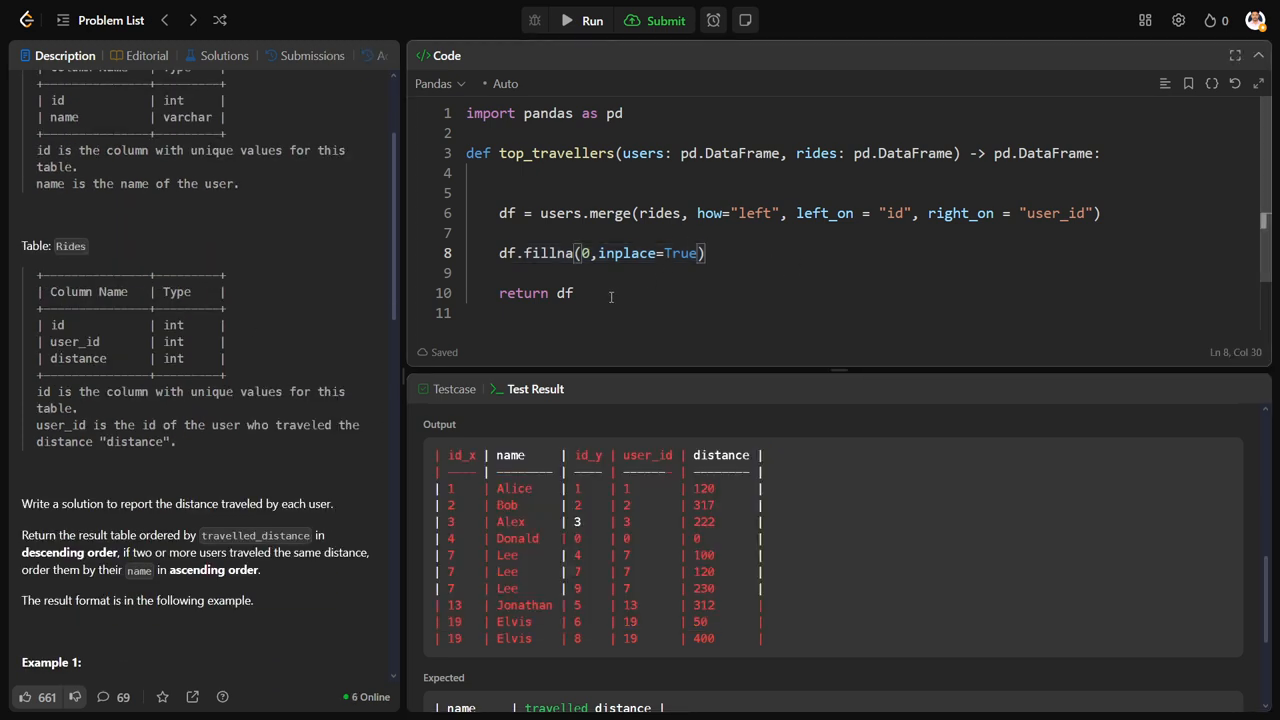
pyautogui.write('.groupby("')
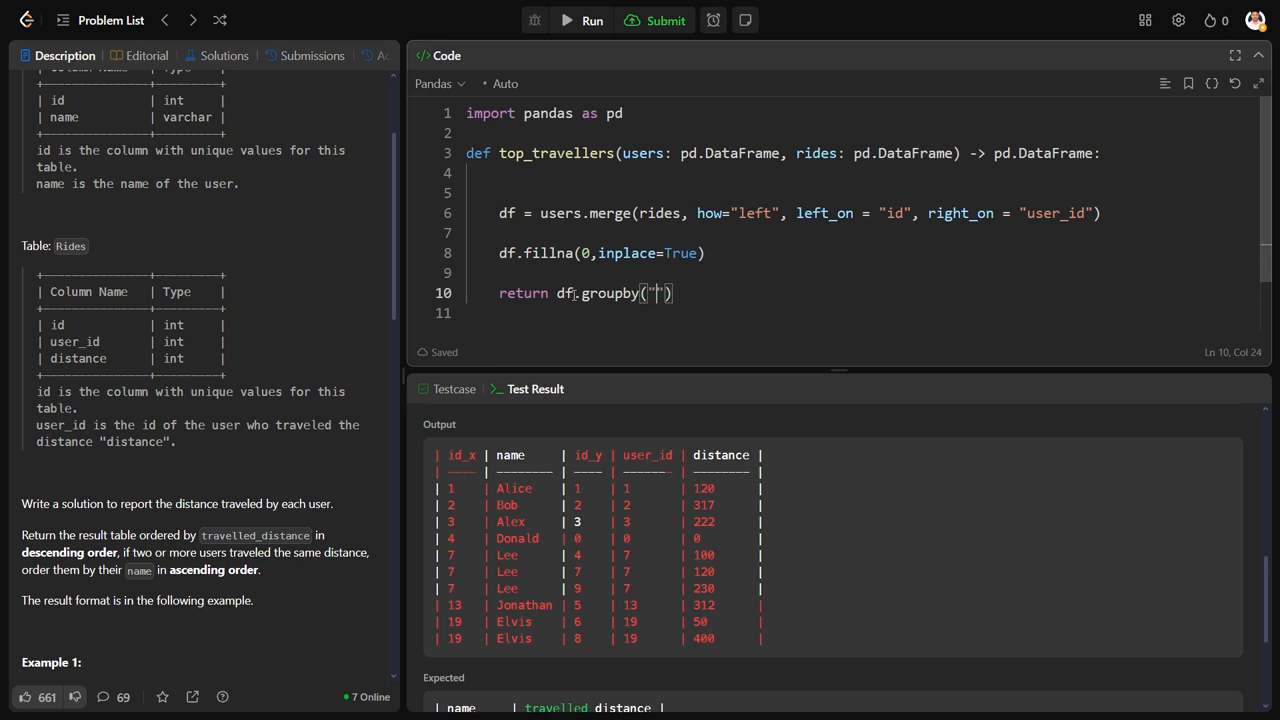
pyautogui.write('name')
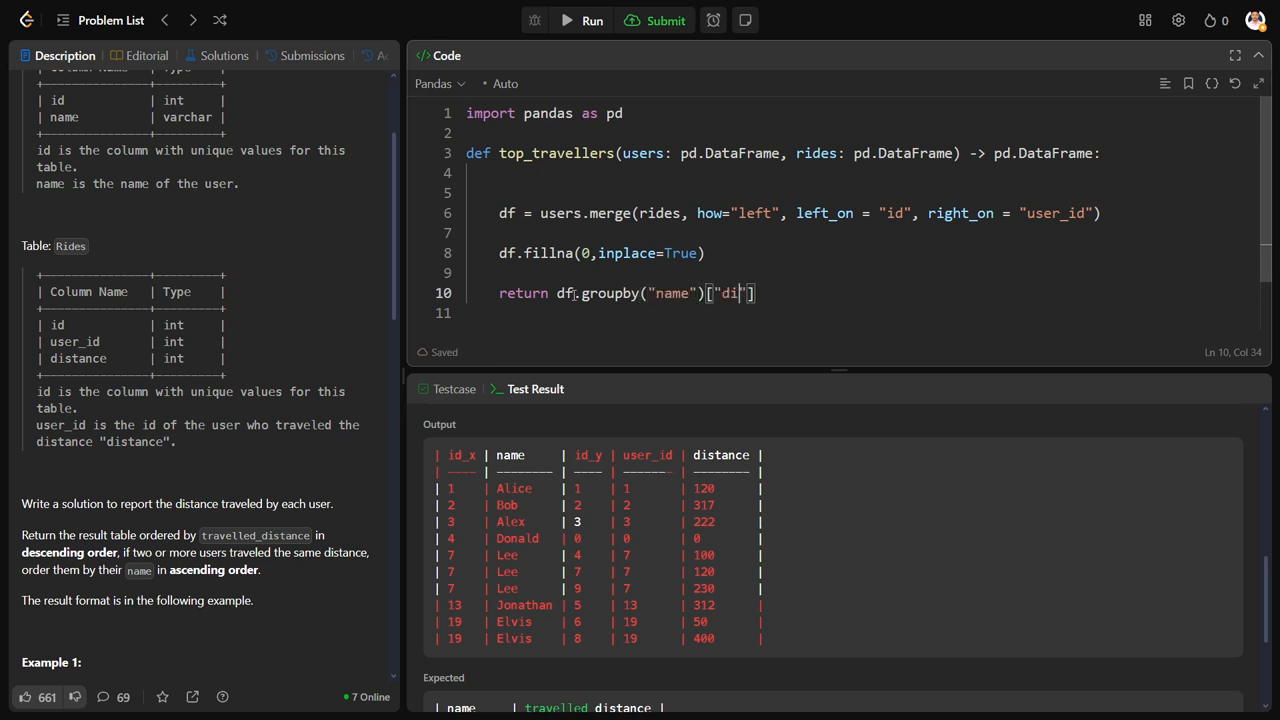
pyautogui.write('stance')
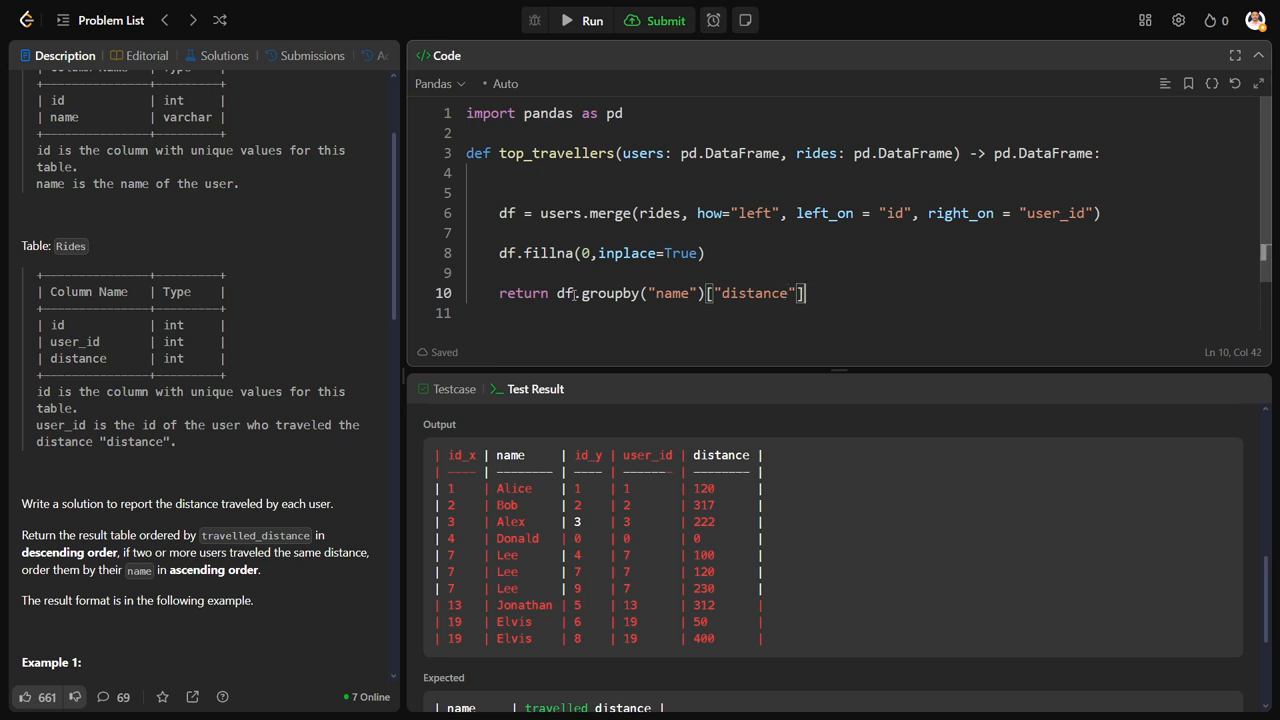
pyautogui.write('.sum()')
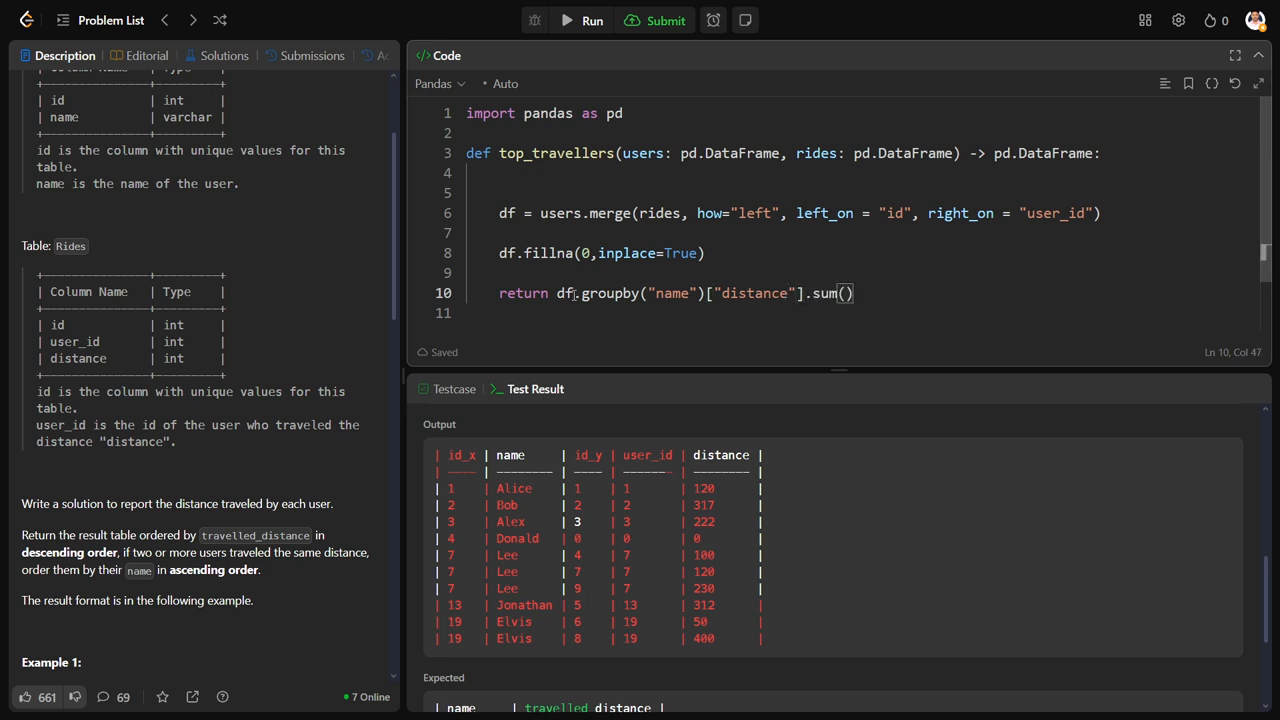
pyautogui.write('.reset_index(')
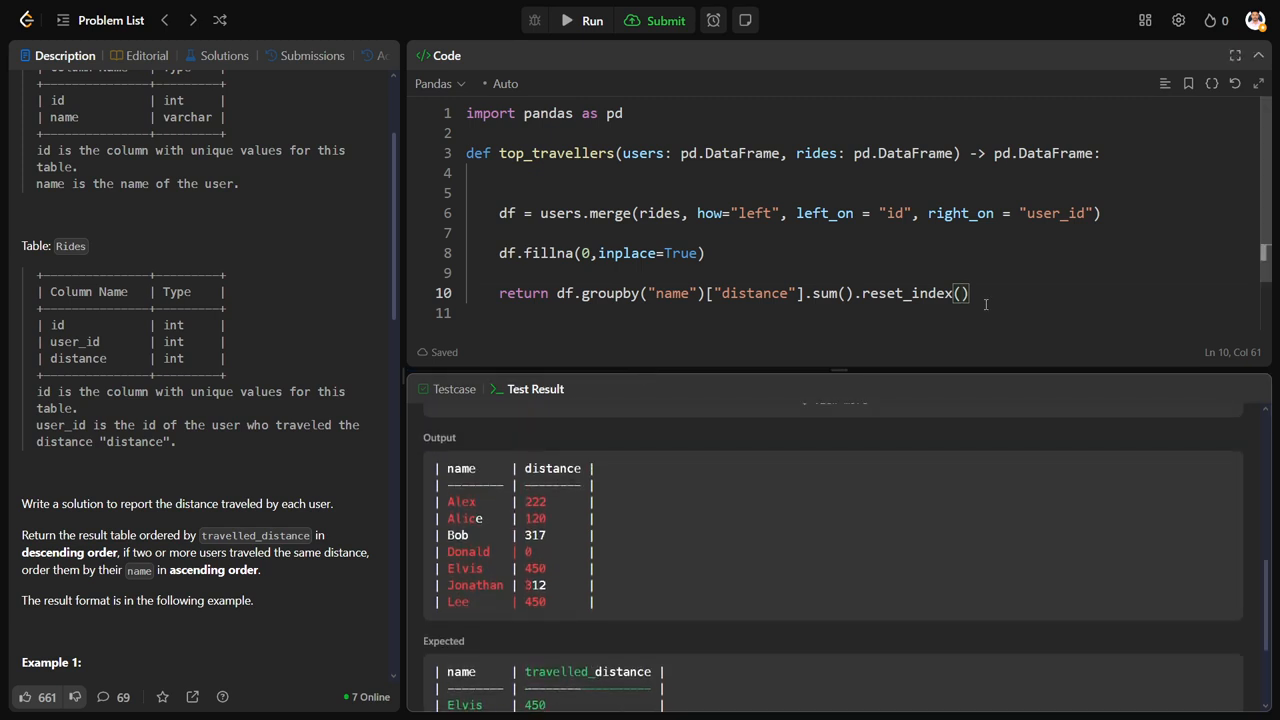
# Rename the distance column to travelled_distance in the returned frame
pyautogui.write('.rename(Columns')
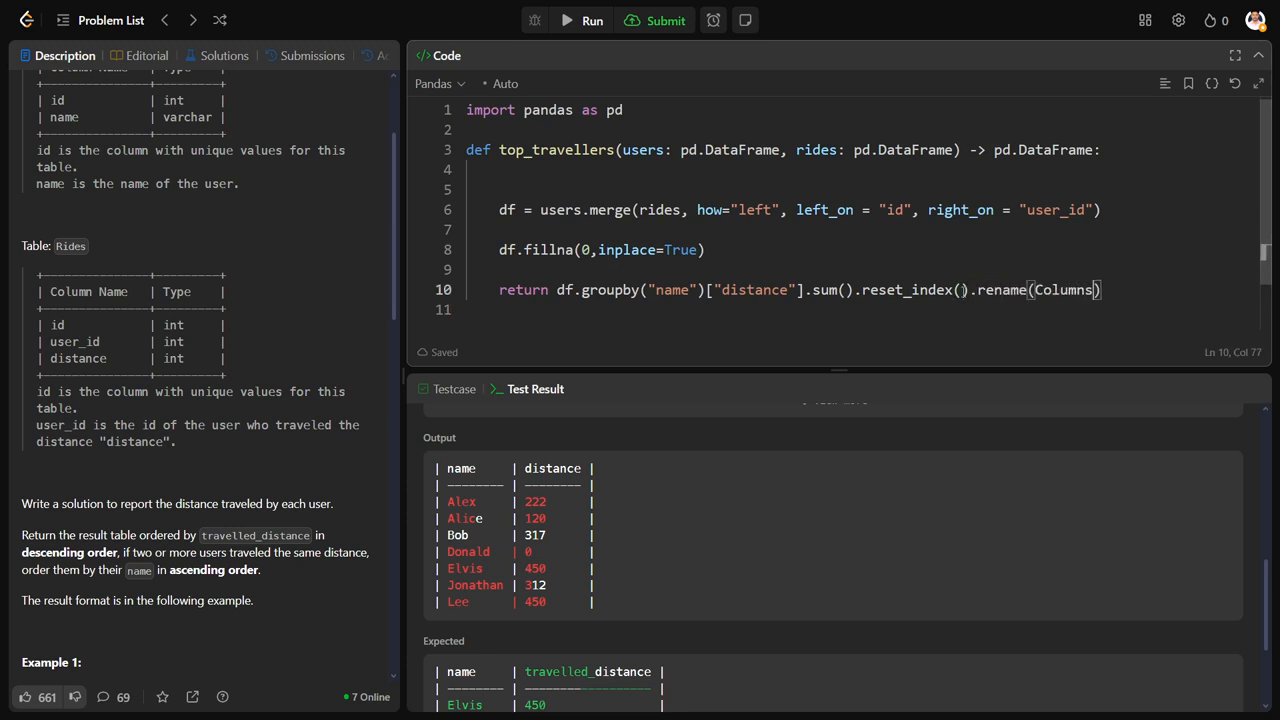
pyautogui.write('col')
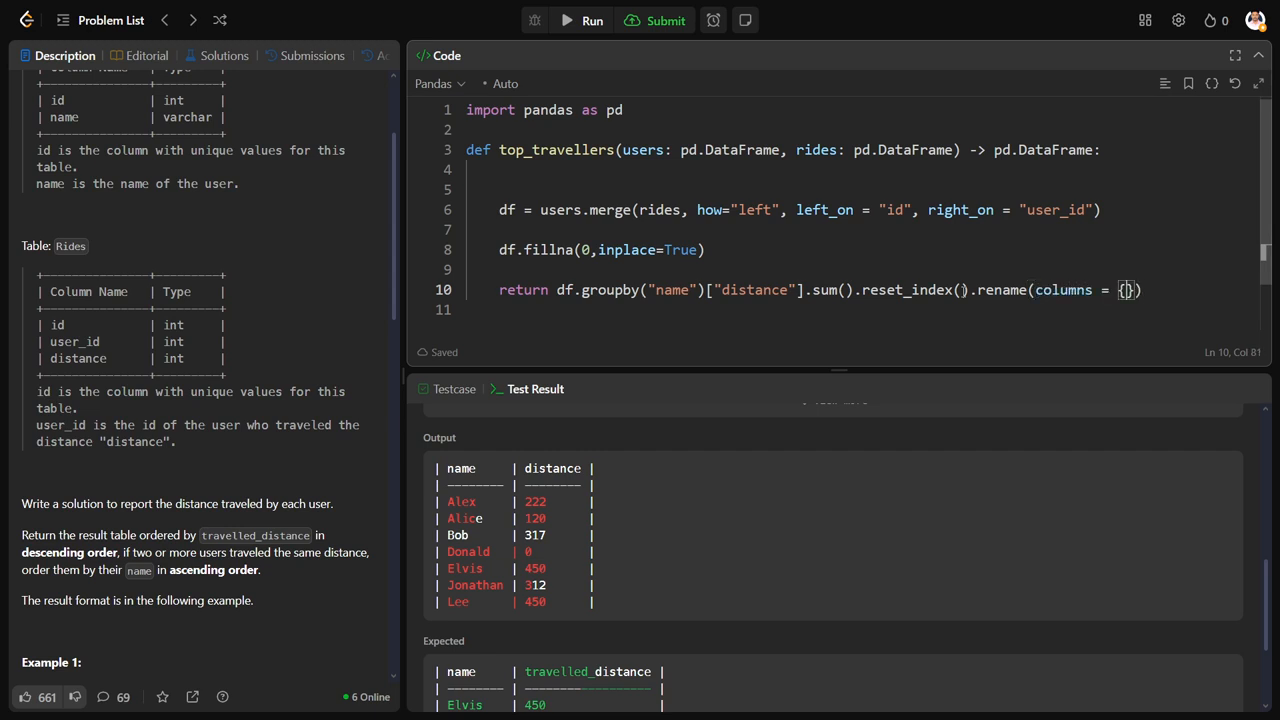
pyautogui.write('"t')
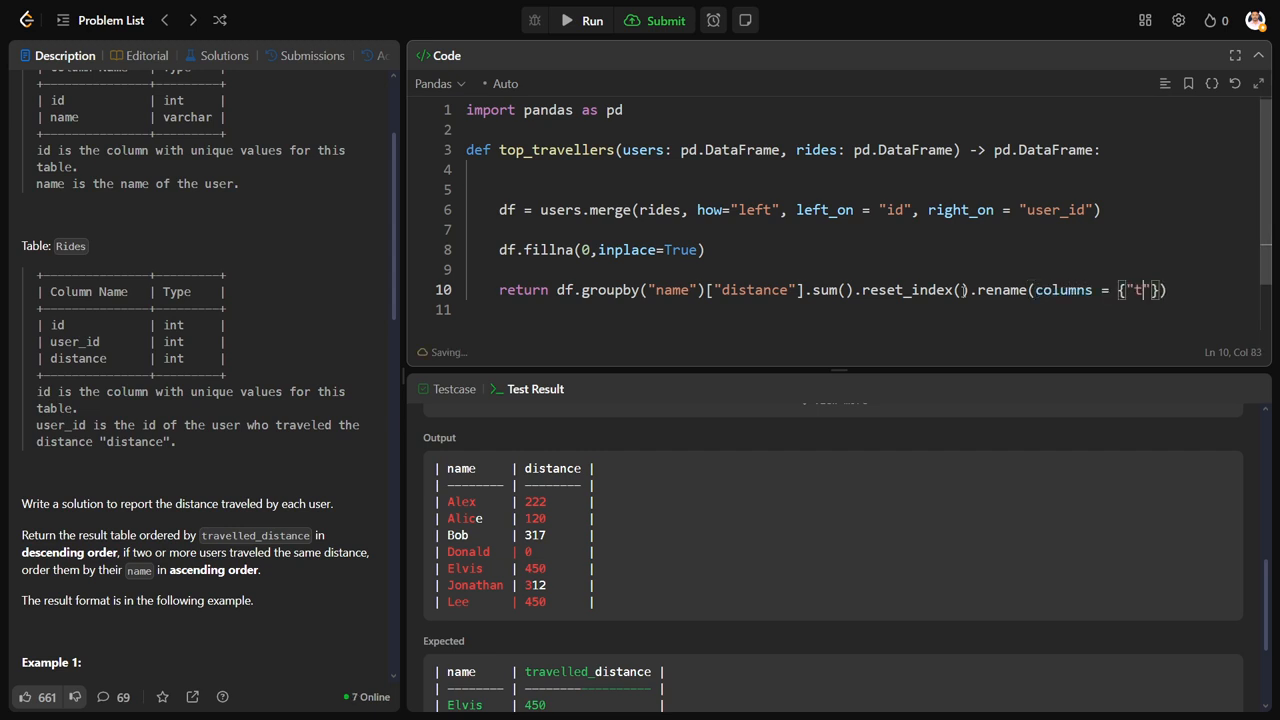
pyautogui.write('distance" : "')
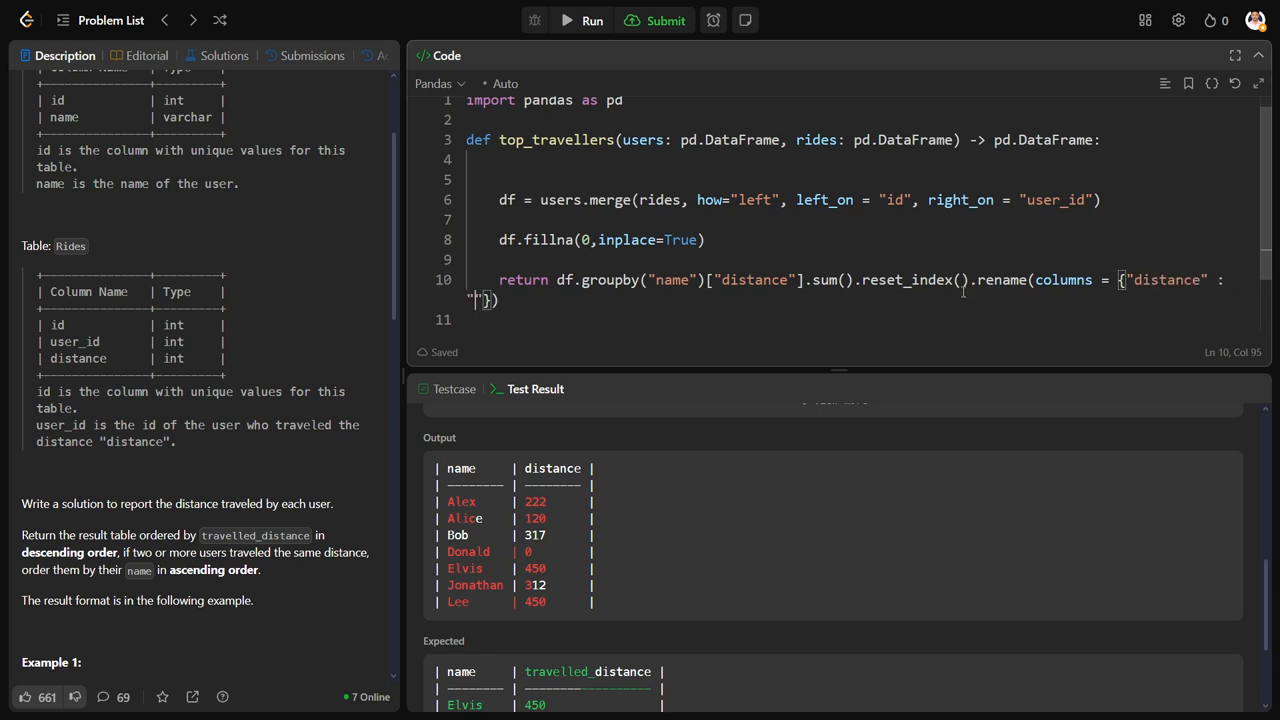
pyautogui.write('travelled_distance')
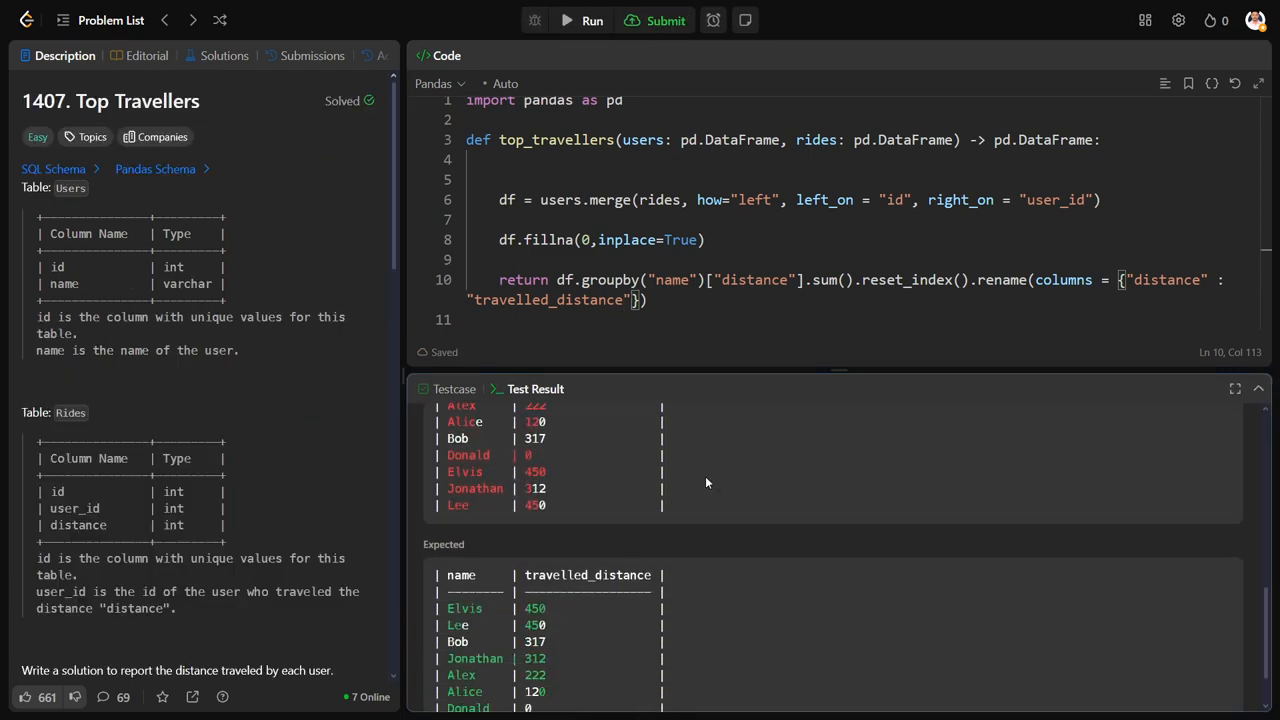
# Sort by travelled_distance descending then name ascending, and run the solution
pyautogui.scroll(-3)
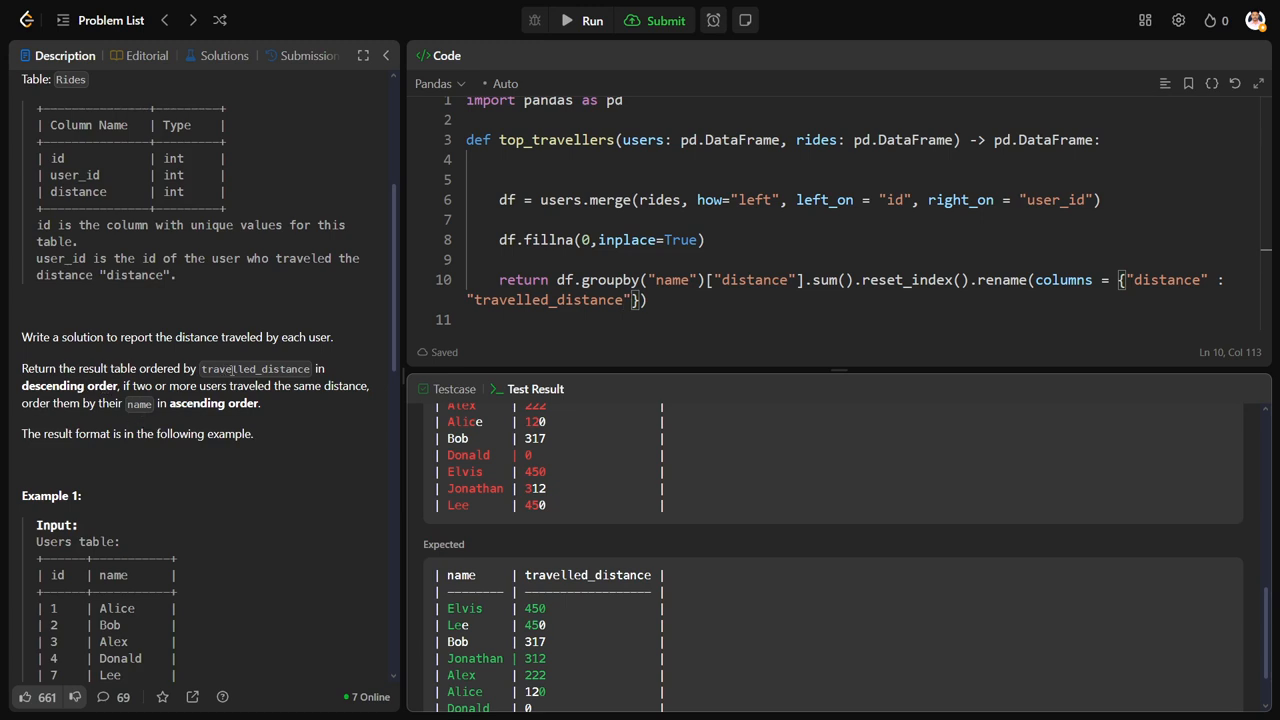
pyautogui.write('.s')
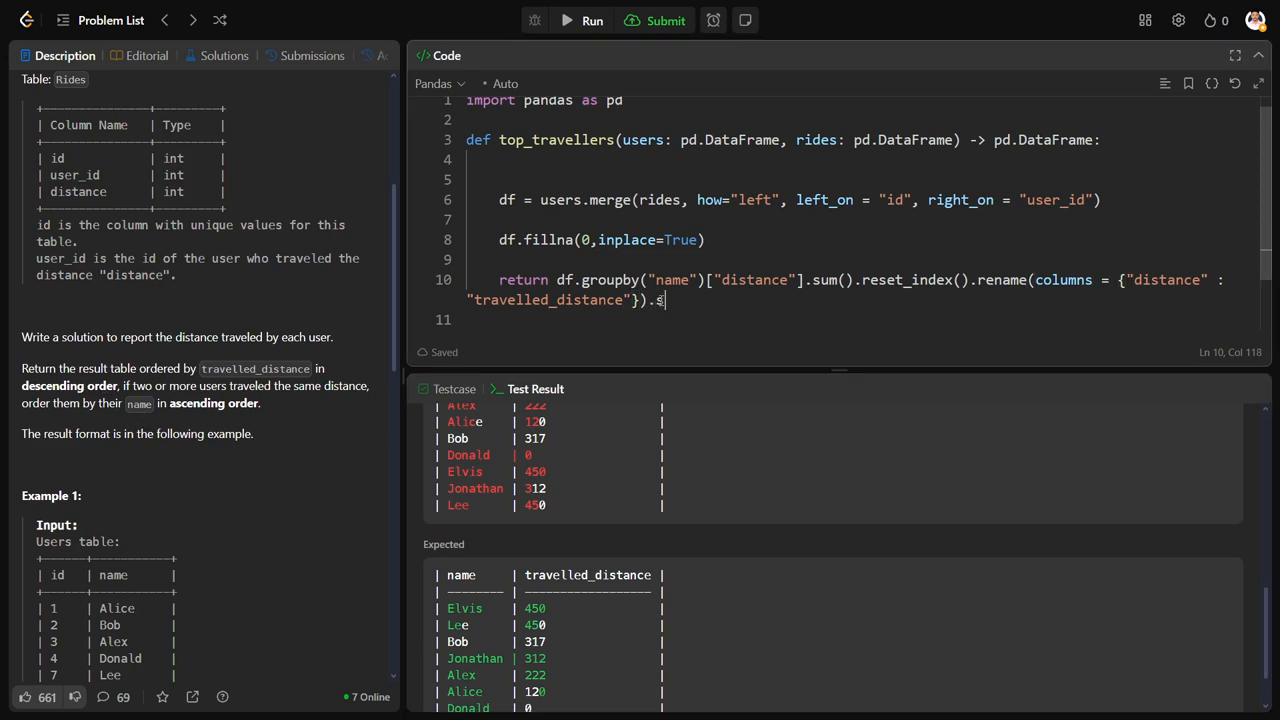
pyautogui.write('ort_values(["travelled_distance')
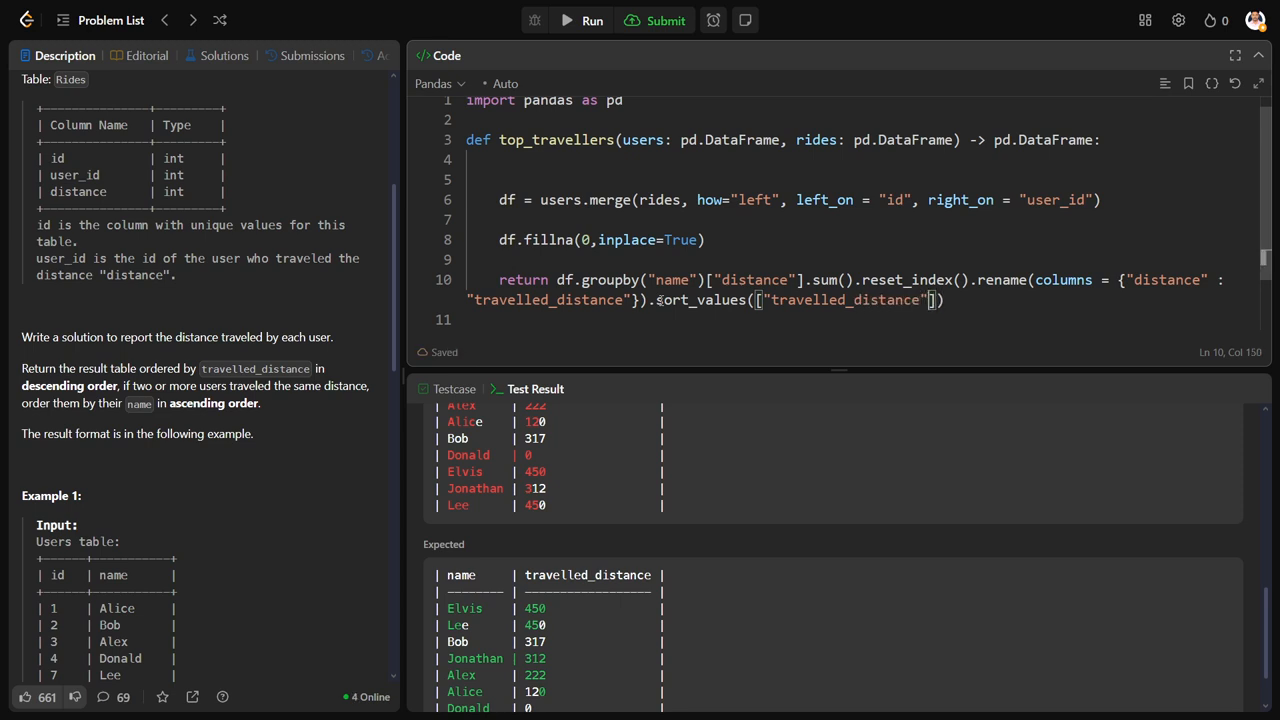
pyautogui.write(',"name')
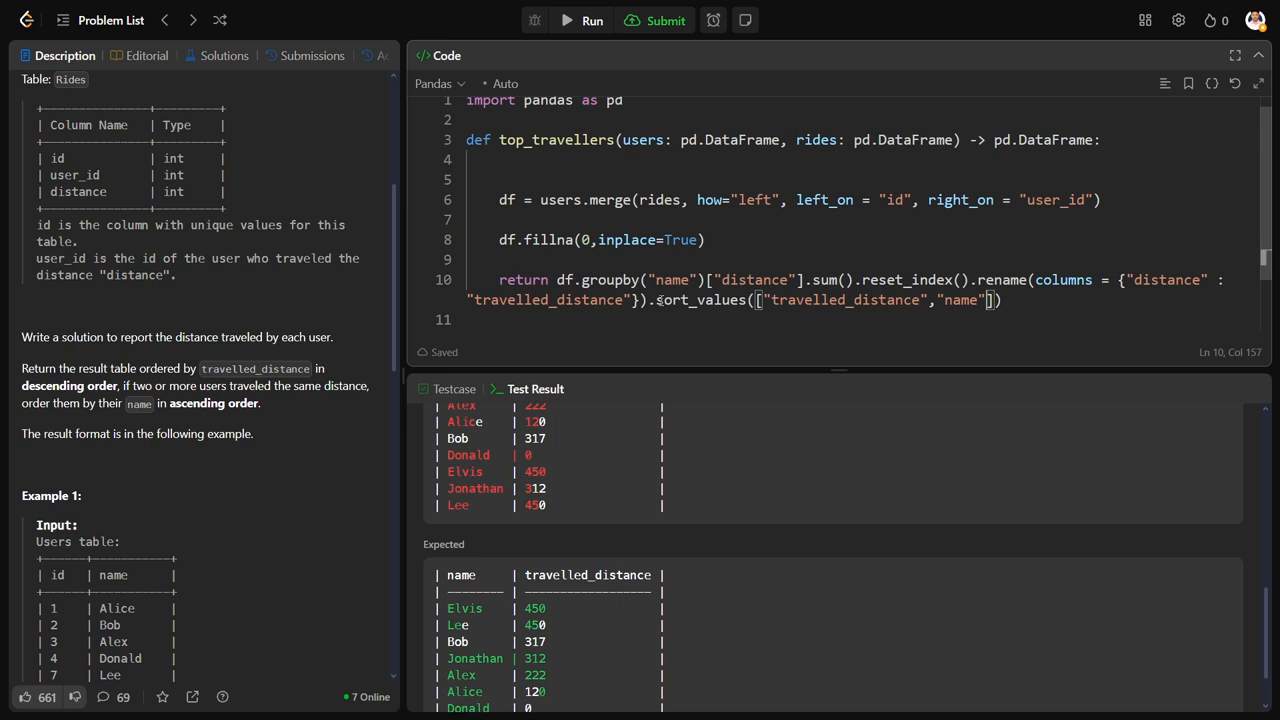
pyautogui.write('],ascending = []')
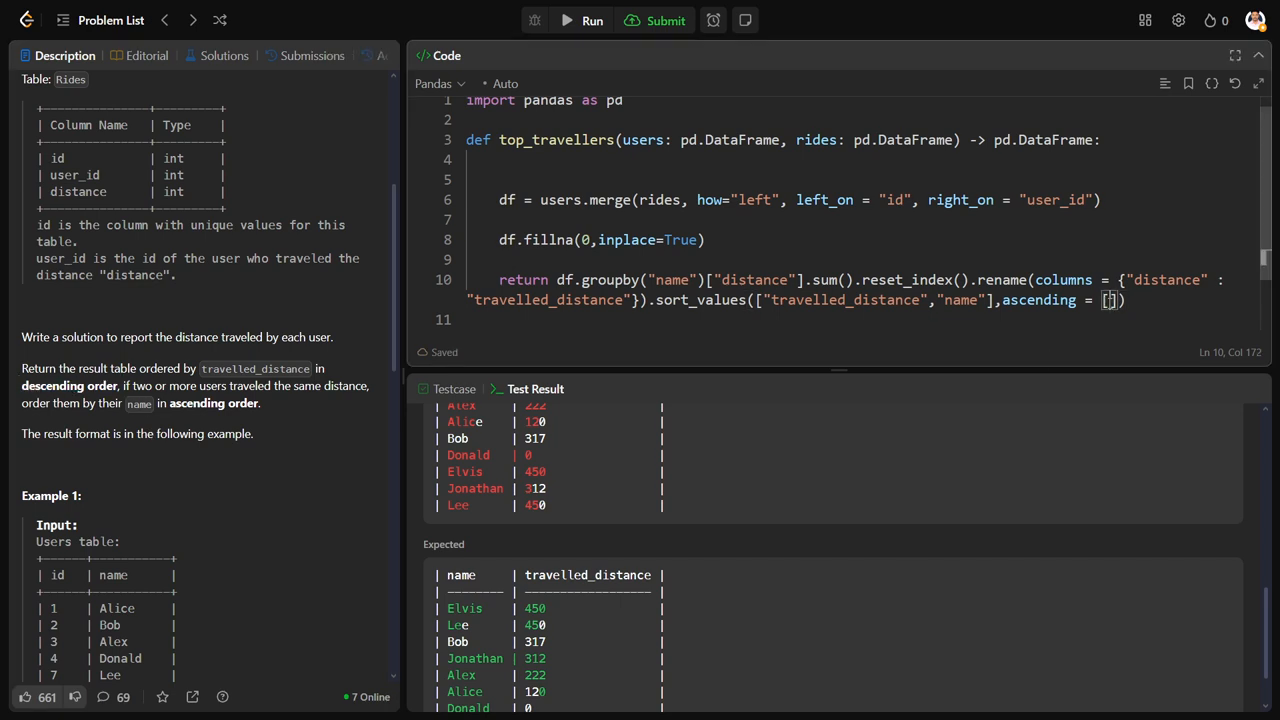
pyautogui.write('False')
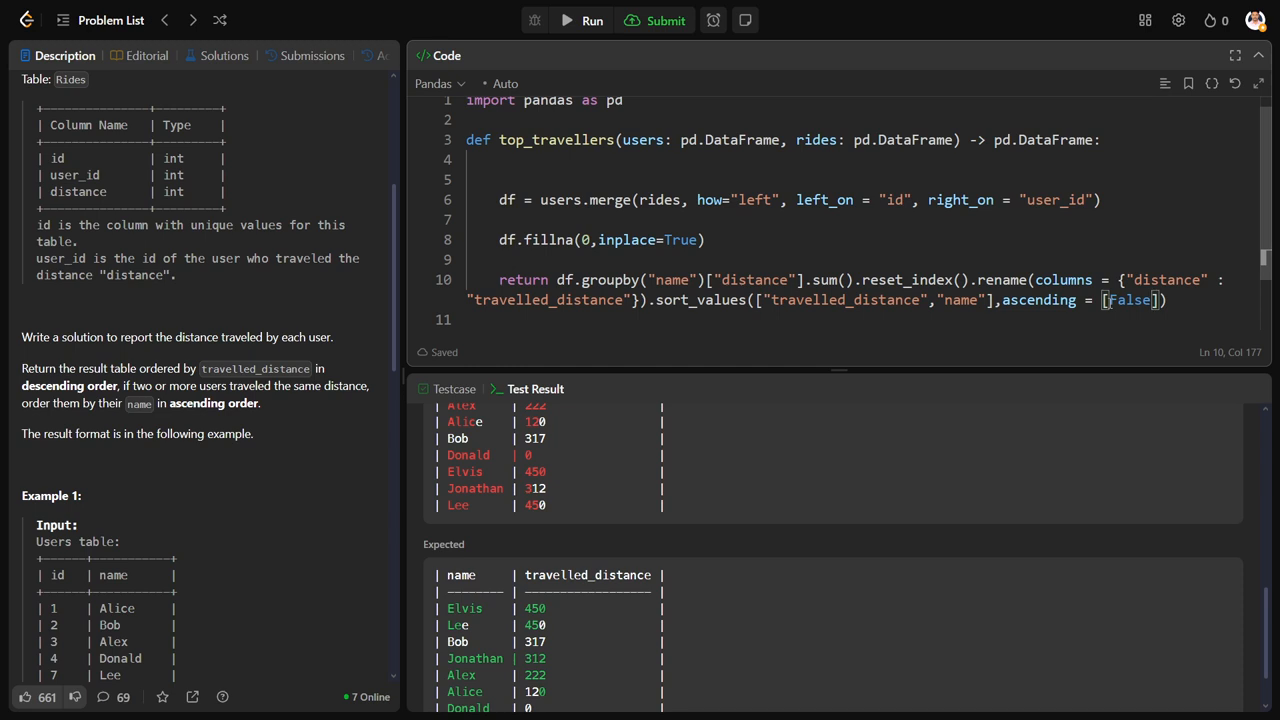
pyautogui.write(',Tr')
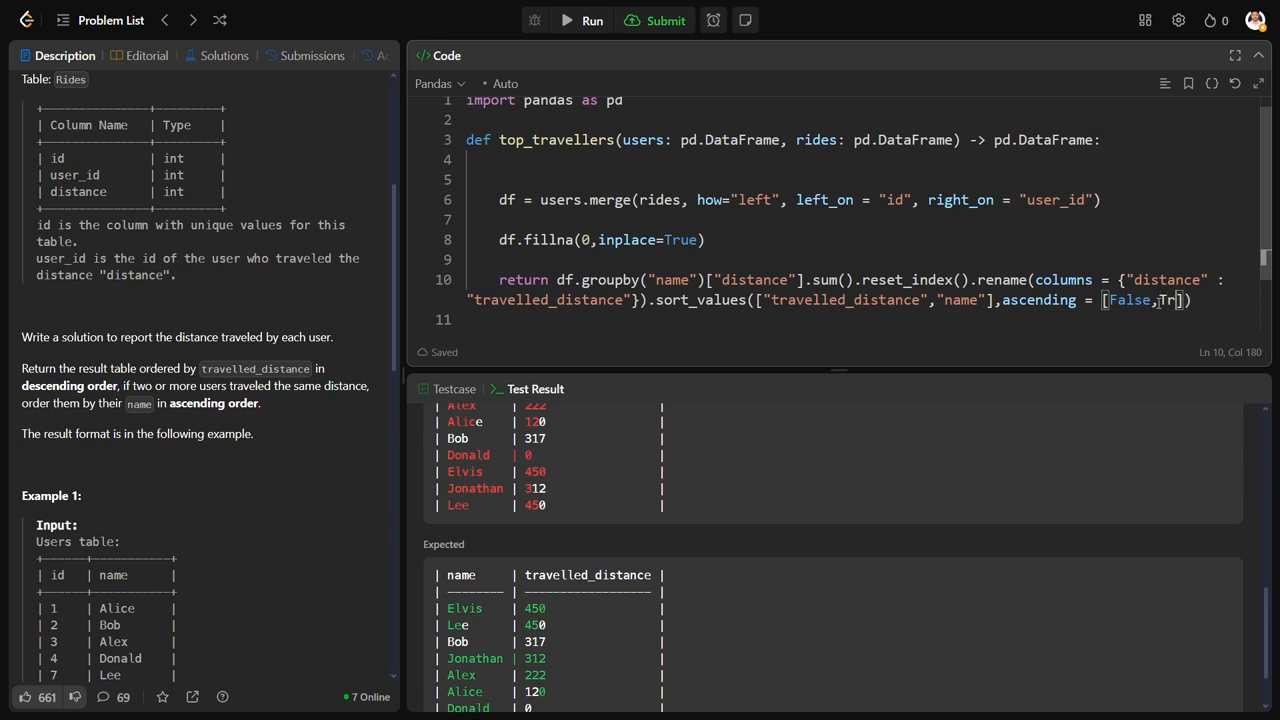
pyautogui.click(592, 20)
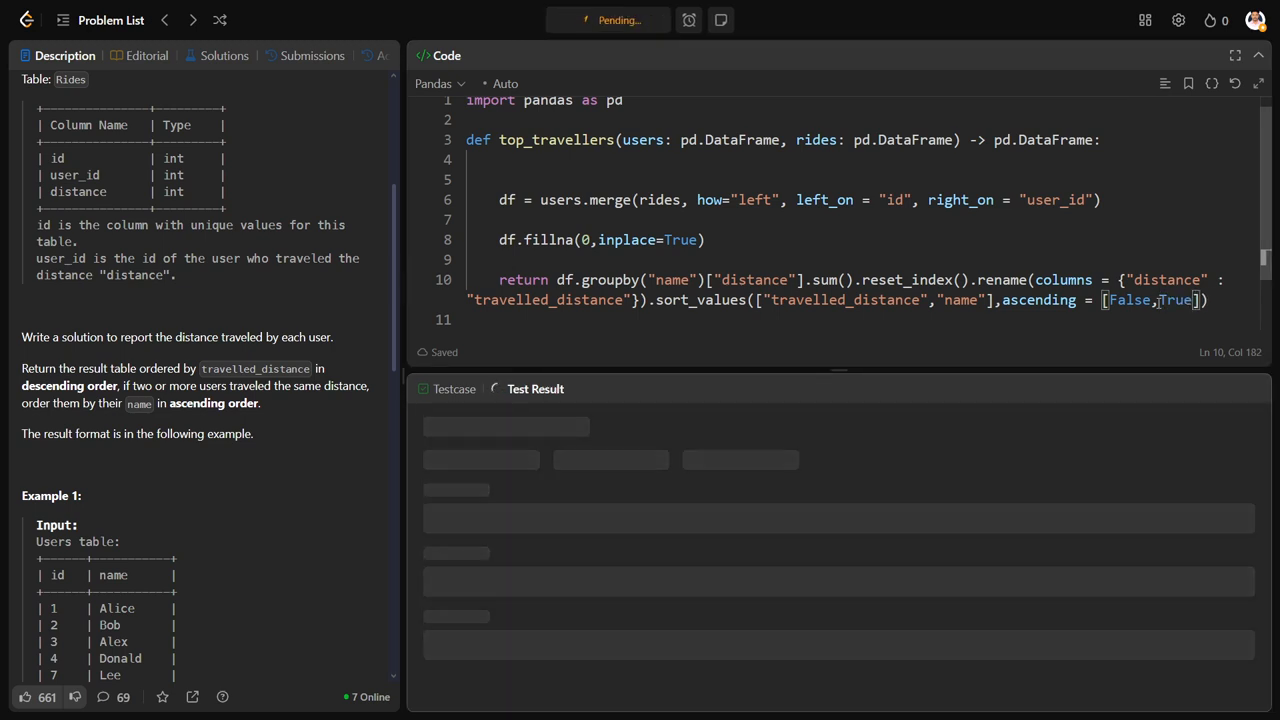
# Run and submit, review the Wrong Answer output, then return to the problem description
pyautogui.click(592, 20)
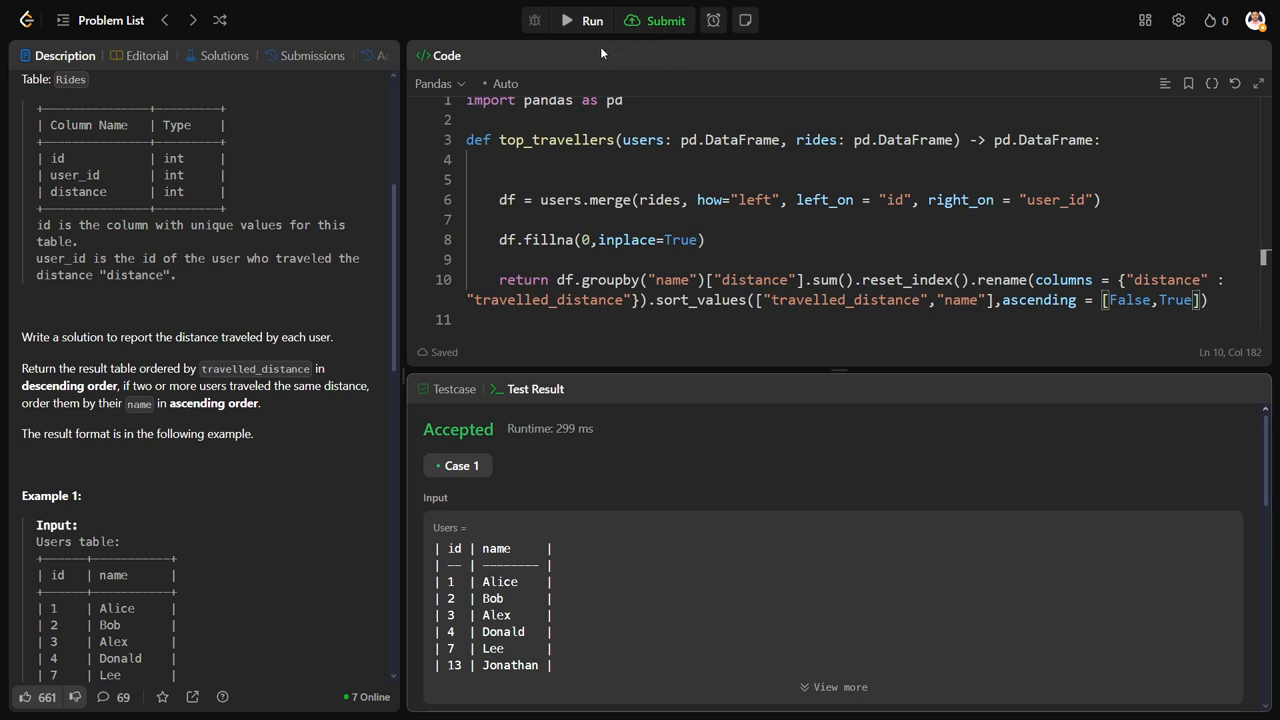
pyautogui.click(664, 20)
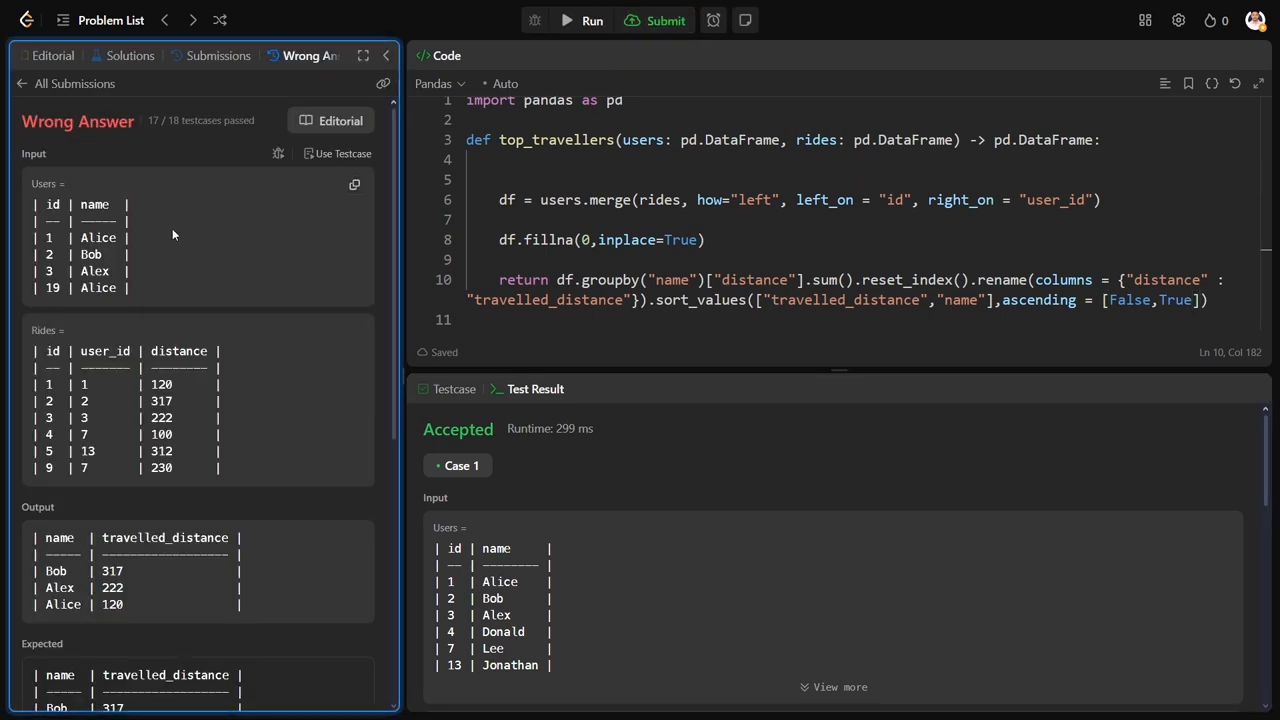
pyautogui.scroll(-3)
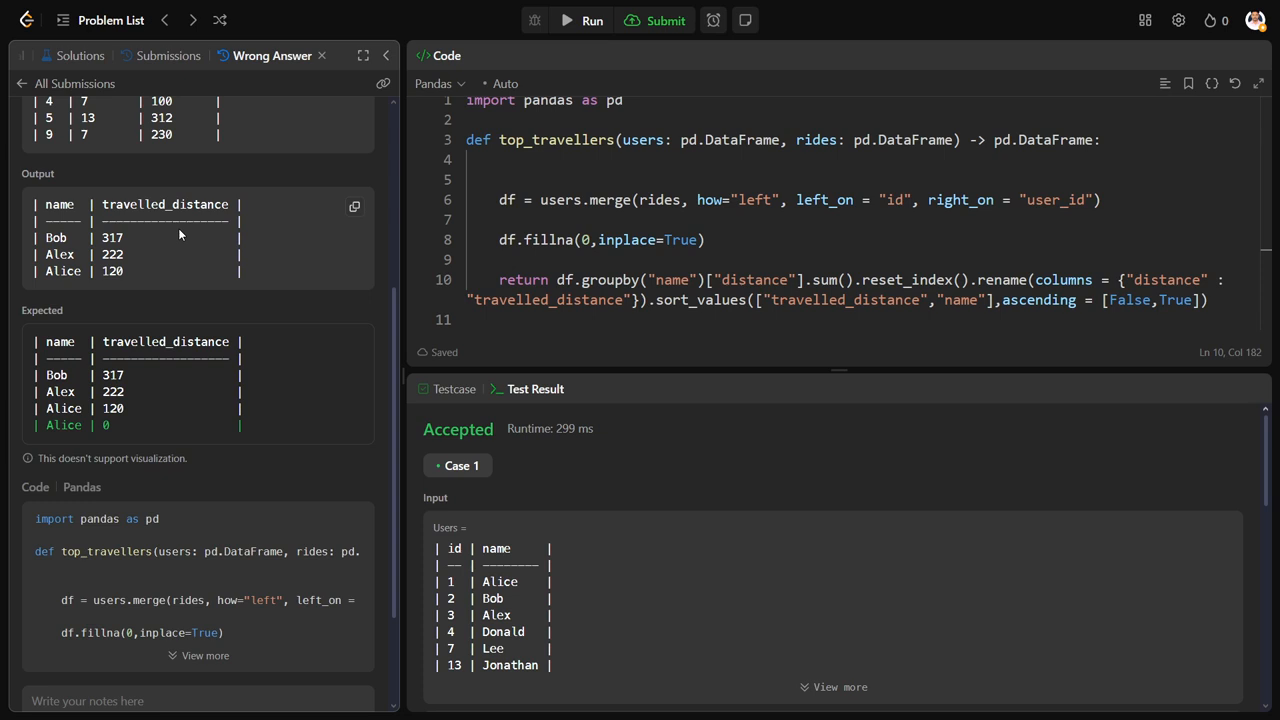
pyautogui.moveTo(210, 324)
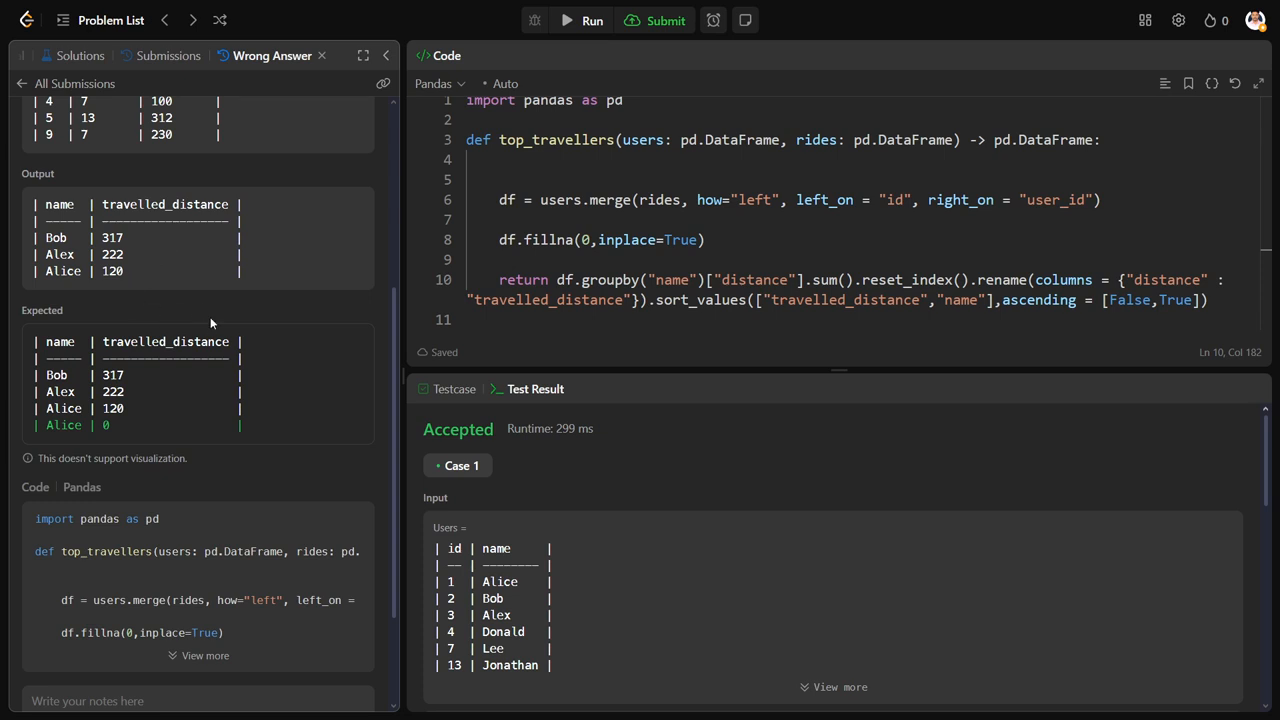
pyautogui.moveTo(204, 316)
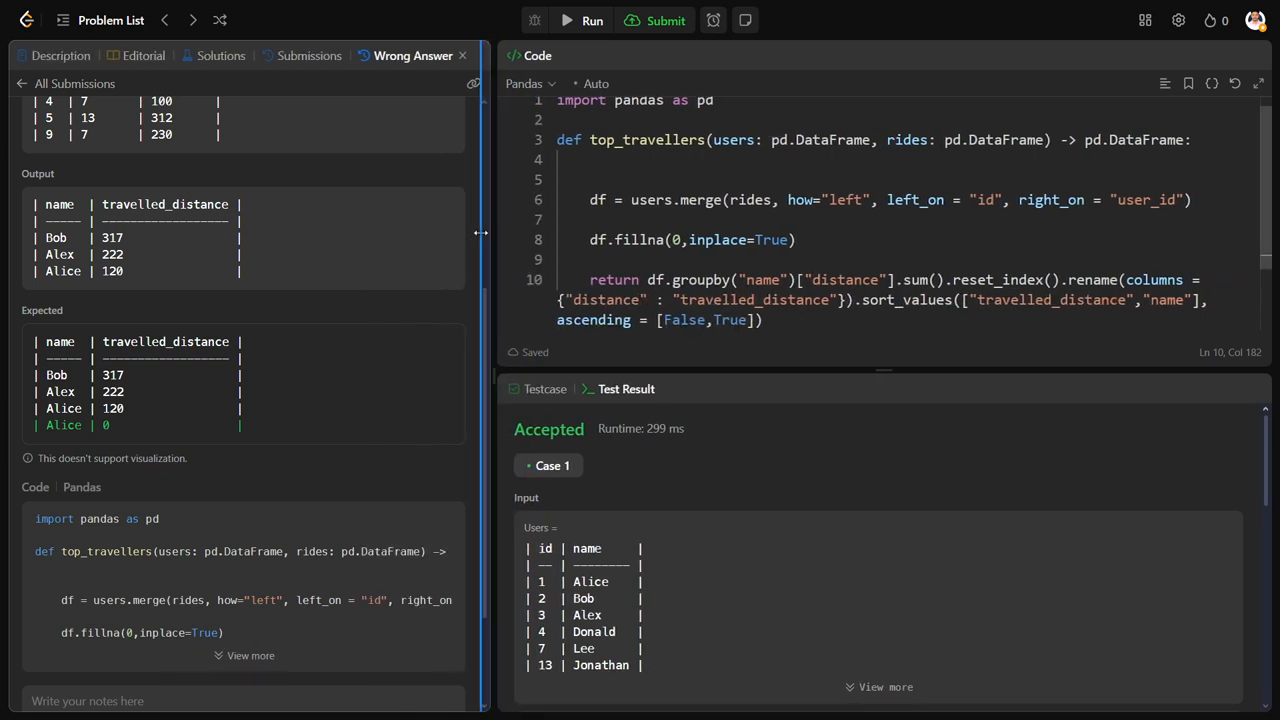
pyautogui.click(60, 56)
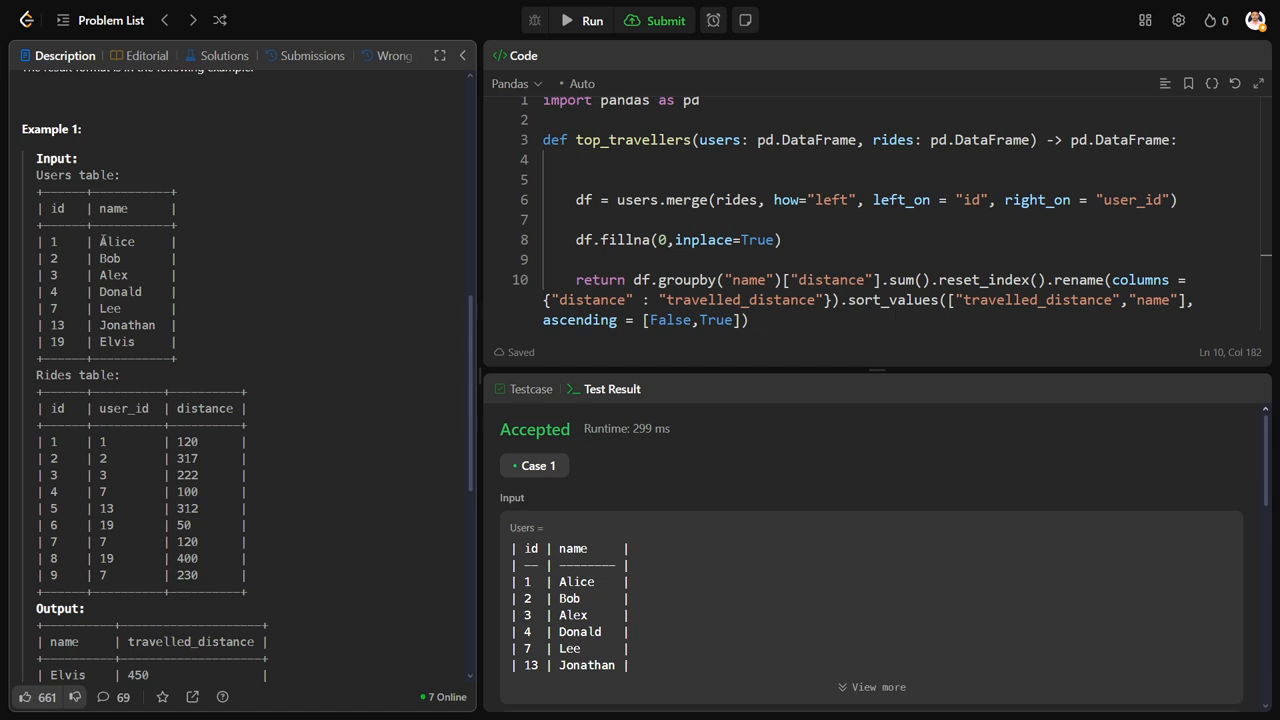
pyautogui.moveTo(124, 240)
pyautogui.write('[')
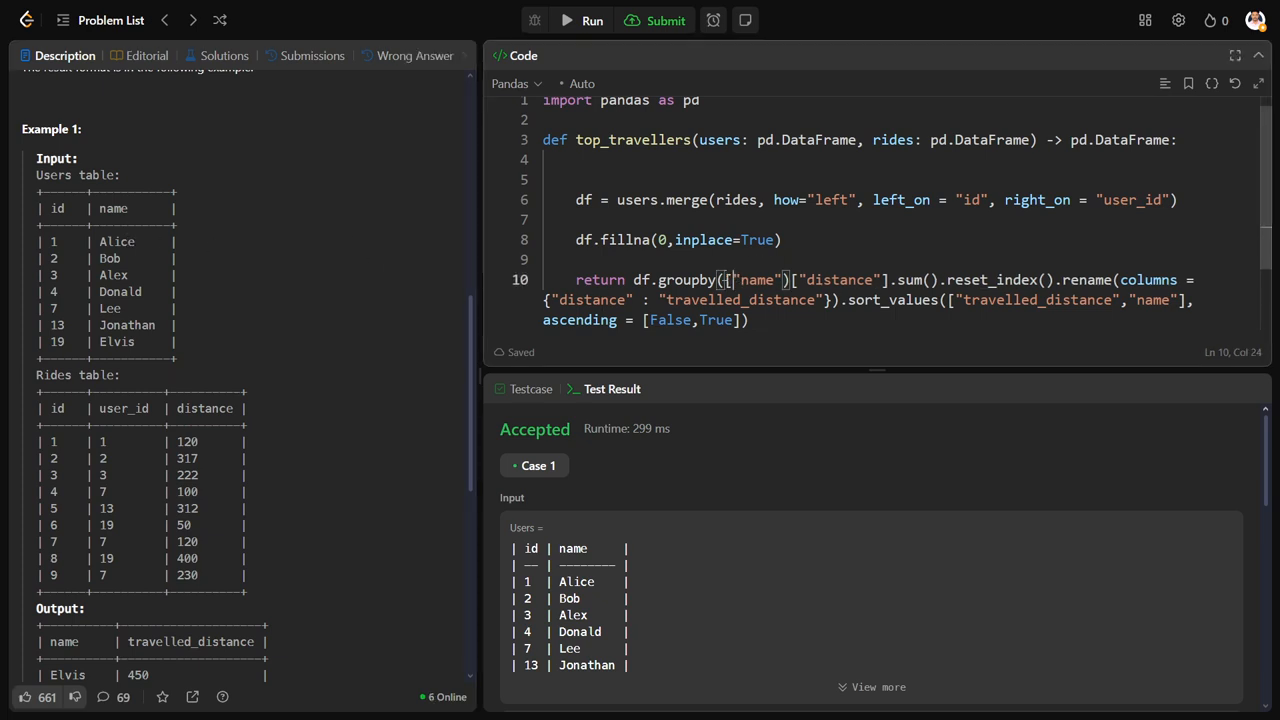
# Group by ["id","name"] instead of name and run, hitting a KeyError on id
pyautogui.write('id')
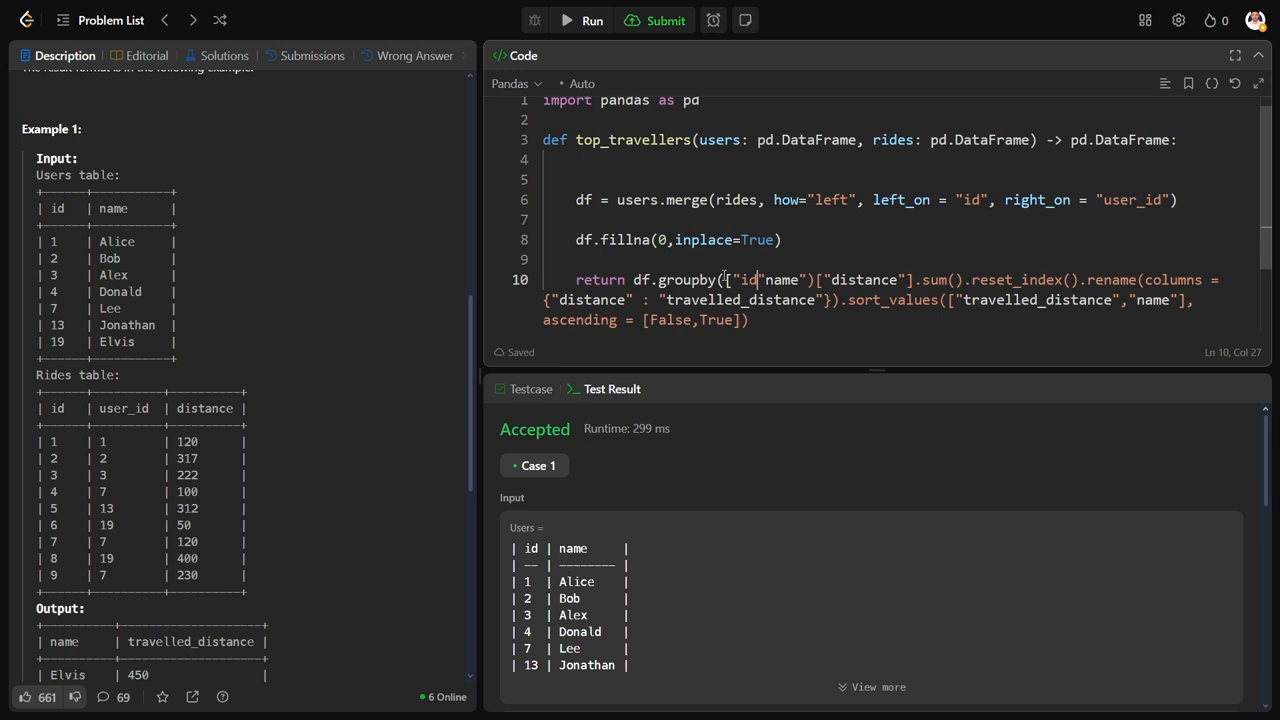
pyautogui.write(',')
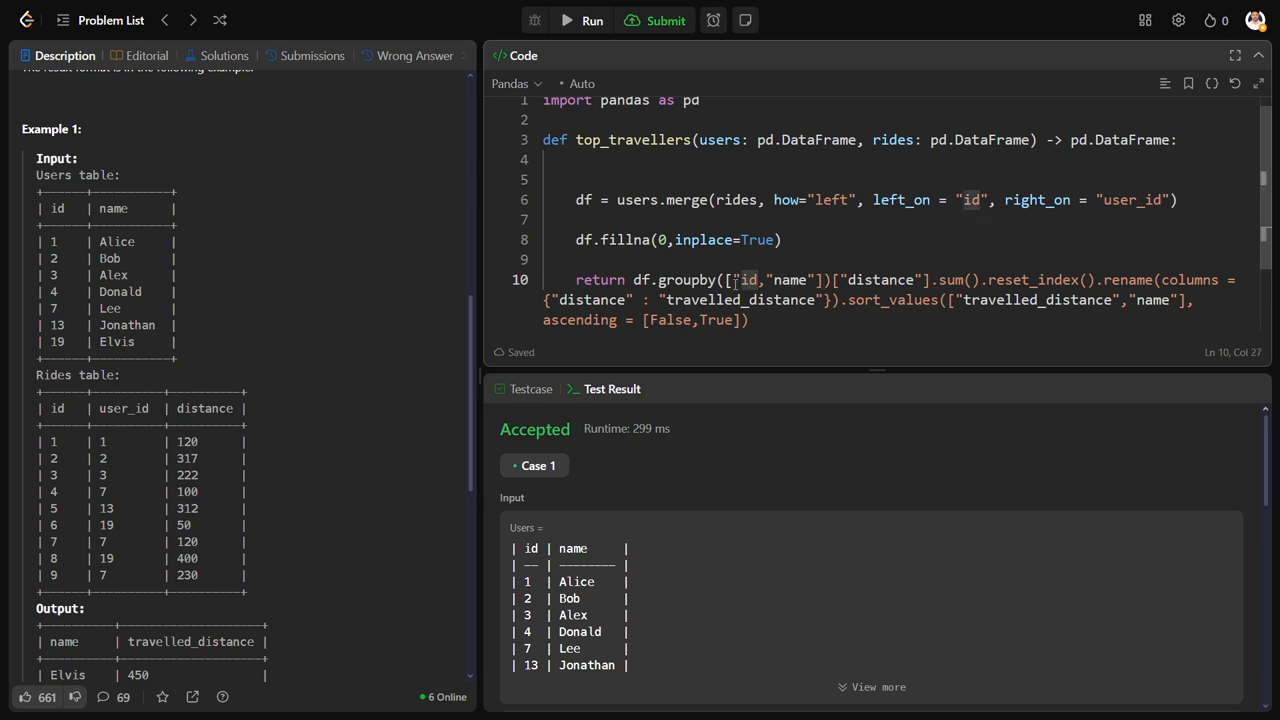
pyautogui.click(664, 20)
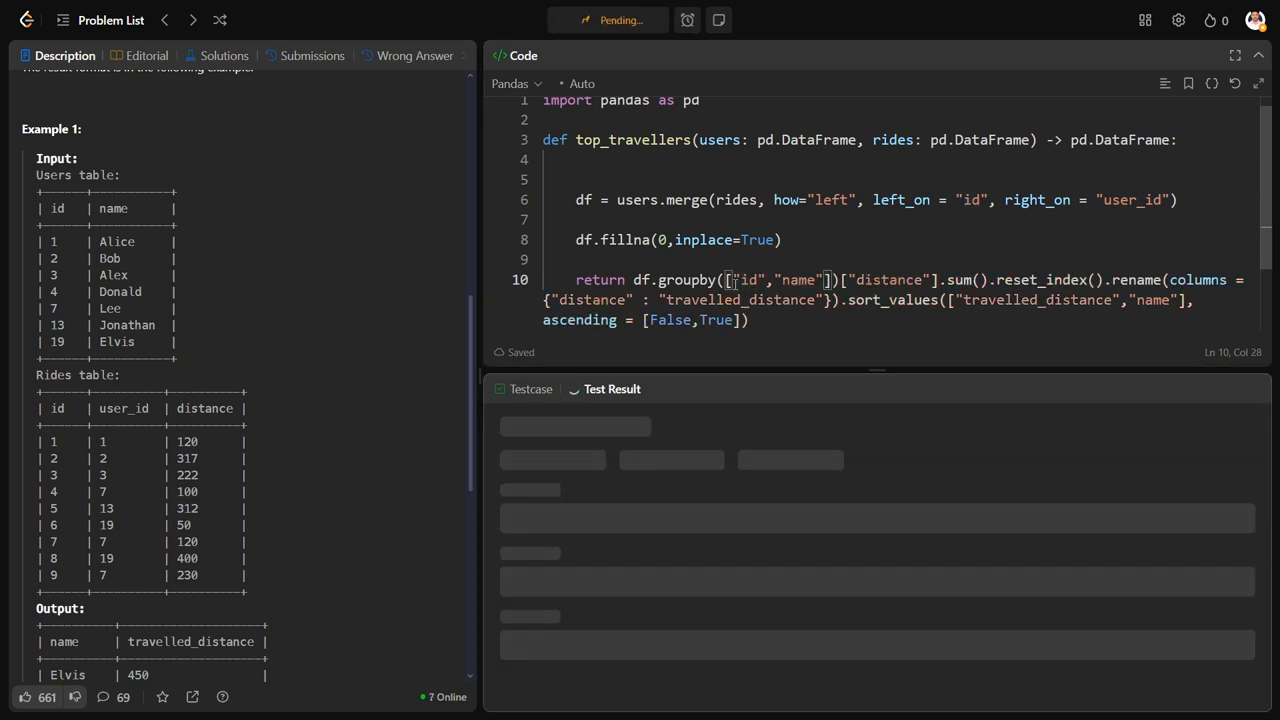
pyautogui.click(592, 20)
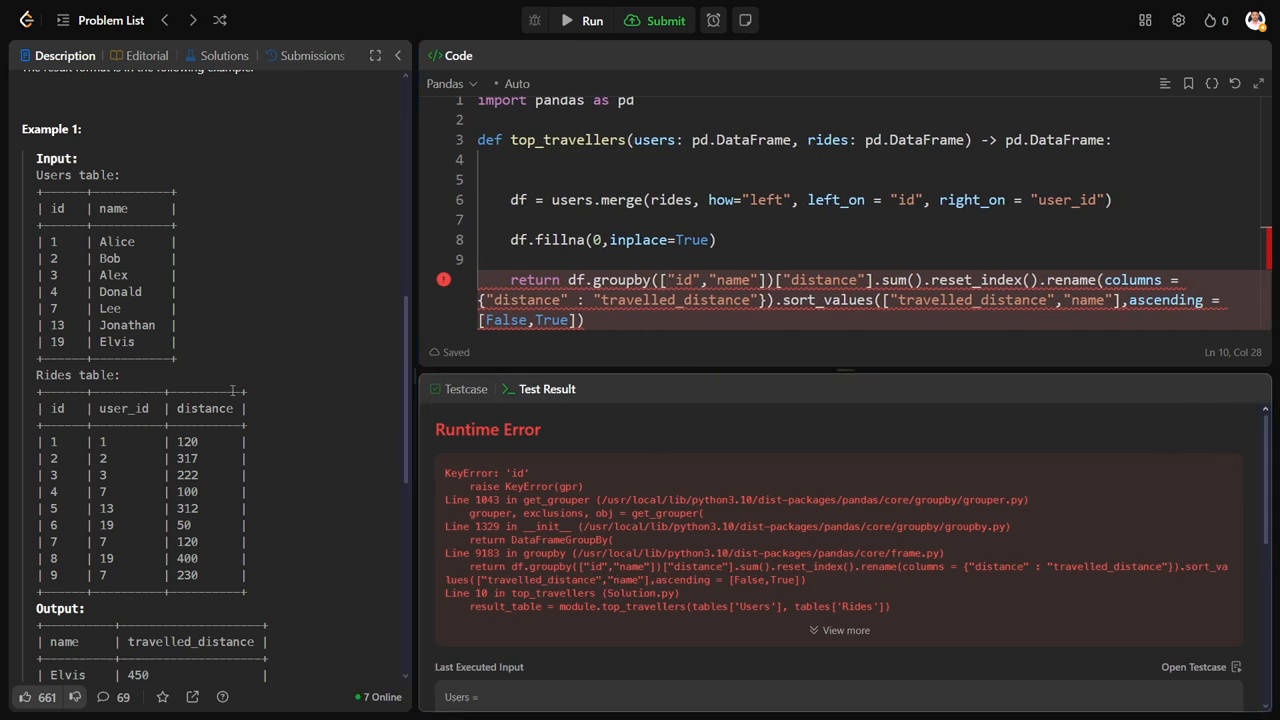
pyautogui.moveTo(198, 324)
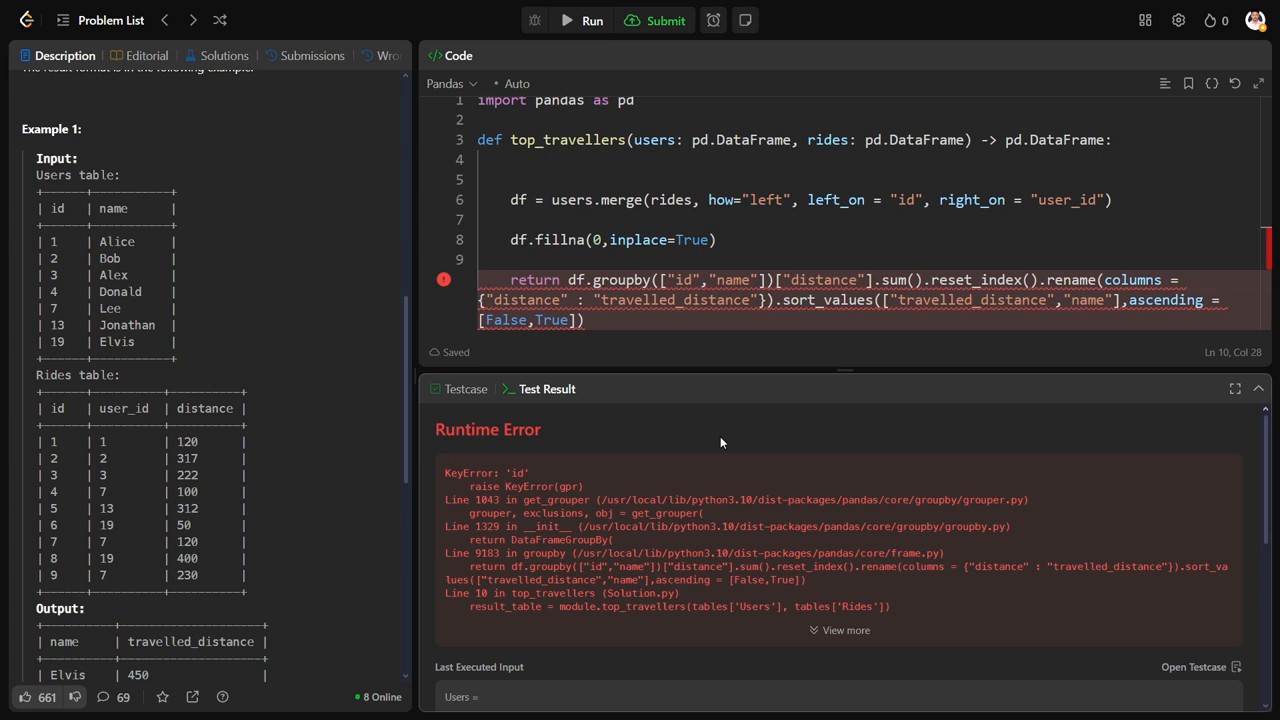
# Group by id_x and name, return [["name","travelled_distance"]], and submit for an Accepted result
pyautogui.scroll(-3)
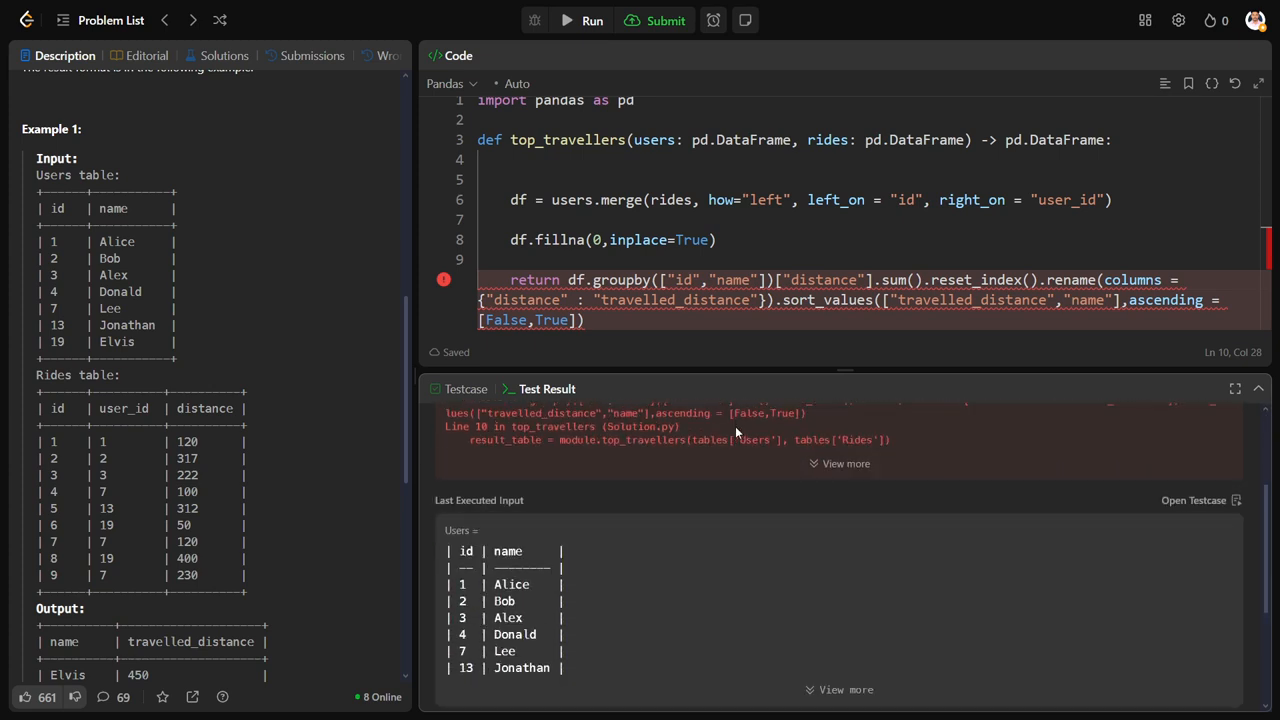
pyautogui.scroll(-3)
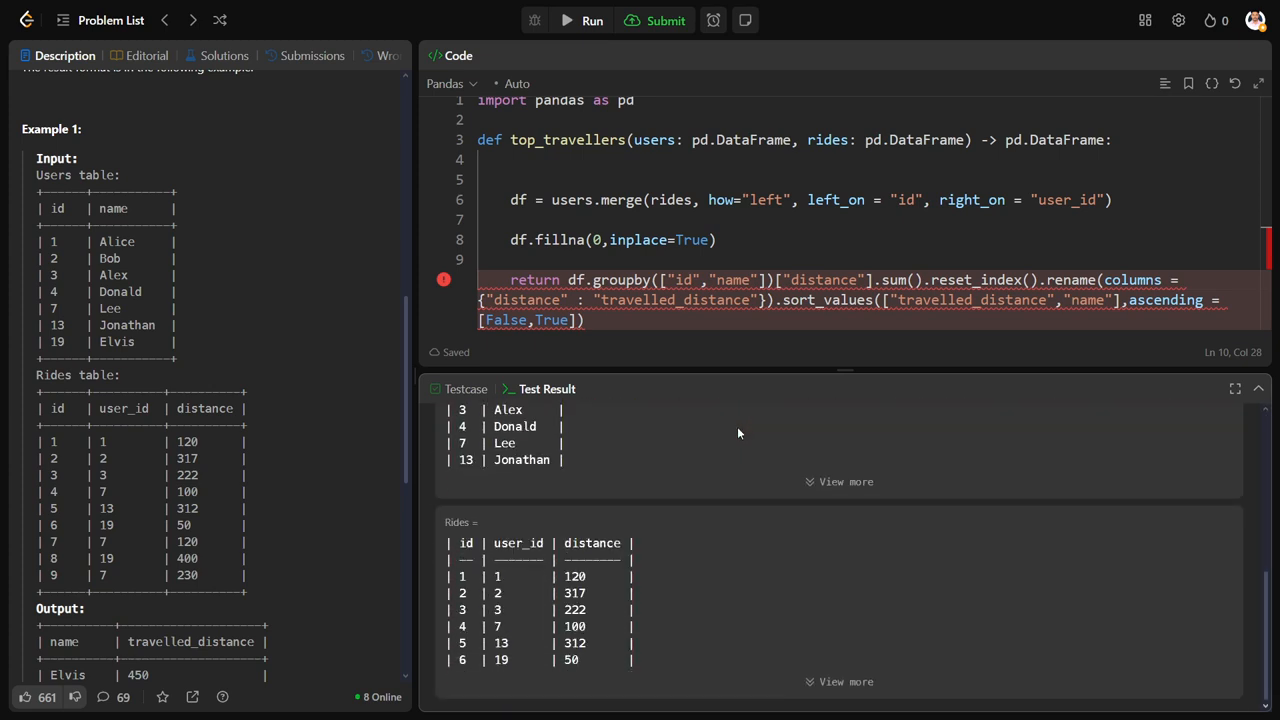
pyautogui.doubleClick(684, 280)
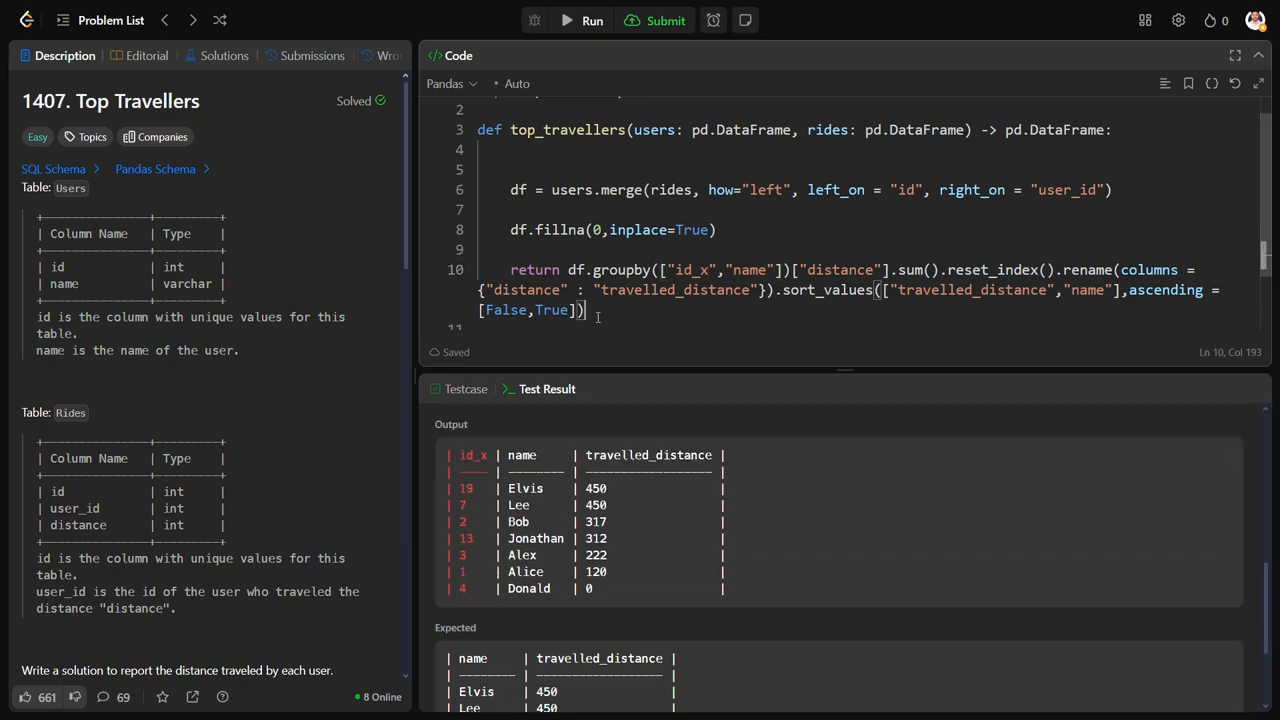
pyautogui.write('[["name"]]')
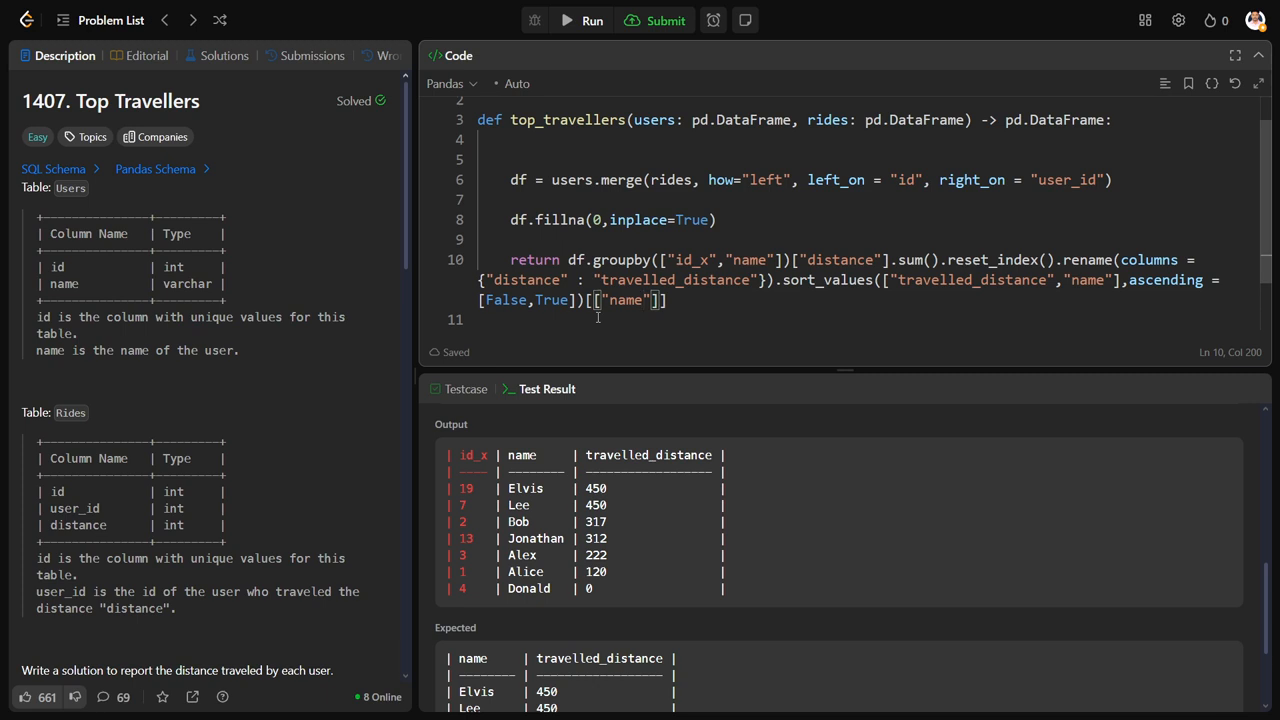
pyautogui.write(',"')
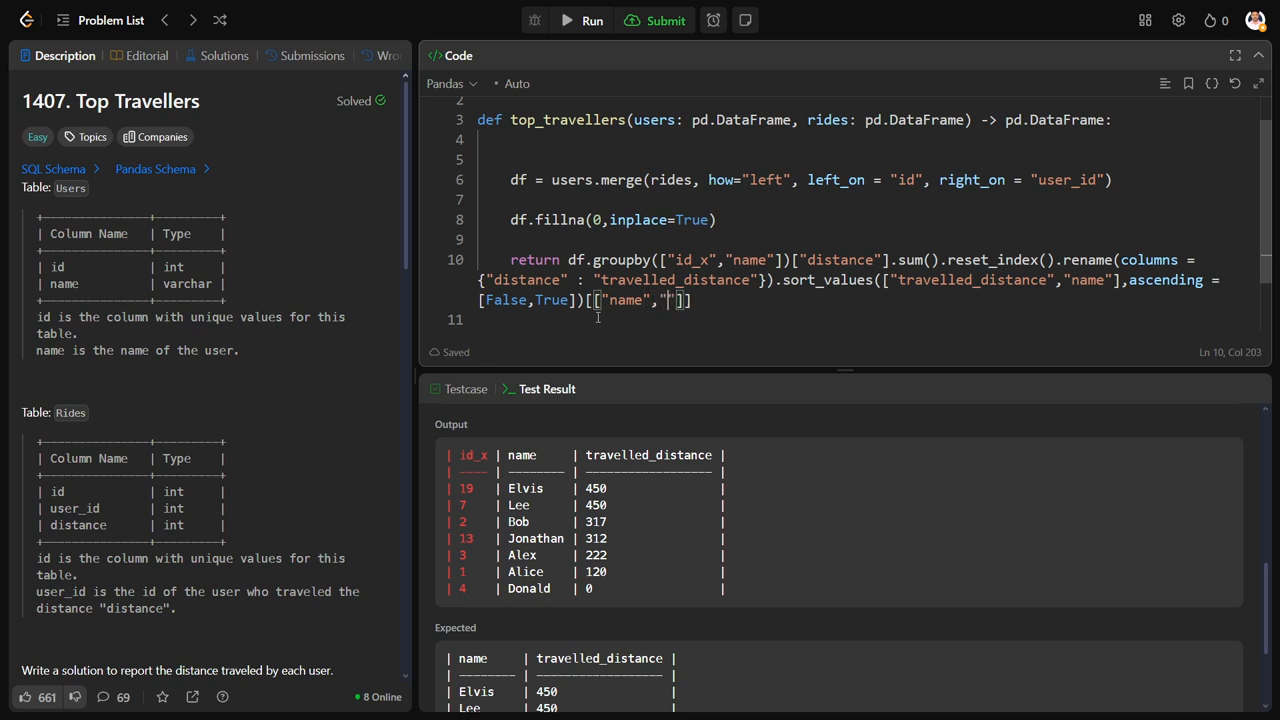
pyautogui.write('travelled_distance')
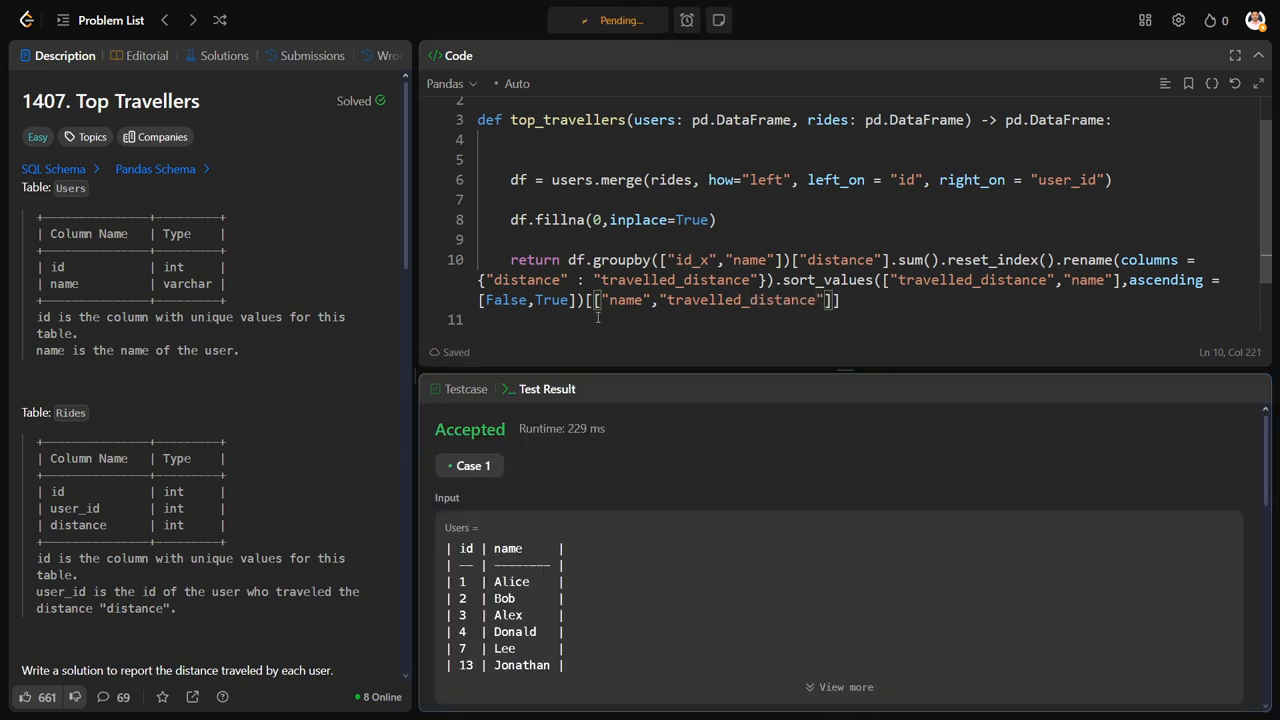
pyautogui.click(312, 56)
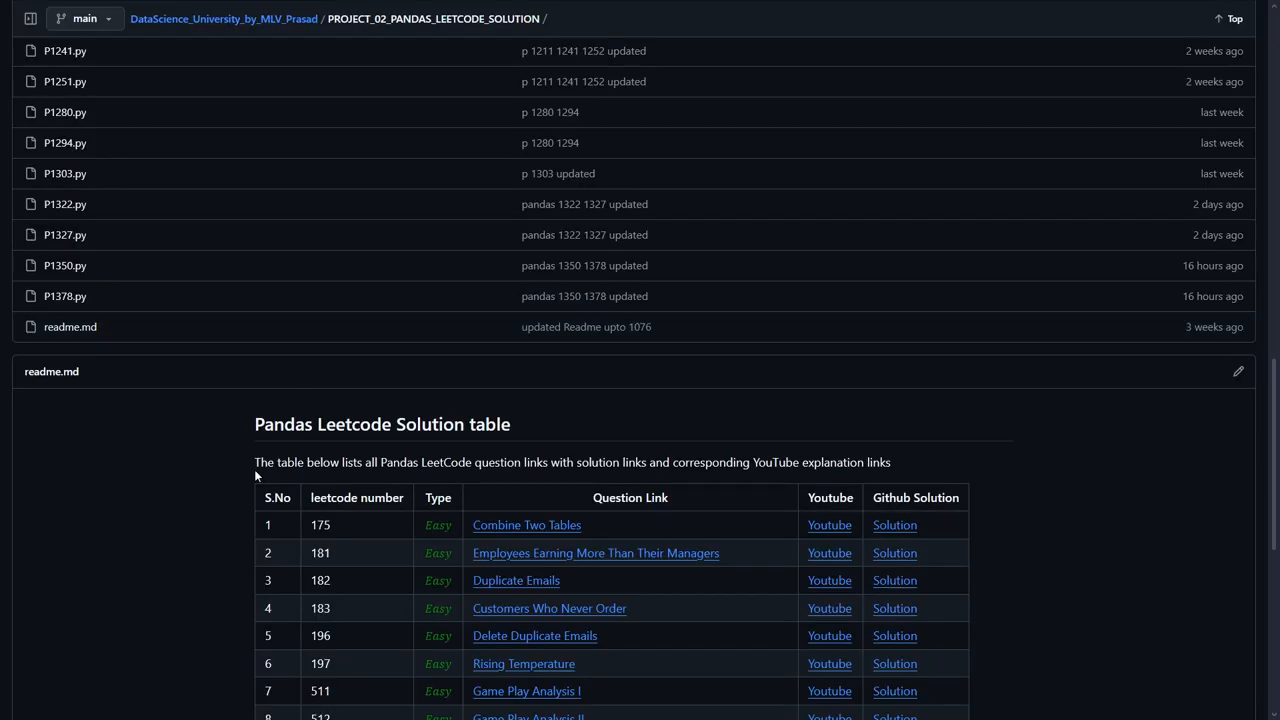
# Scroll the PROJECT_02_PANDAS_LEETCODE_SOLUTION readme to its Pandas LeetCode solution table
pyautogui.scroll(-3)
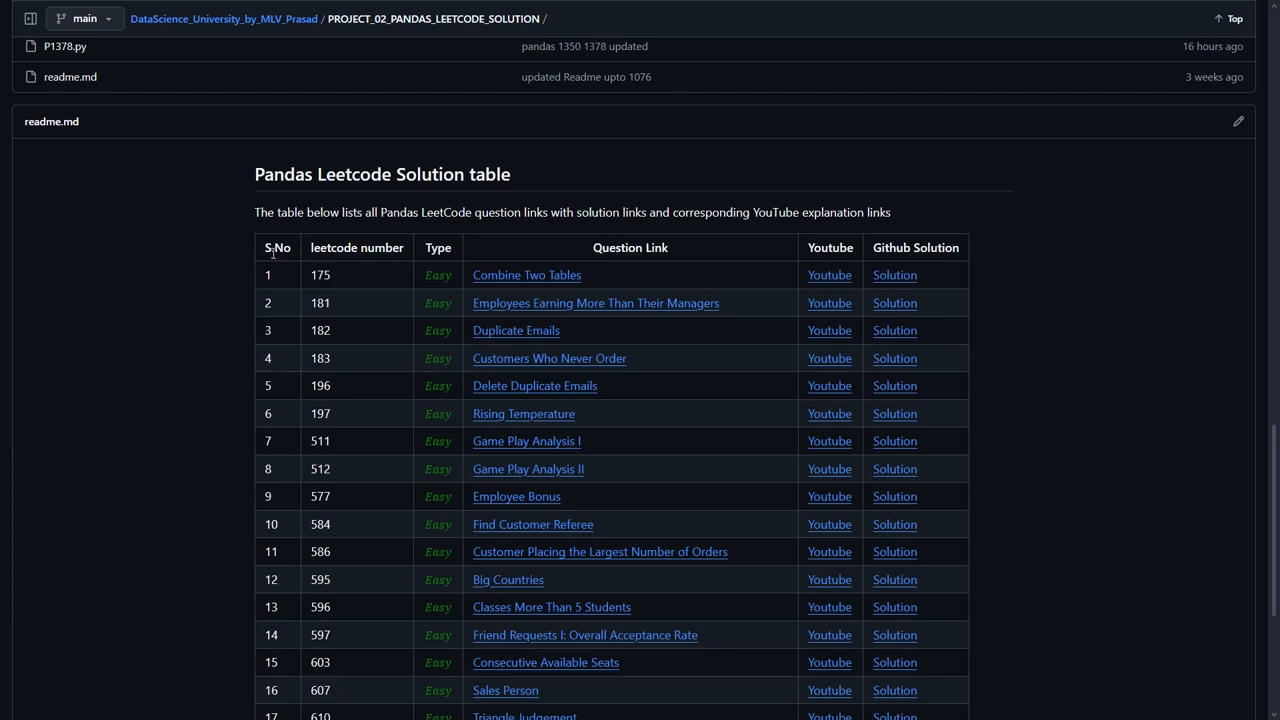
pyautogui.moveTo(302, 252)
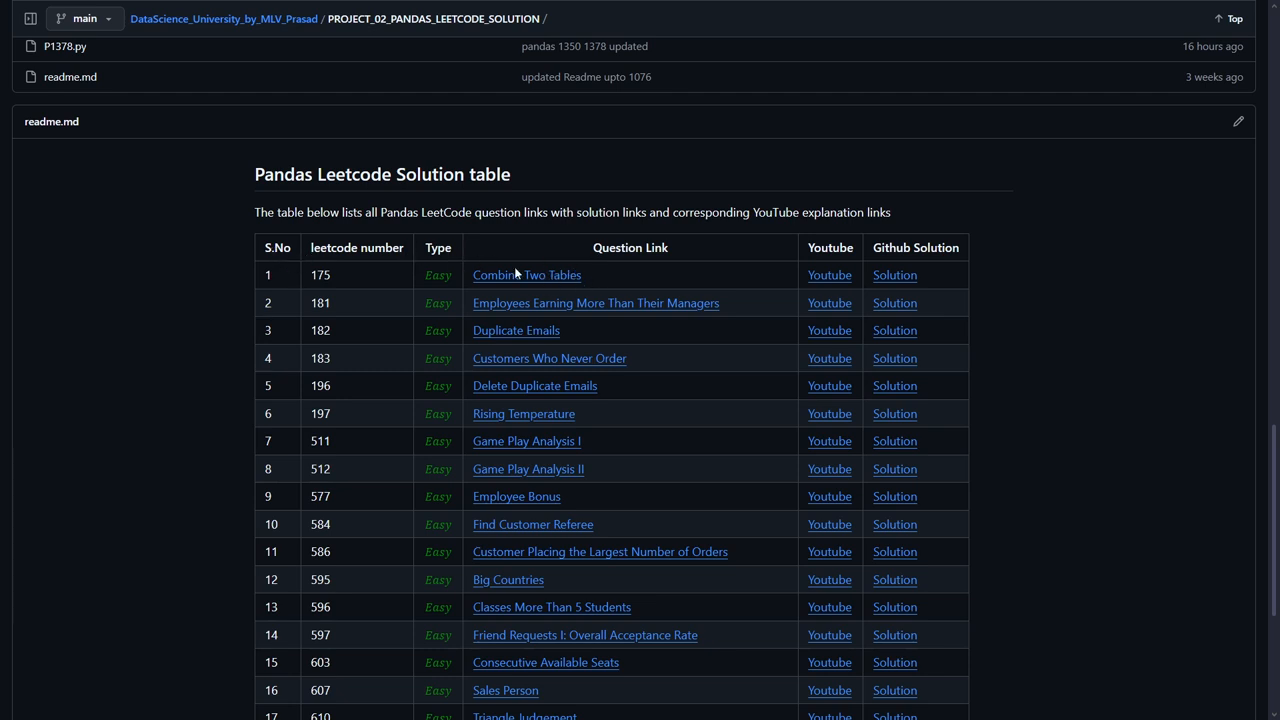
pyautogui.moveTo(814, 270)
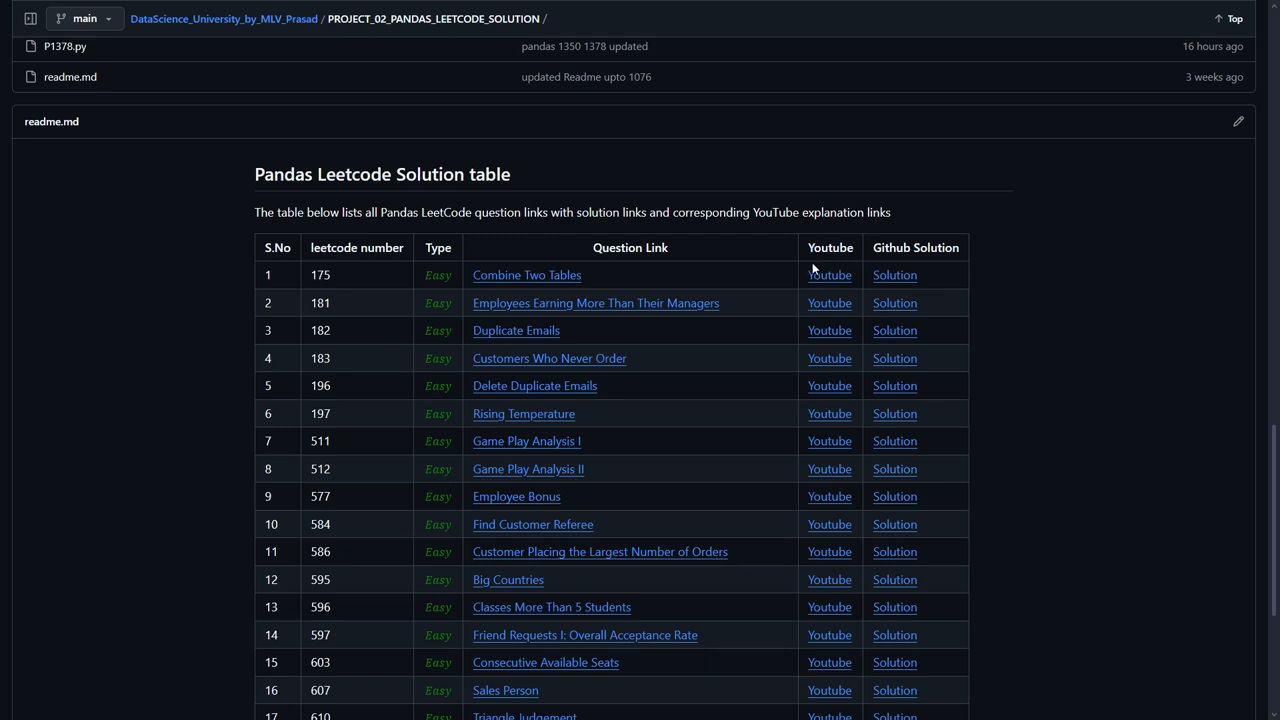
pyautogui.moveTo(956, 272)
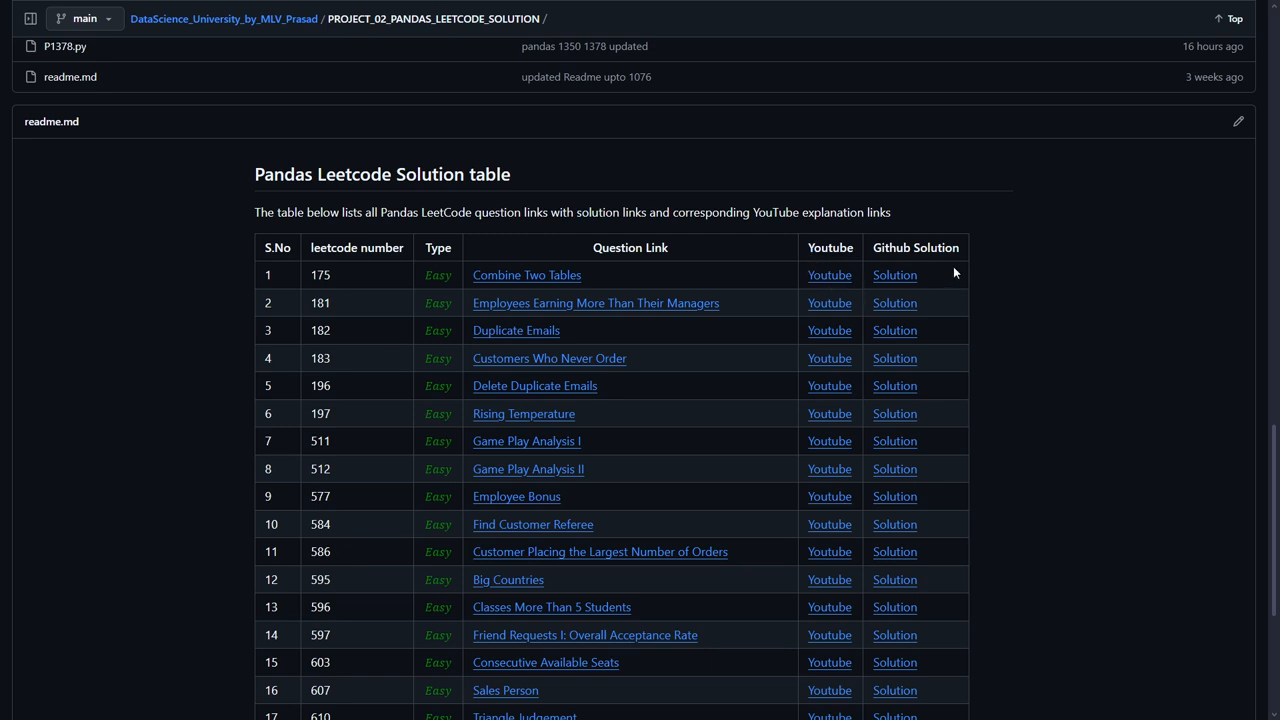
pyautogui.moveTo(946, 264)
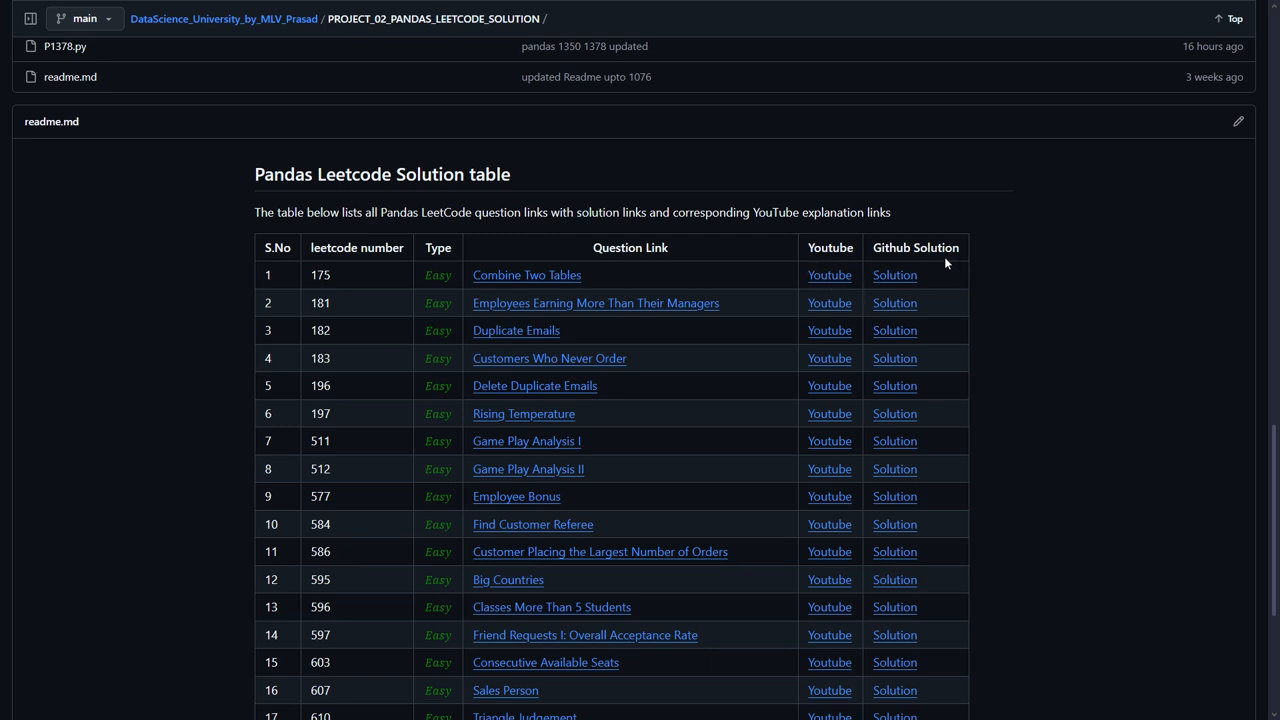